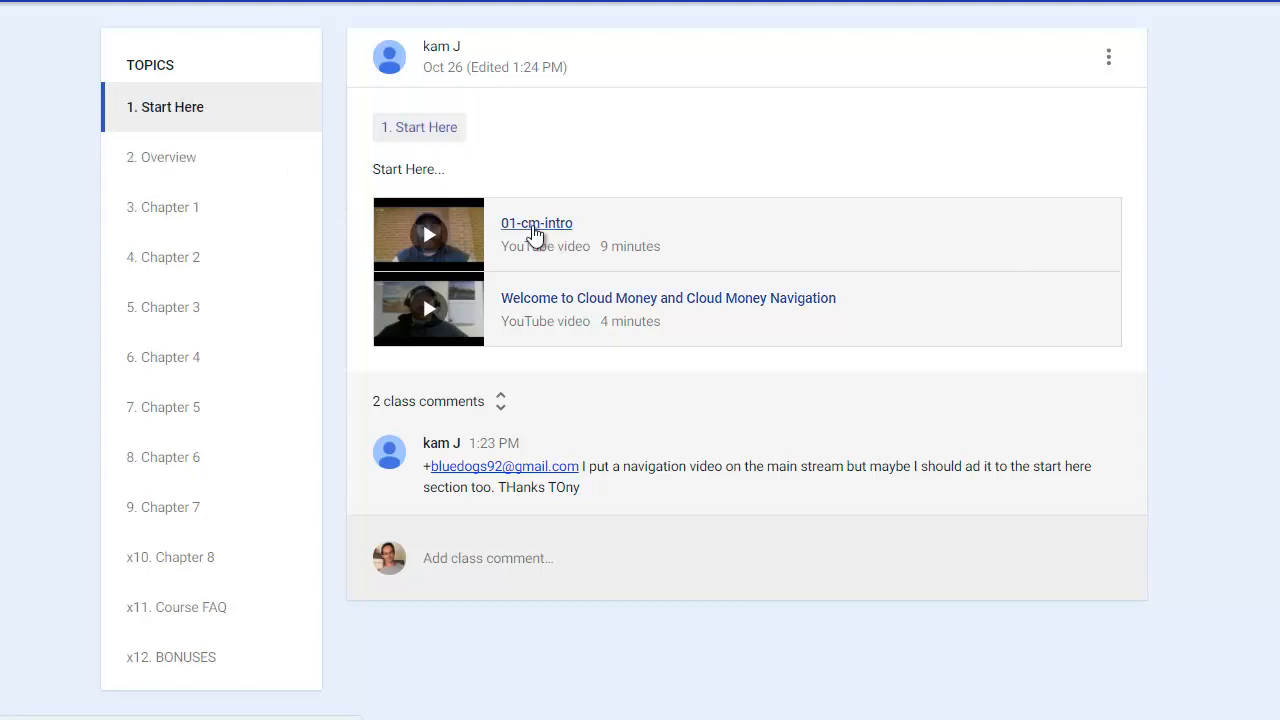
mouse_move(687, 407)
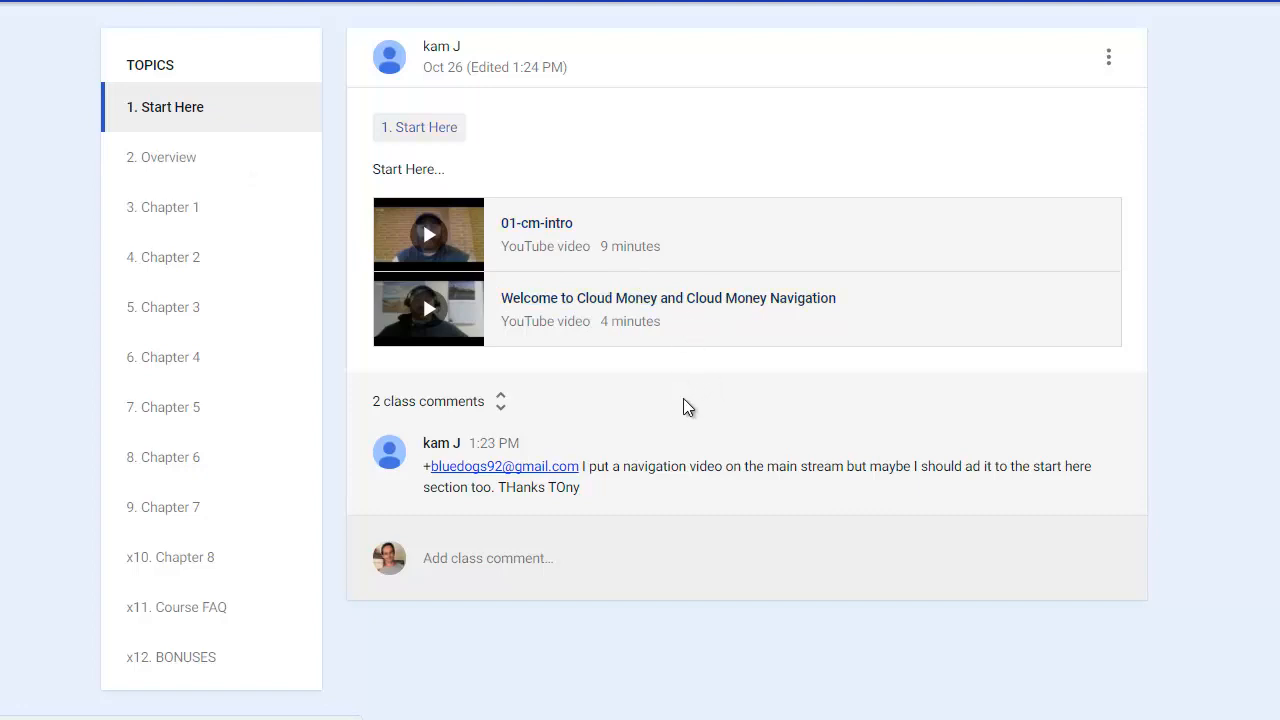
mouse_move(706, 393)
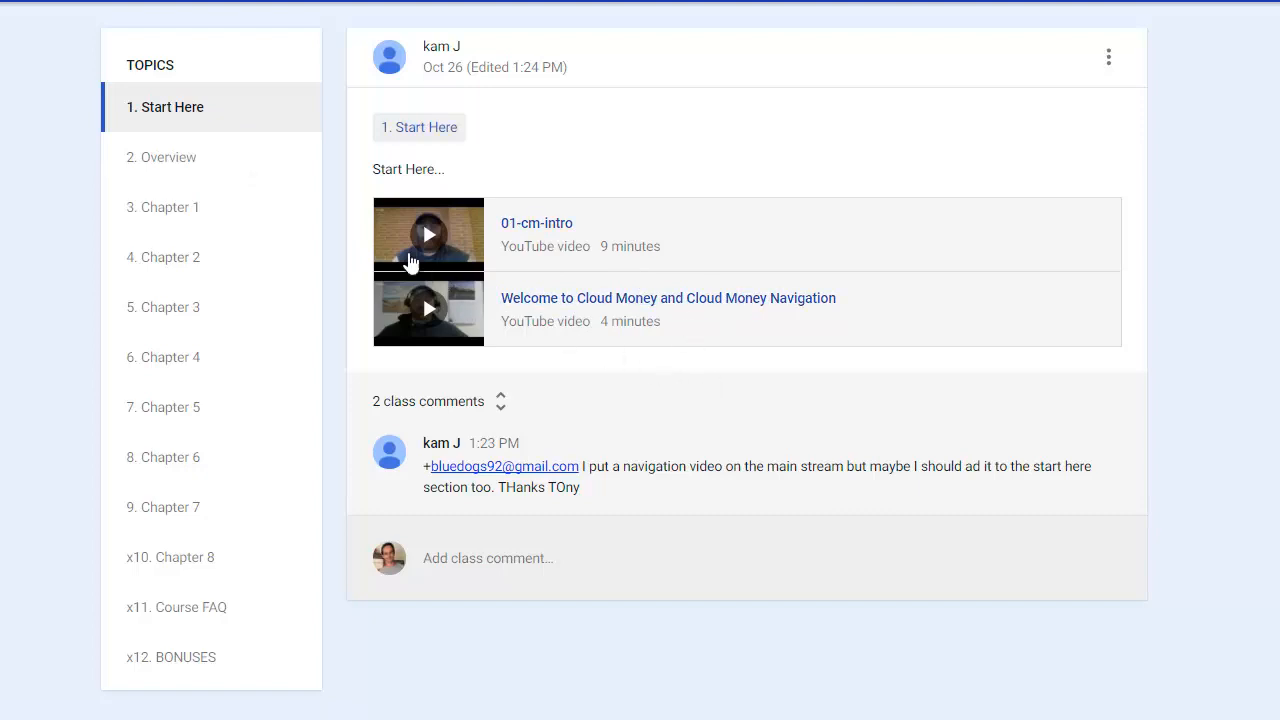
- Load the '2. Overview' topic showing the overview video, mind map PDF and two mind map files
left_click(167, 157)
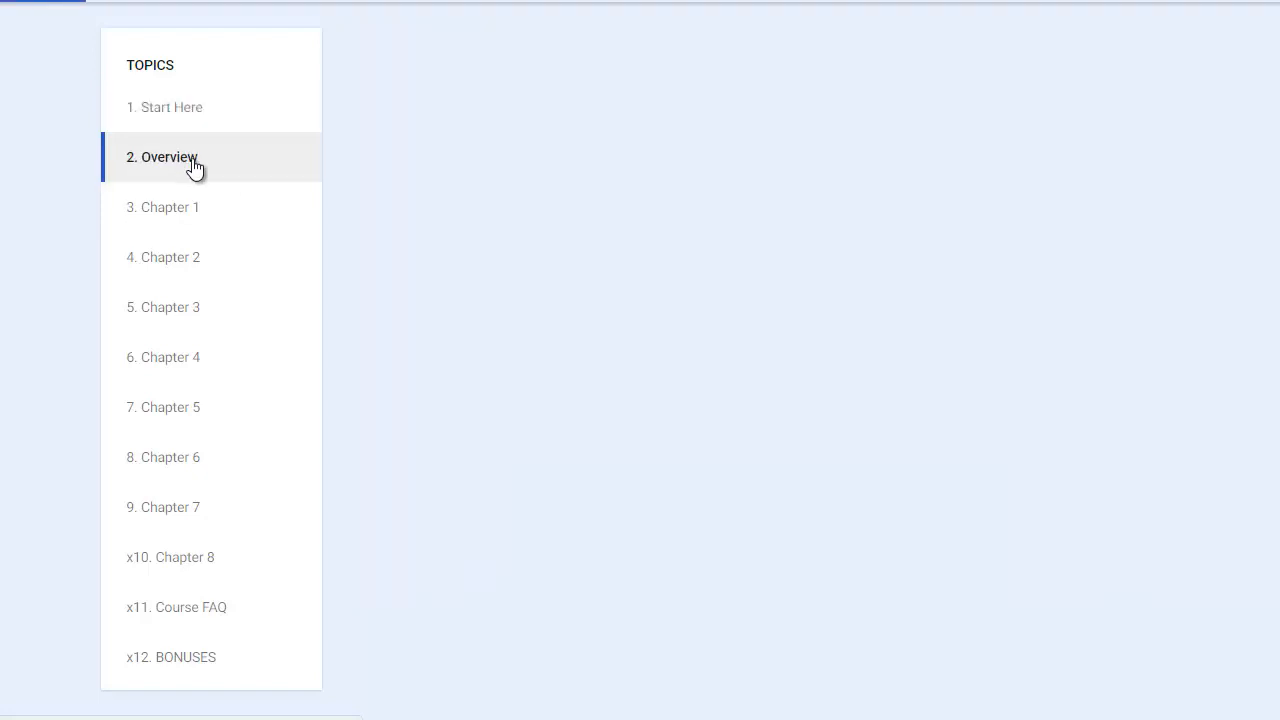
left_click(162, 157)
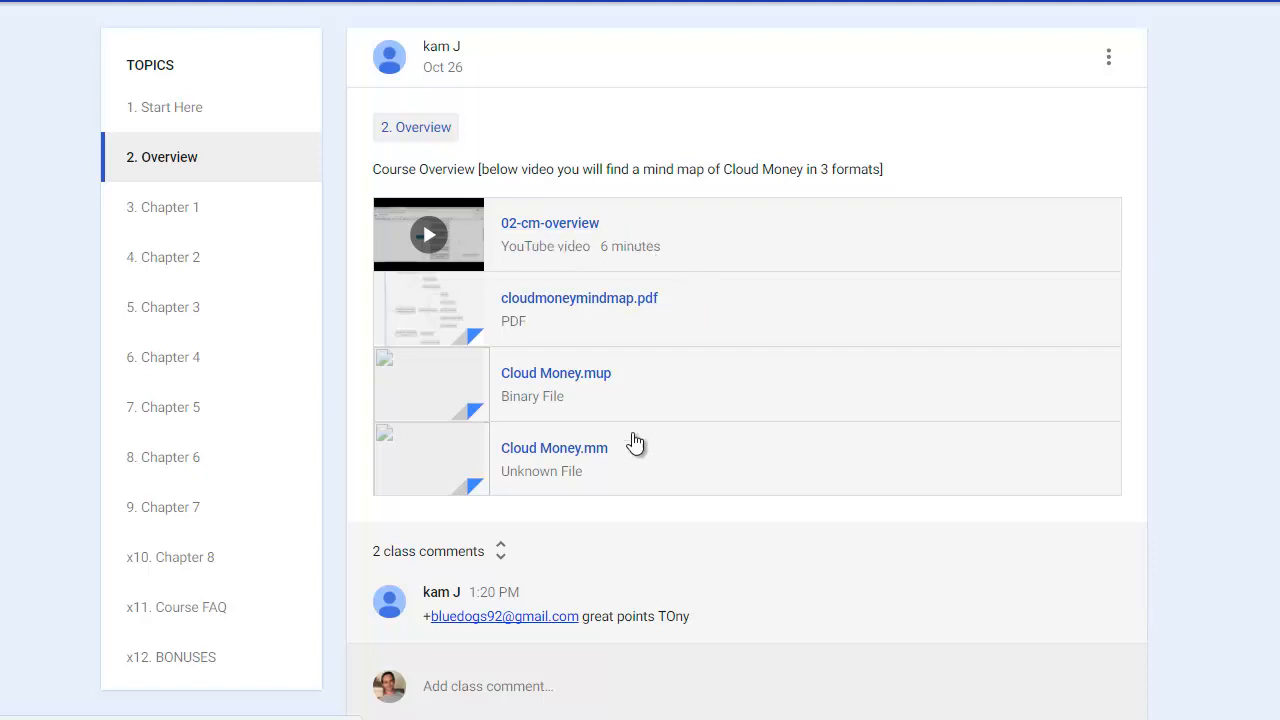
mouse_move(590, 315)
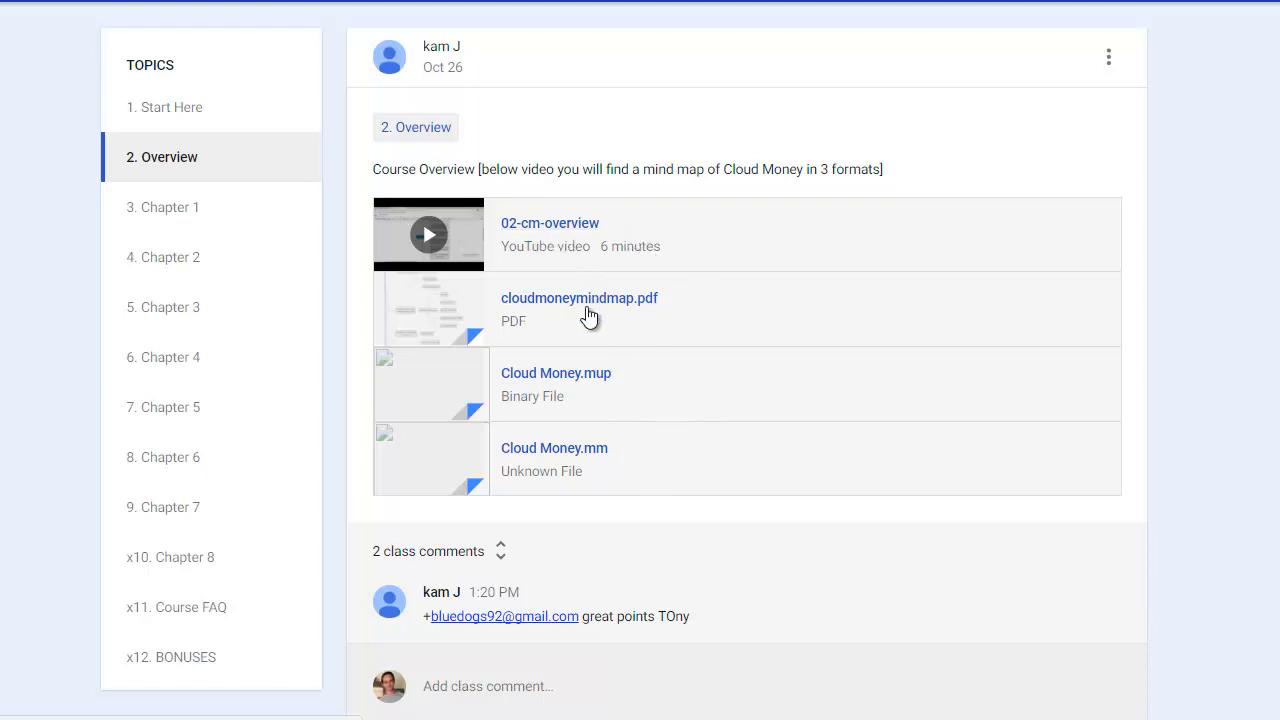
mouse_move(447, 388)
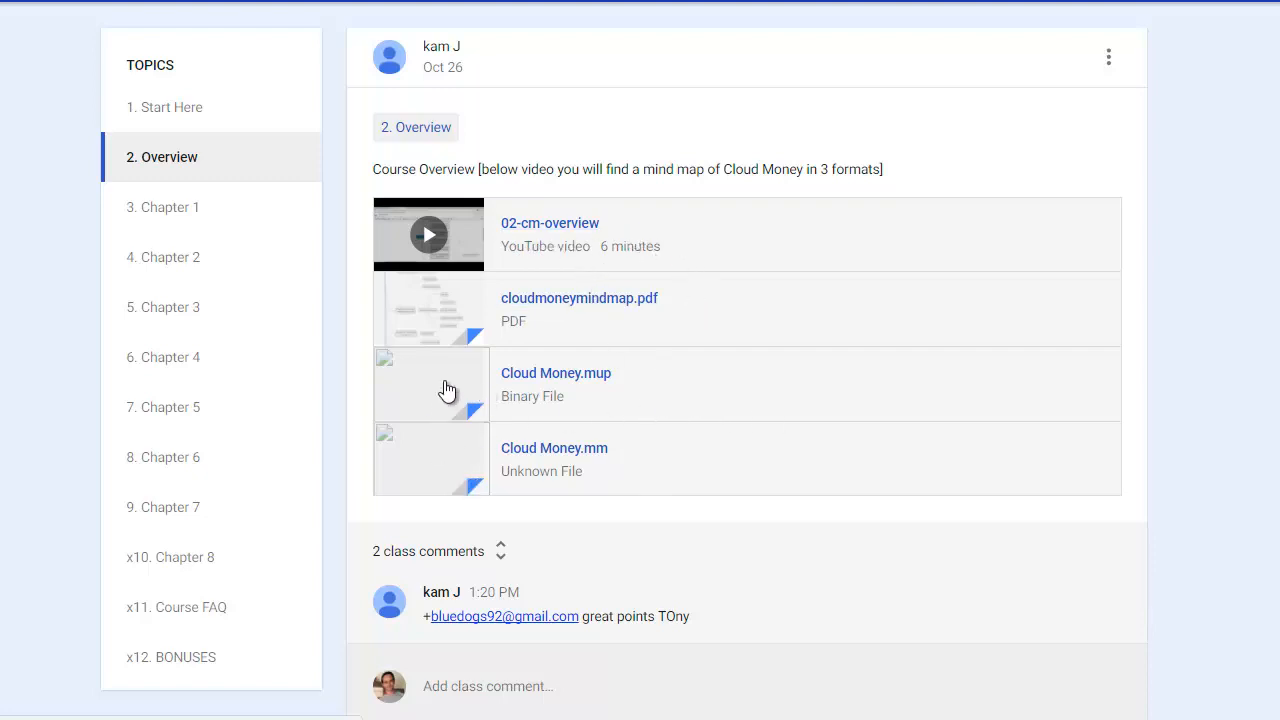
mouse_move(603, 386)
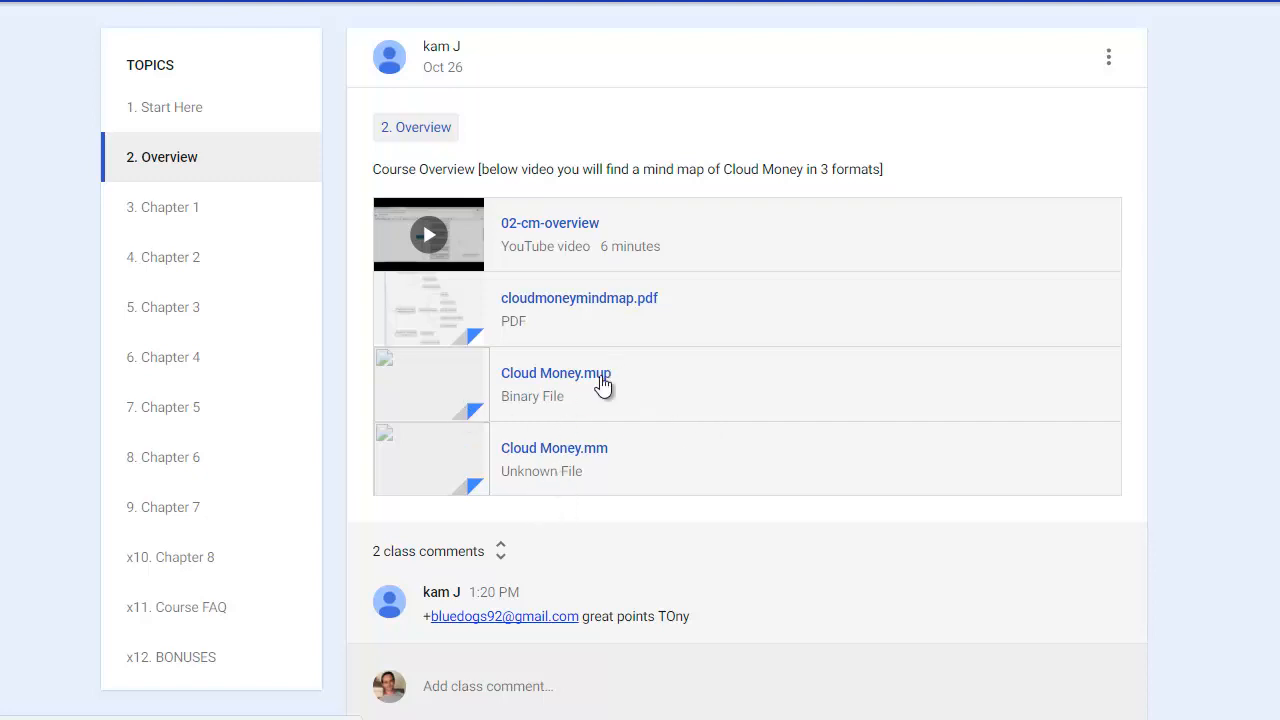
mouse_move(449, 305)
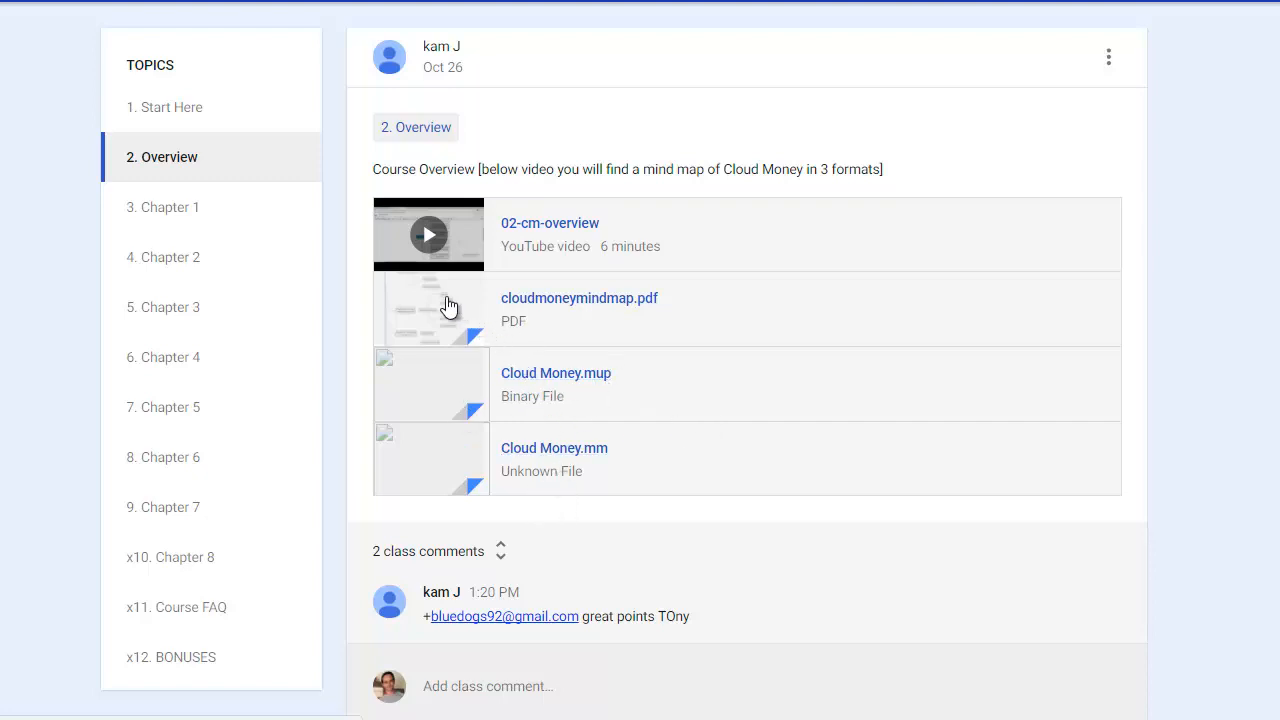
mouse_move(444, 311)
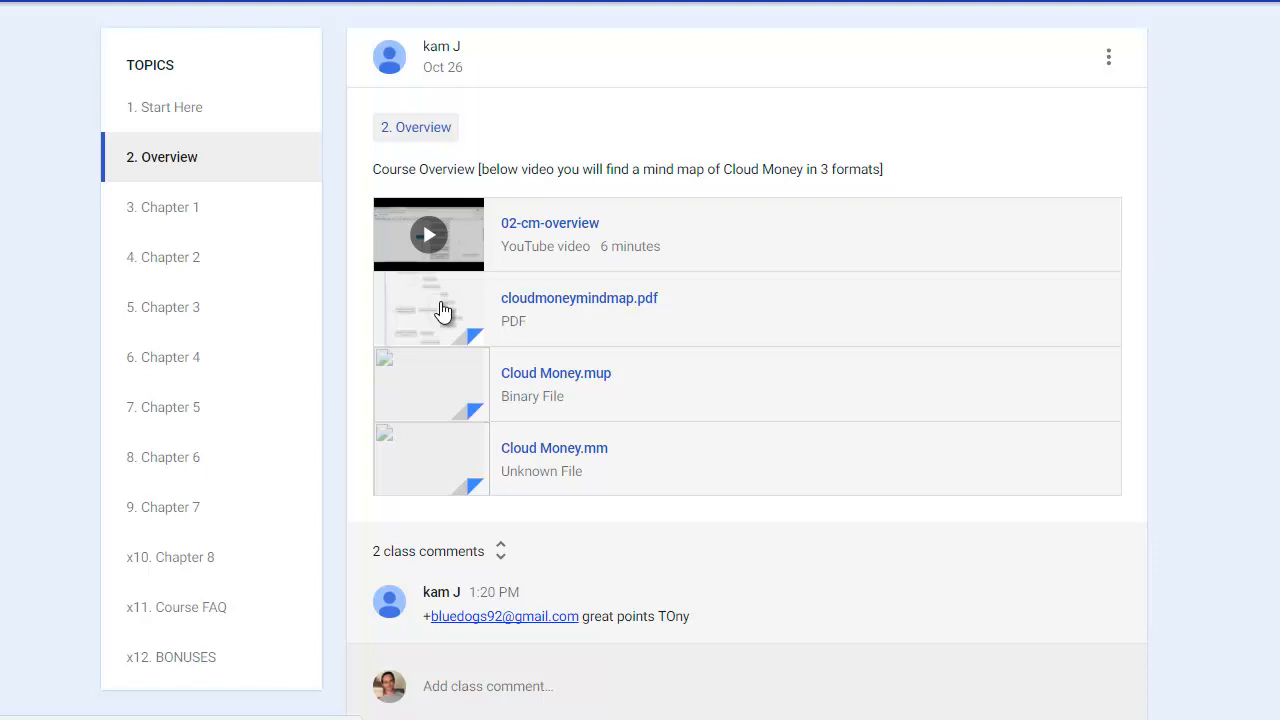
mouse_move(443, 311)
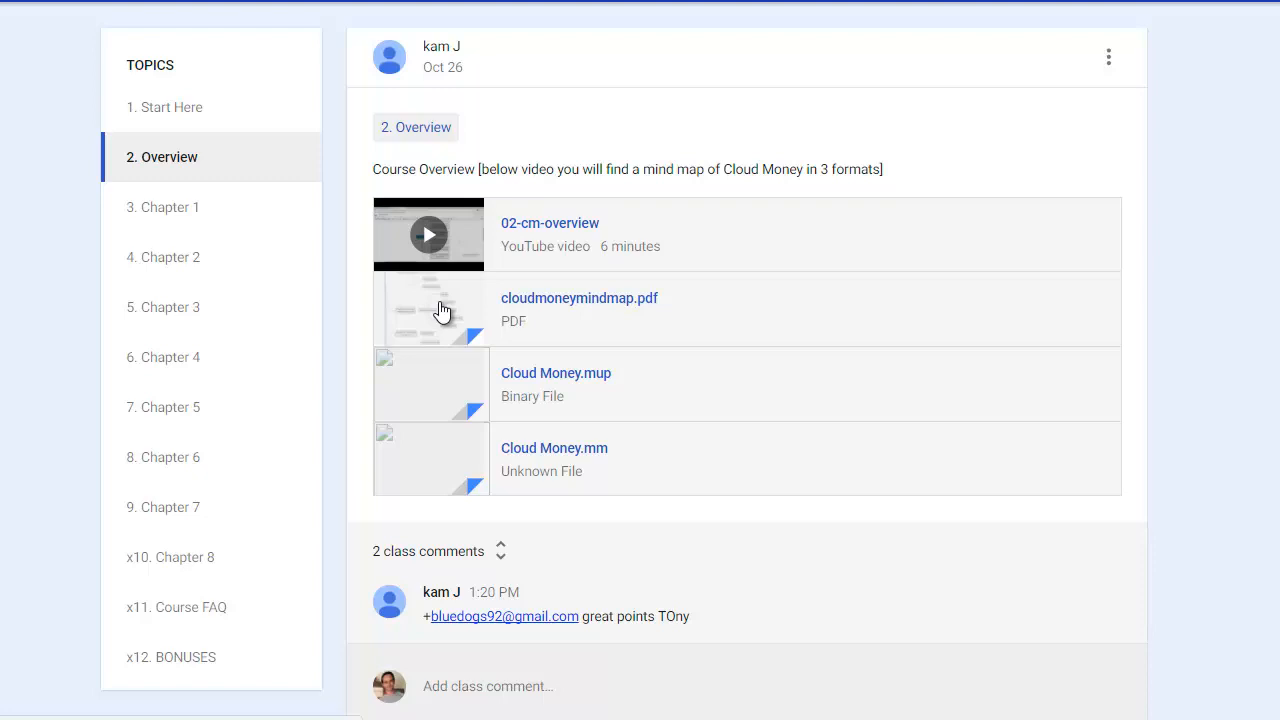
mouse_move(450, 270)
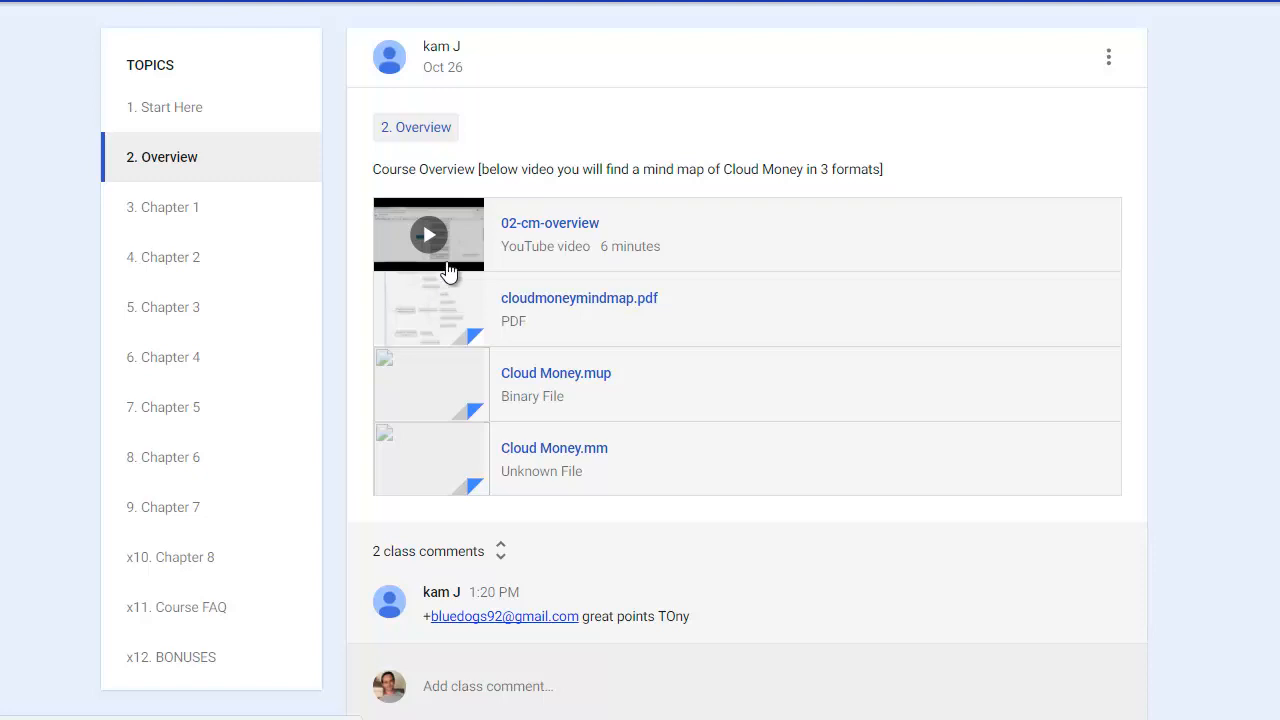
mouse_move(170, 207)
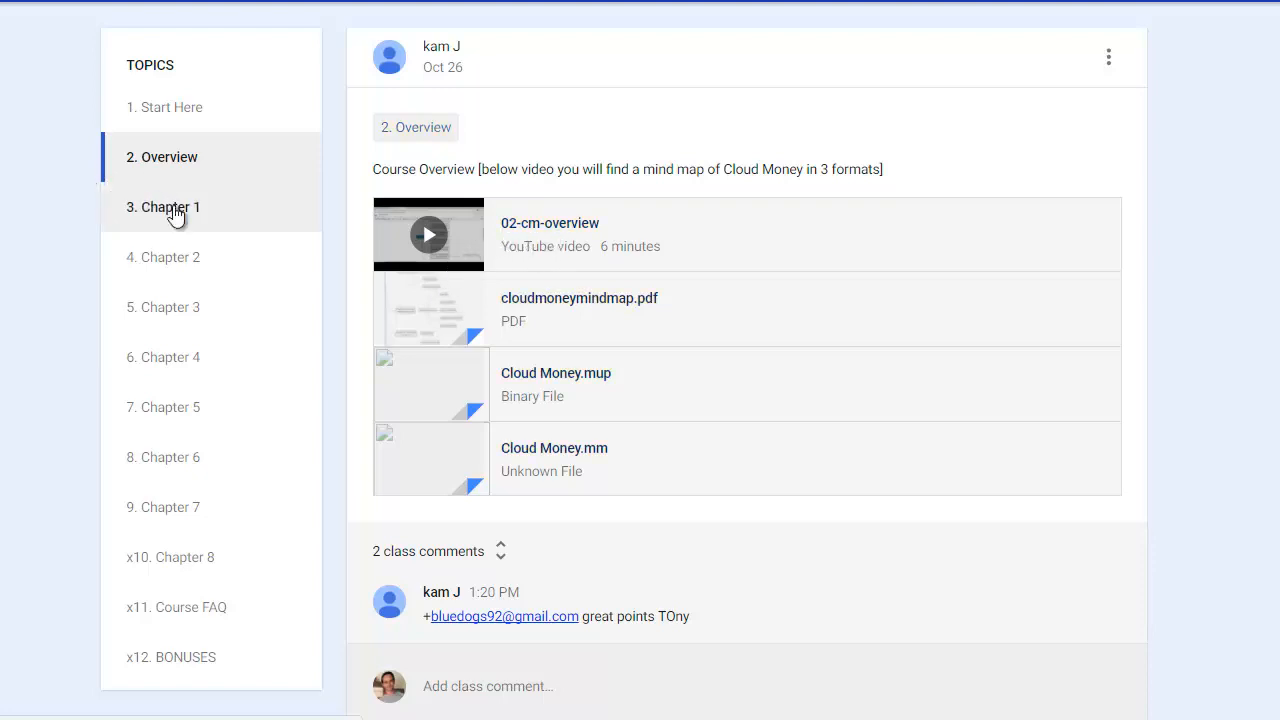
- Show the '3. Chapter 1' topic with its 11-minute Getting Started video
left_click(163, 207)
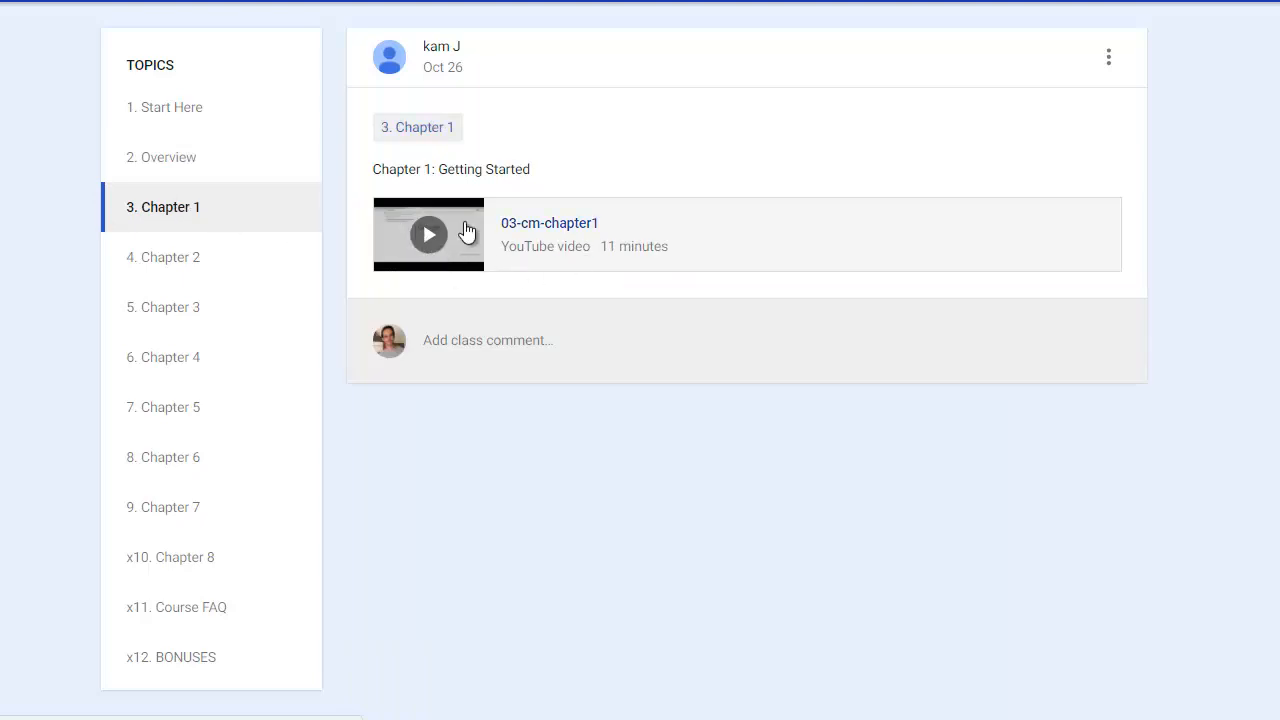
mouse_move(533, 287)
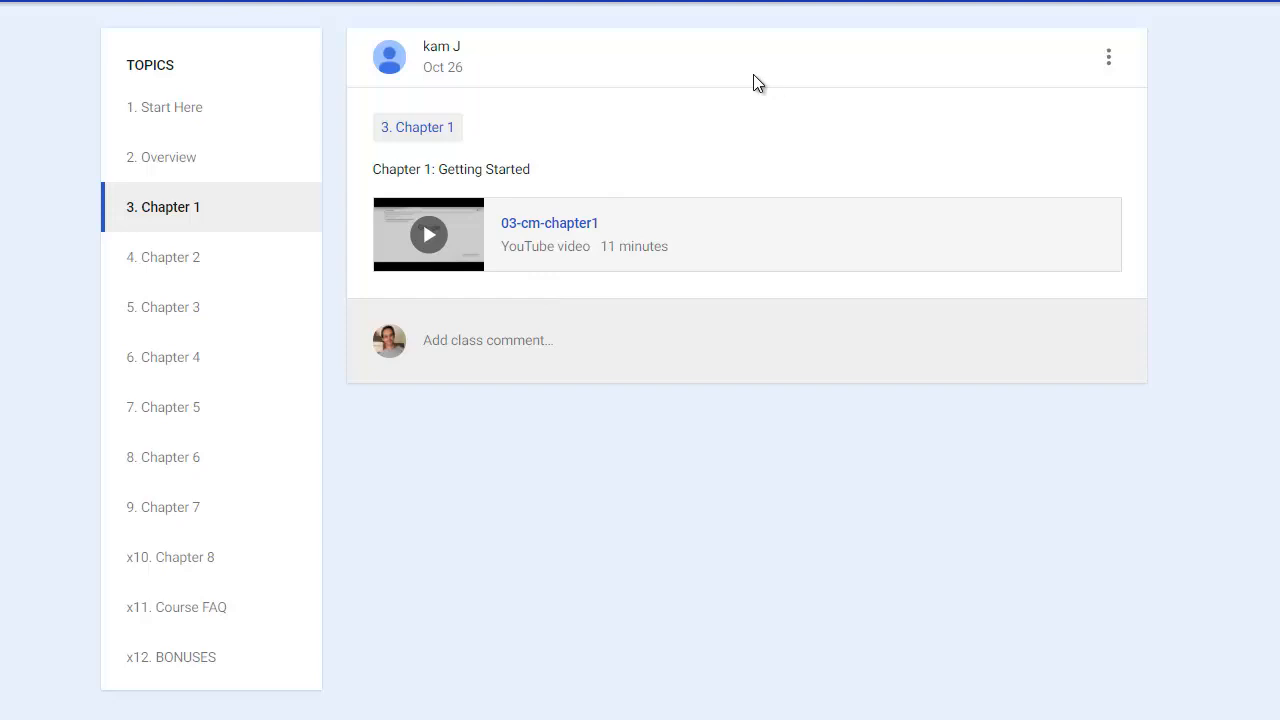
mouse_move(659, 162)
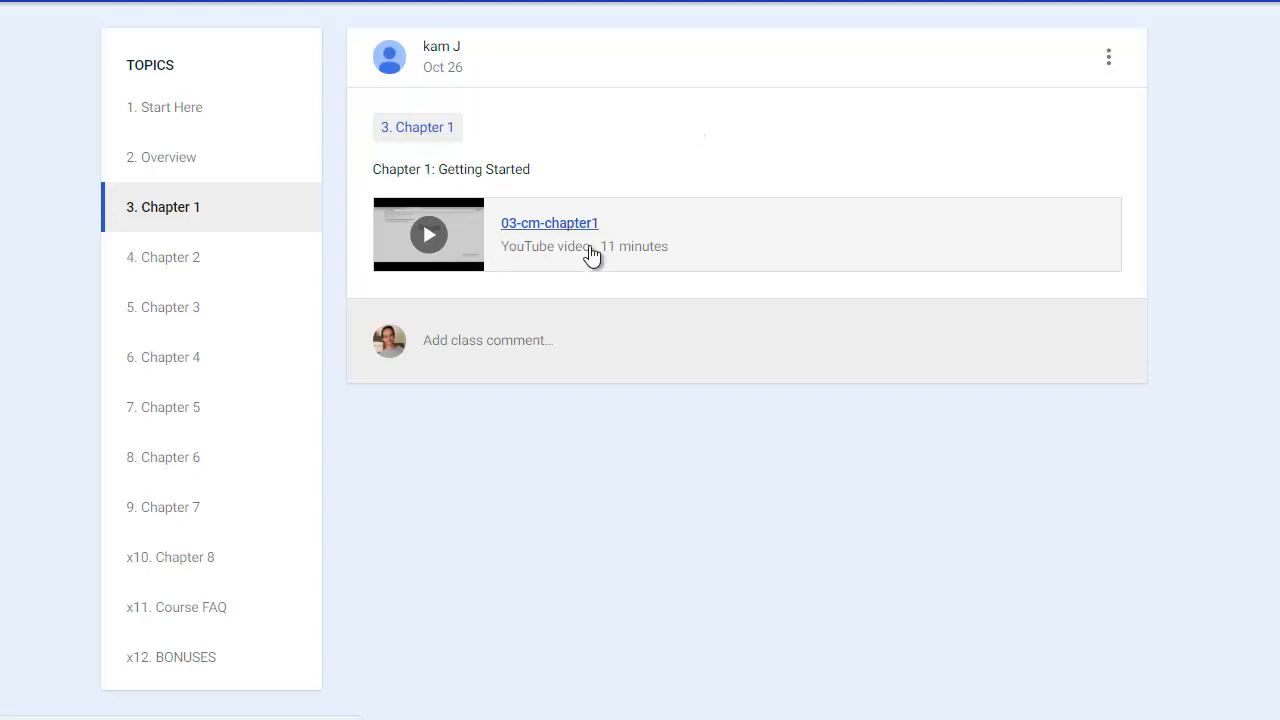
mouse_move(563, 298)
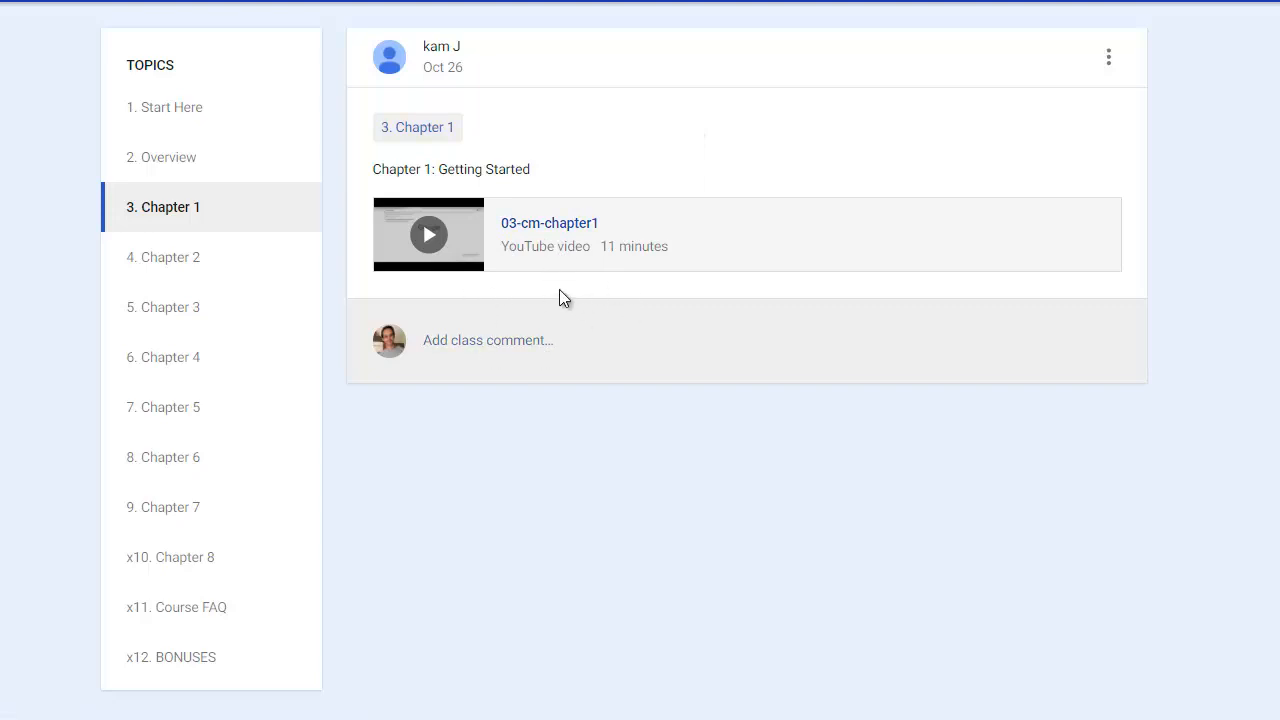
mouse_move(365, 298)
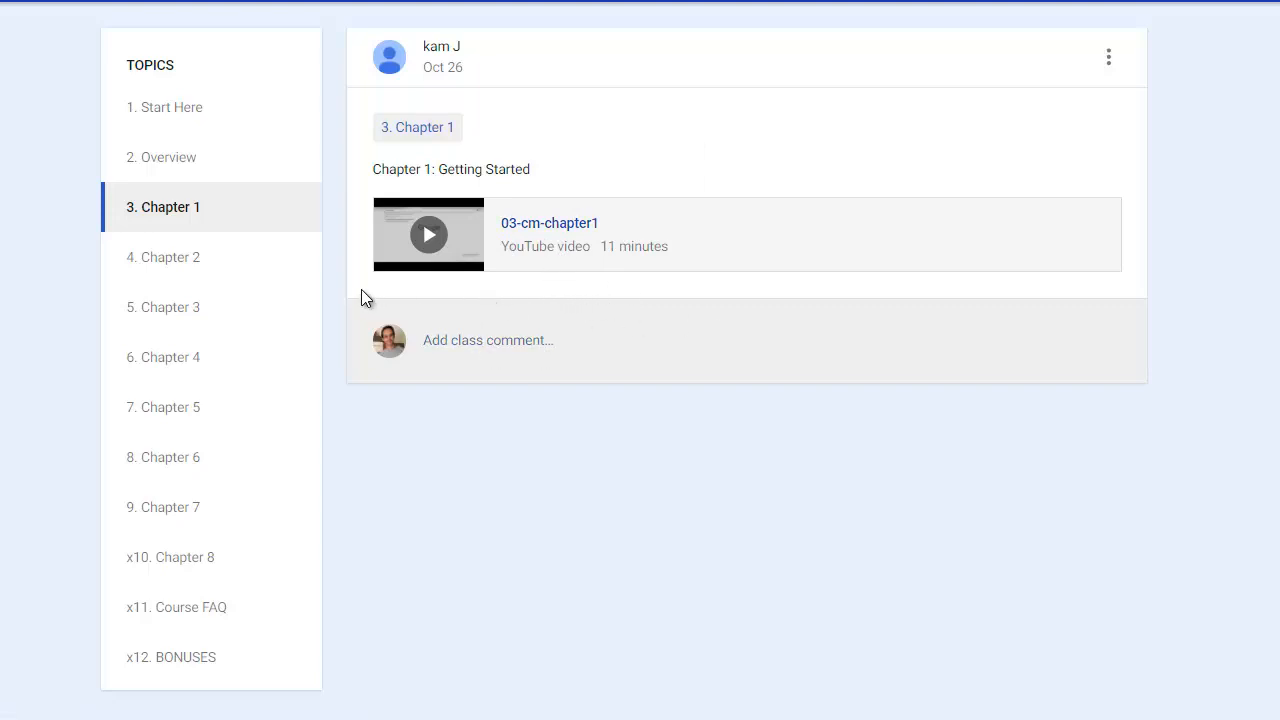
- Show the '4. Chapter 2' topic with its 28-minute video and two class comments
left_click(163, 257)
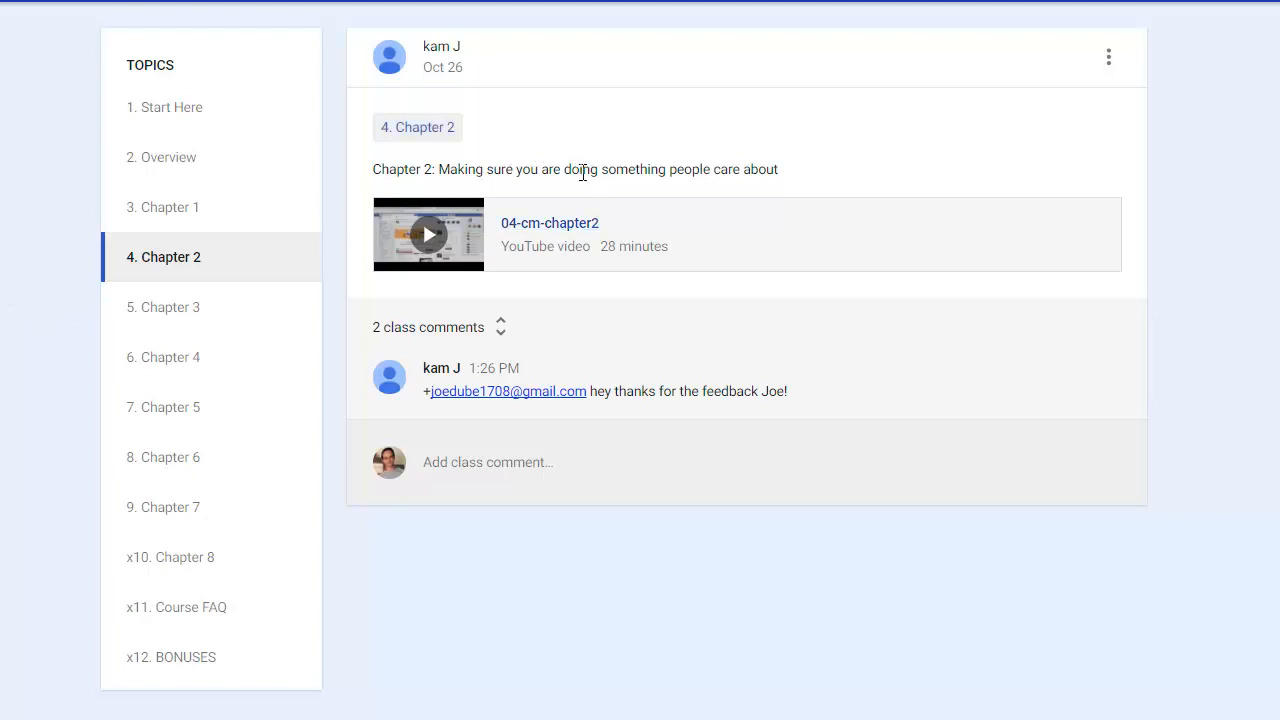
mouse_move(779, 220)
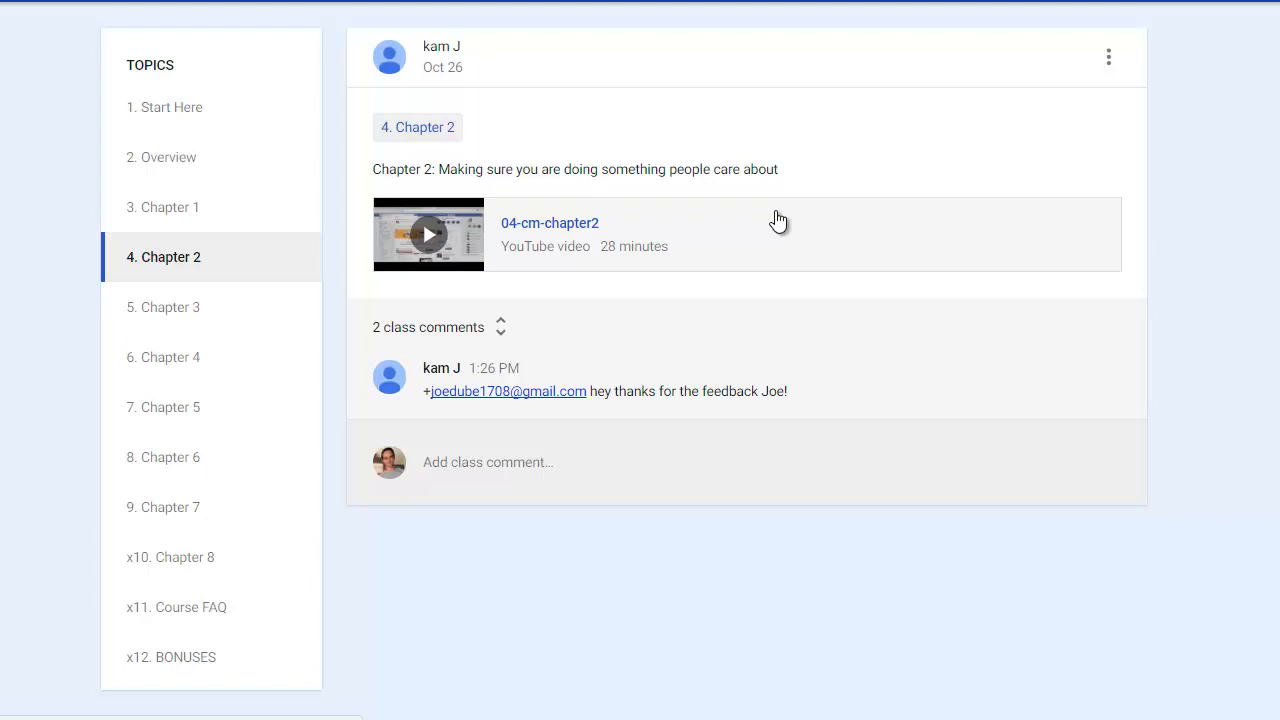
mouse_move(708, 231)
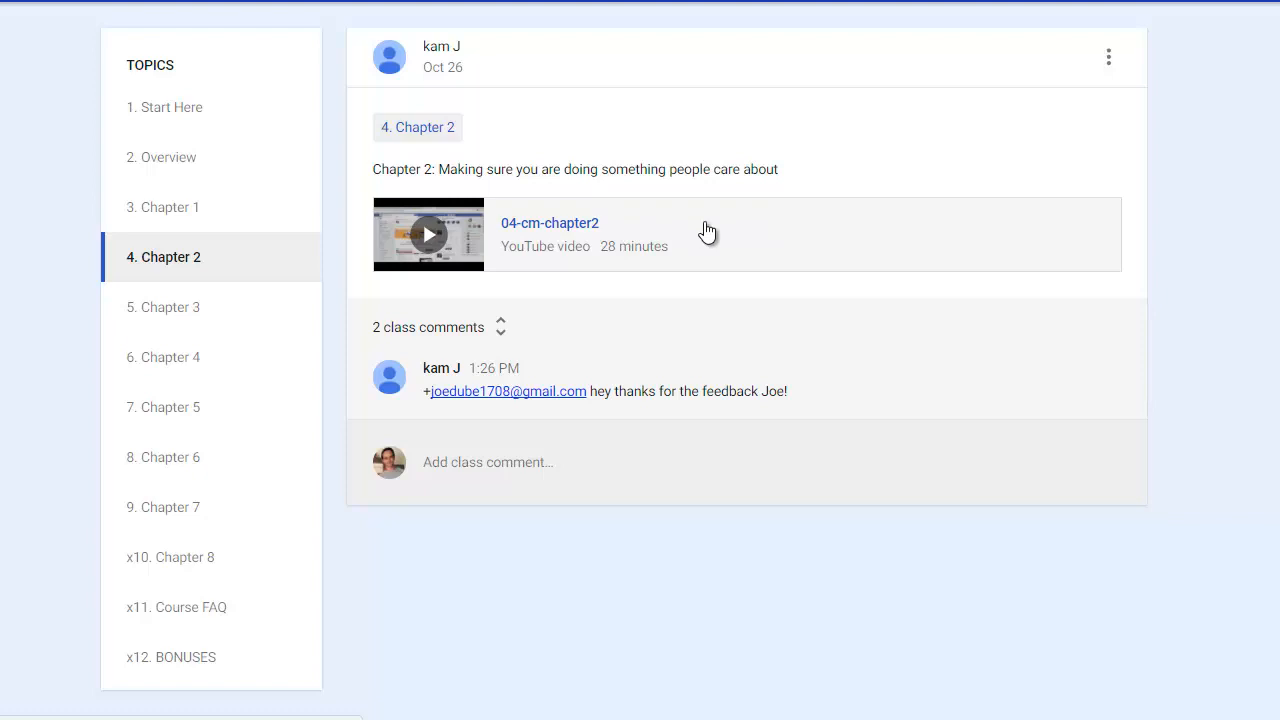
mouse_move(163, 307)
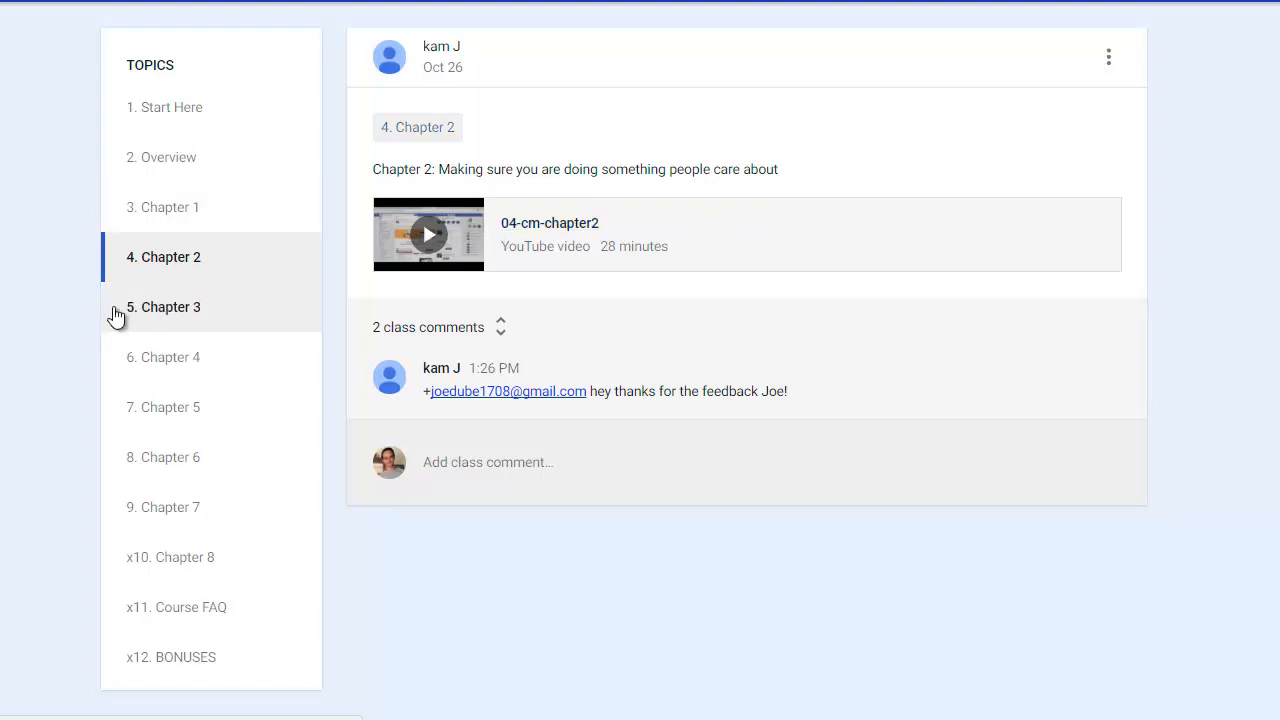
- Show '5. Chapter 3', Creating something to sell, with its 47-minute video and seven comments
left_click(164, 307)
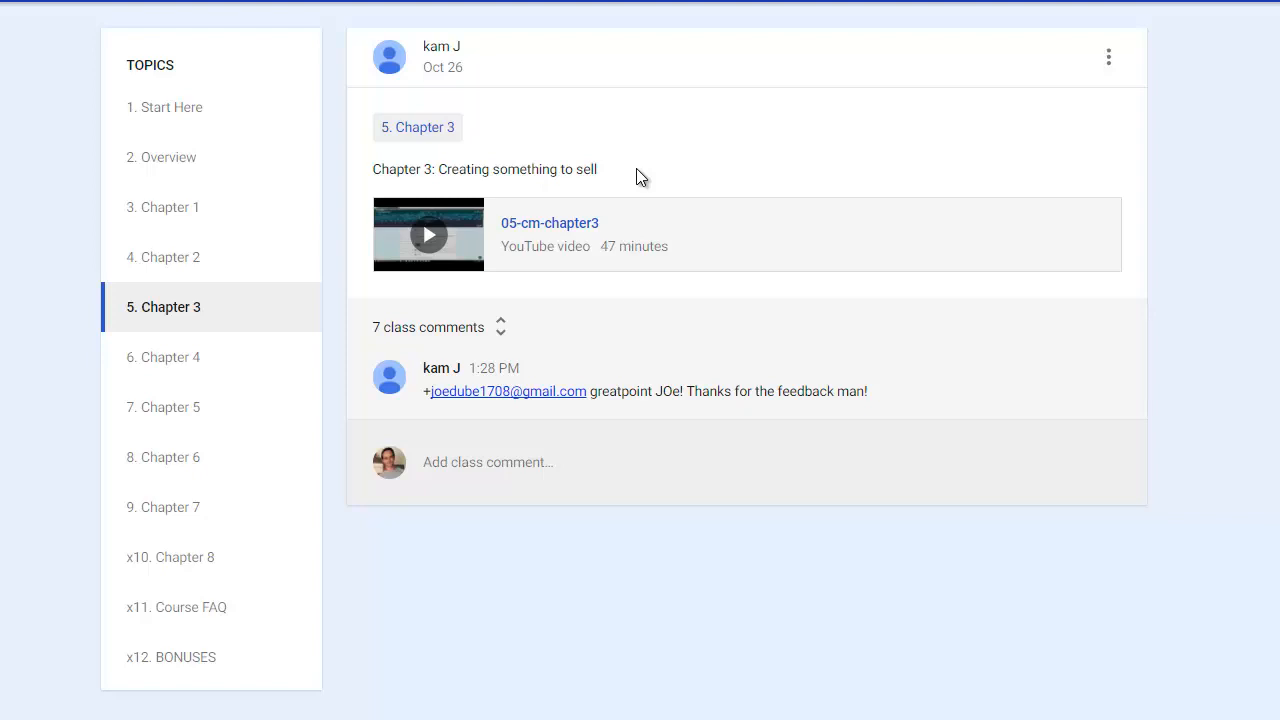
mouse_move(553, 247)
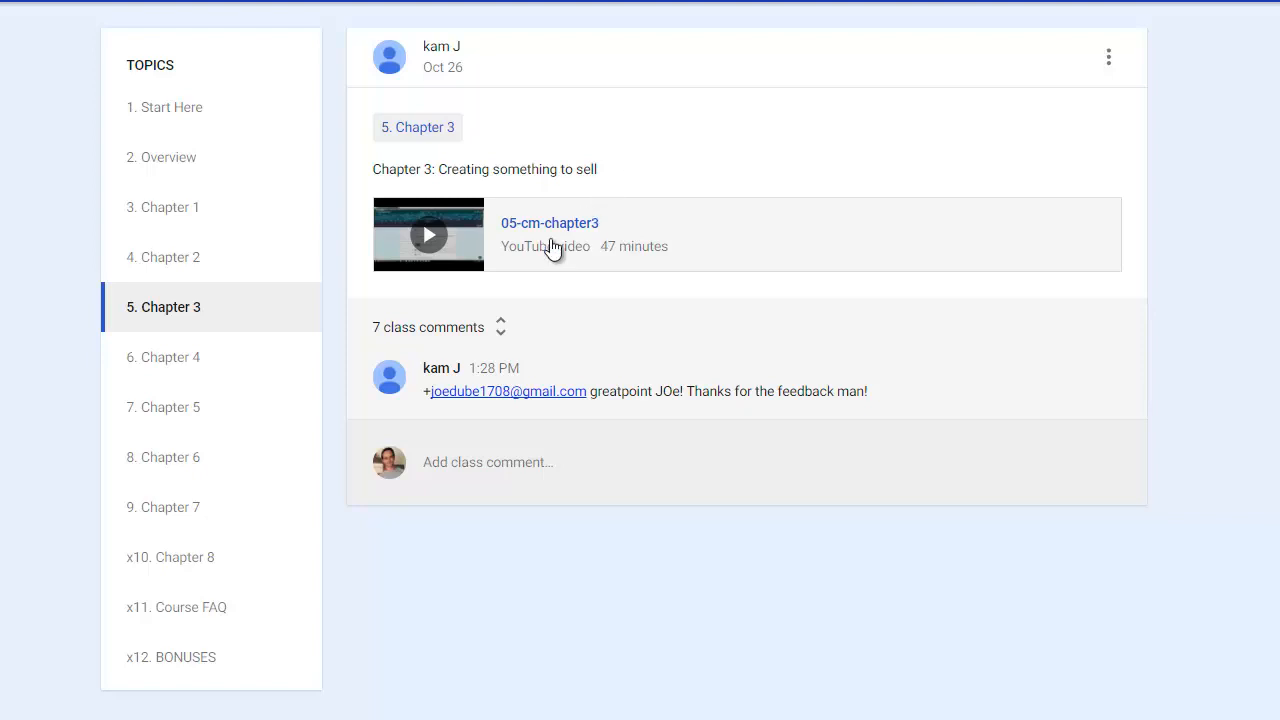
mouse_move(458, 300)
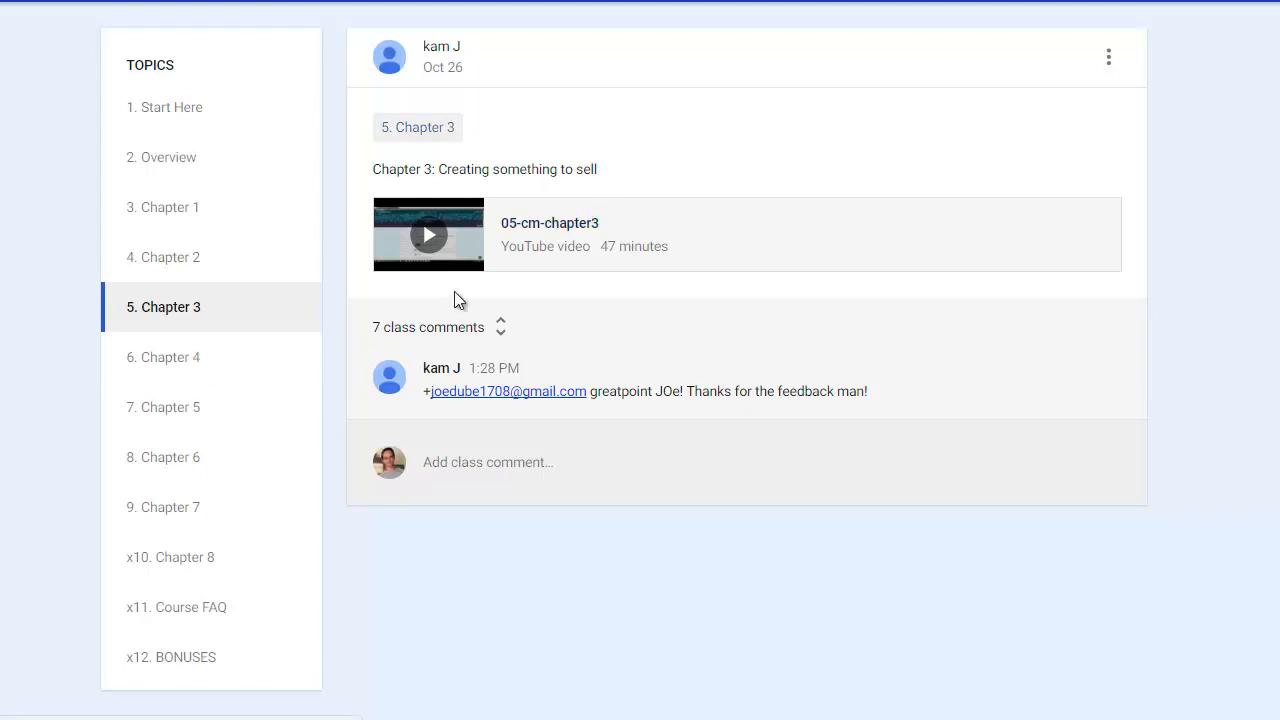
mouse_move(180, 357)
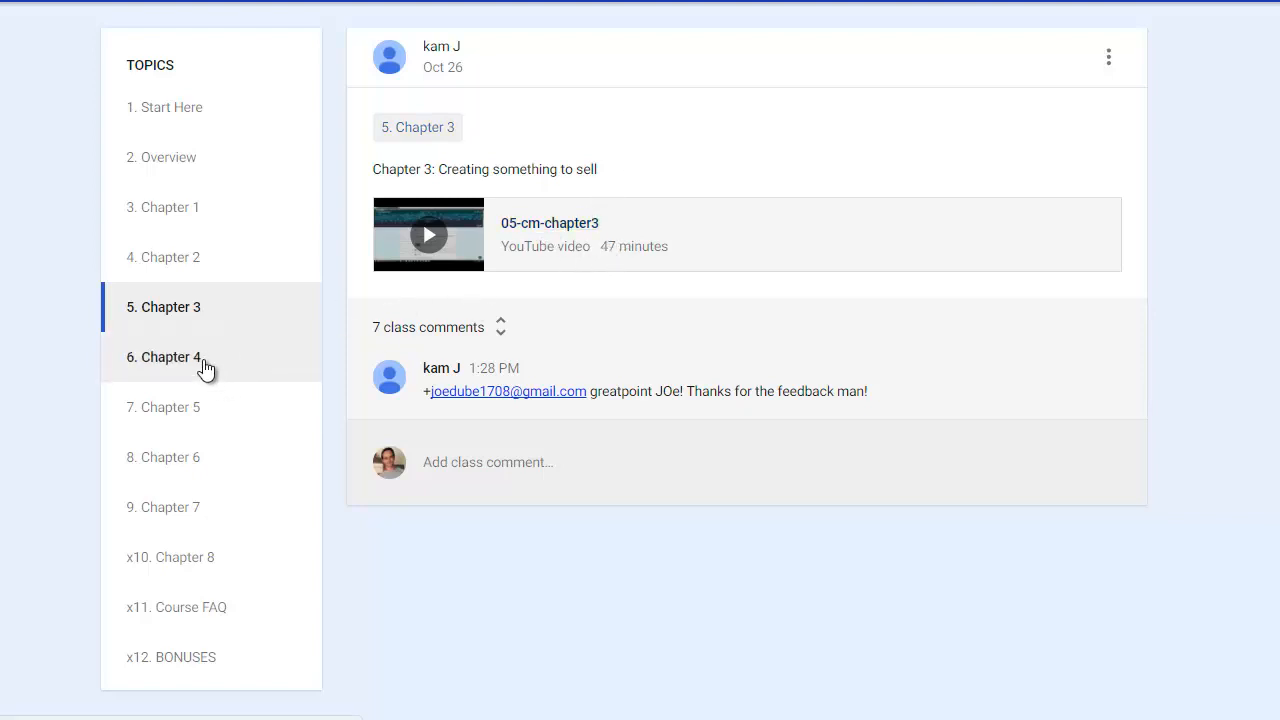
- Show '6. Chapter 4', Delivering the goods, with its 13-minute video
left_click(164, 357)
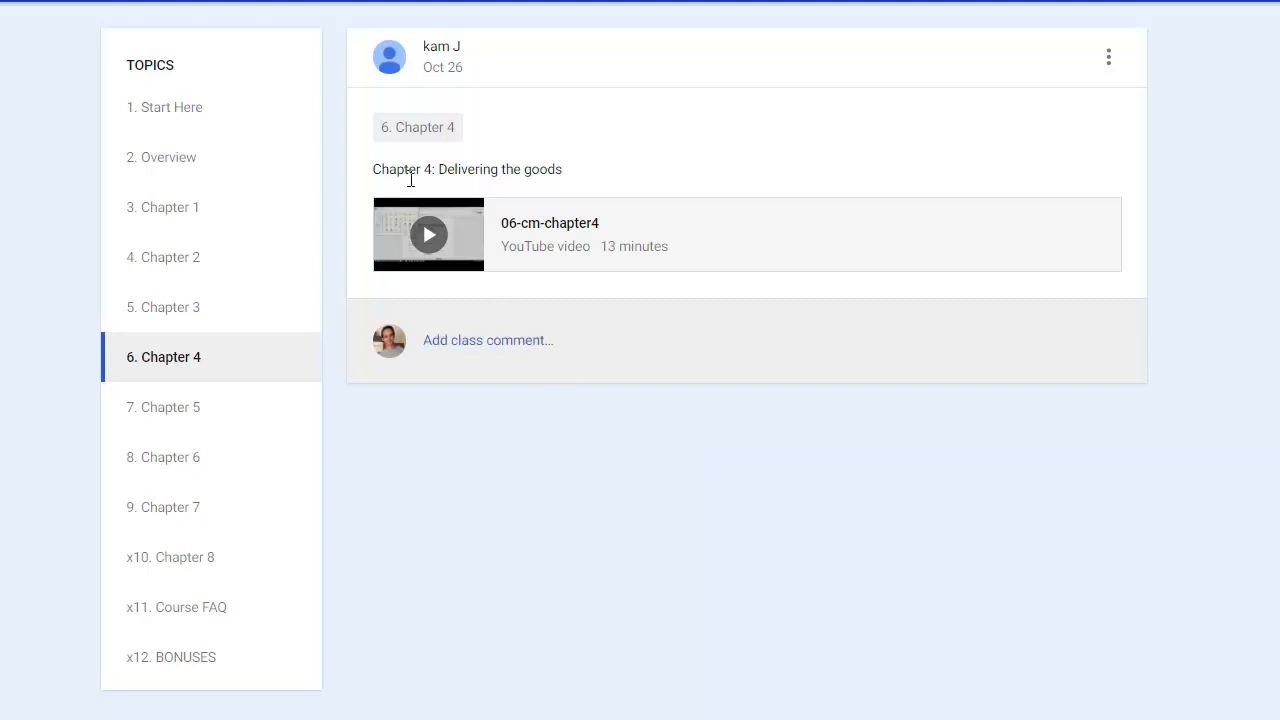
mouse_move(15, 56)
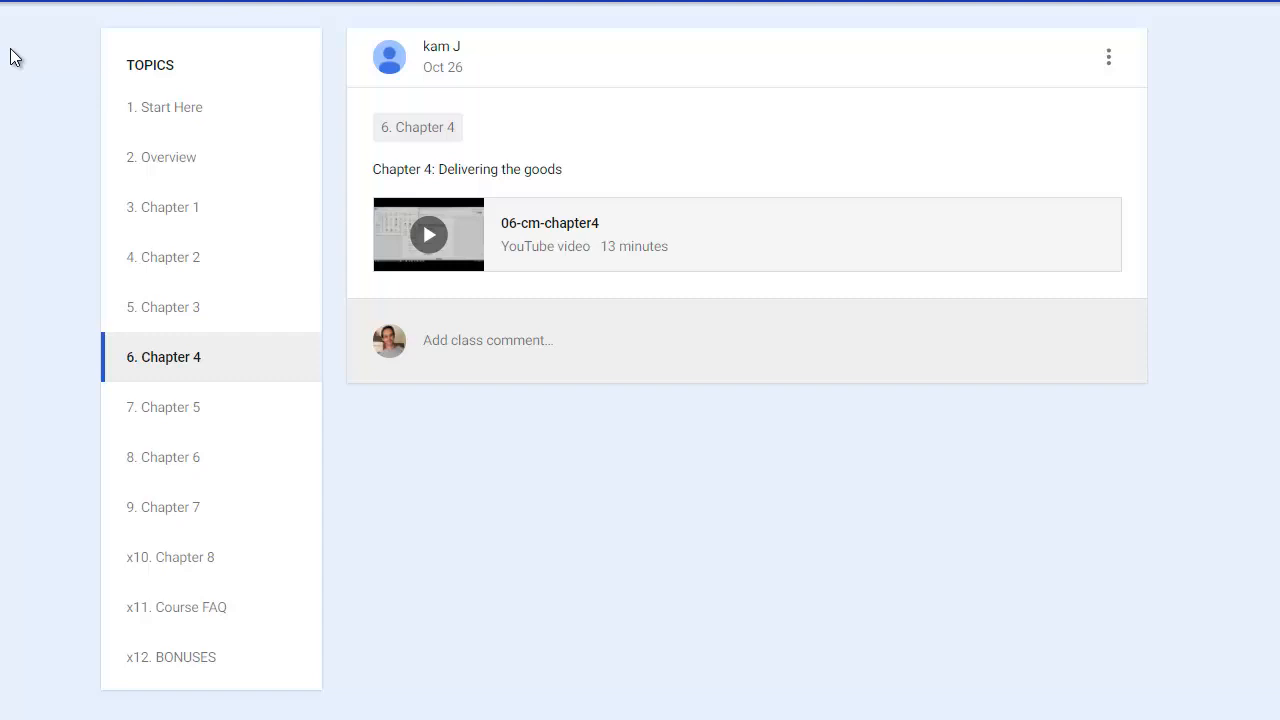
mouse_move(82, 45)
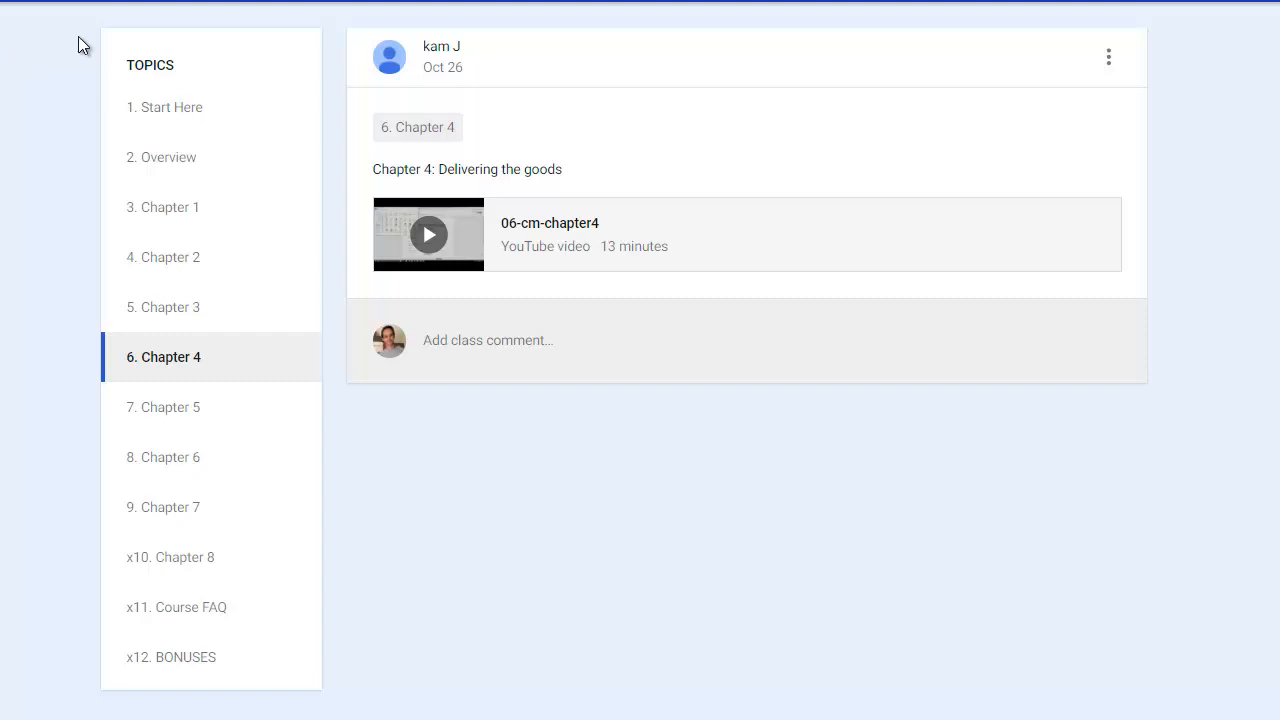
- Show '7. Chapter 5', Would you like fries with that?, with its 51-minute 07-cm-chapter5 video
left_click(163, 407)
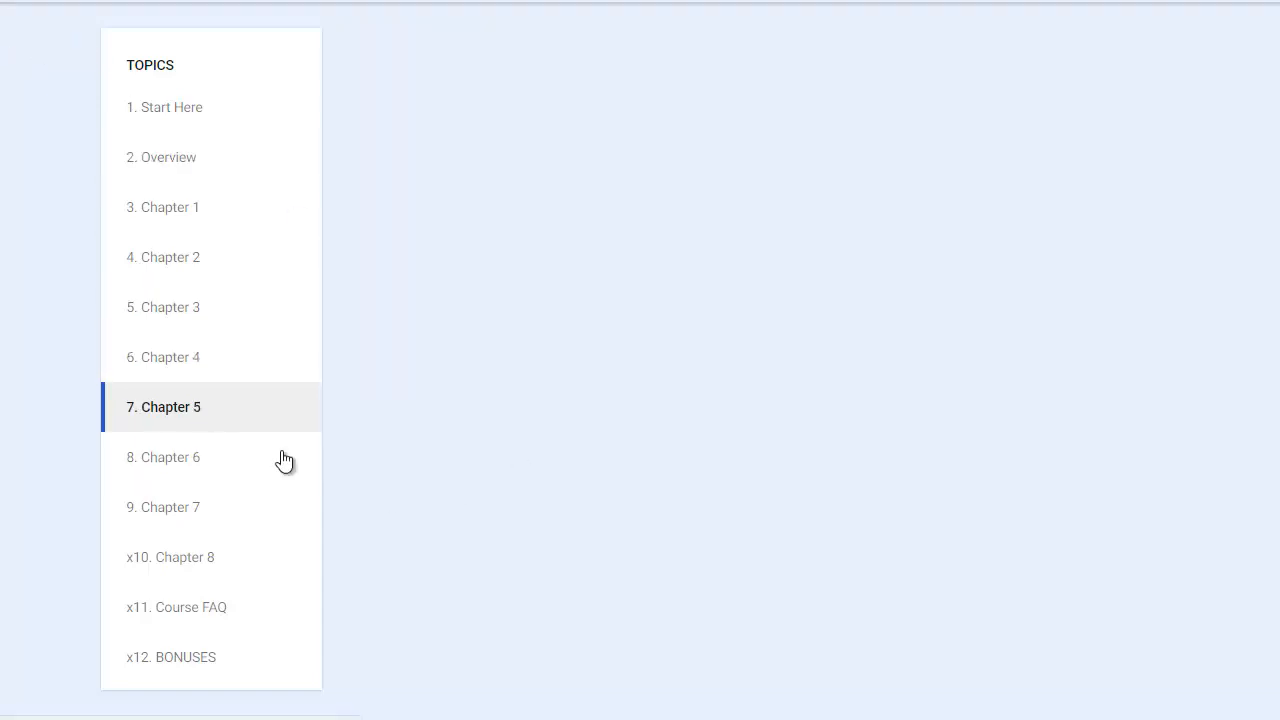
left_click(163, 406)
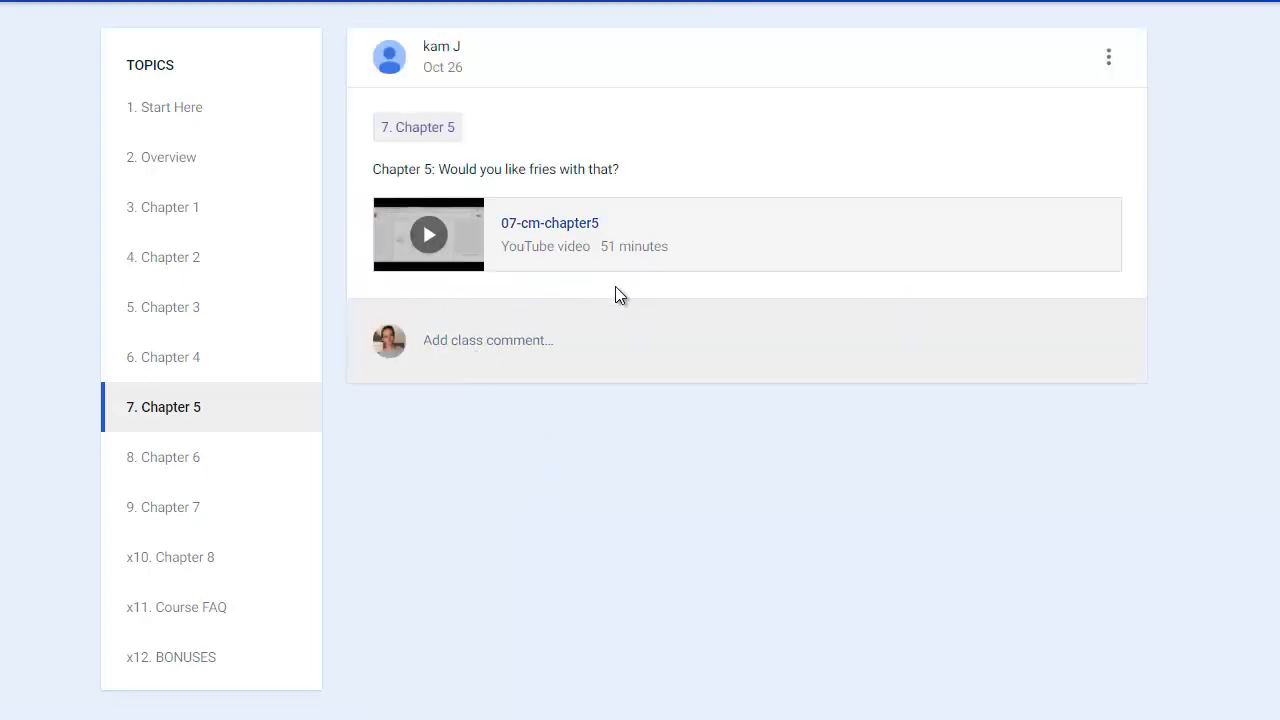
mouse_move(588, 291)
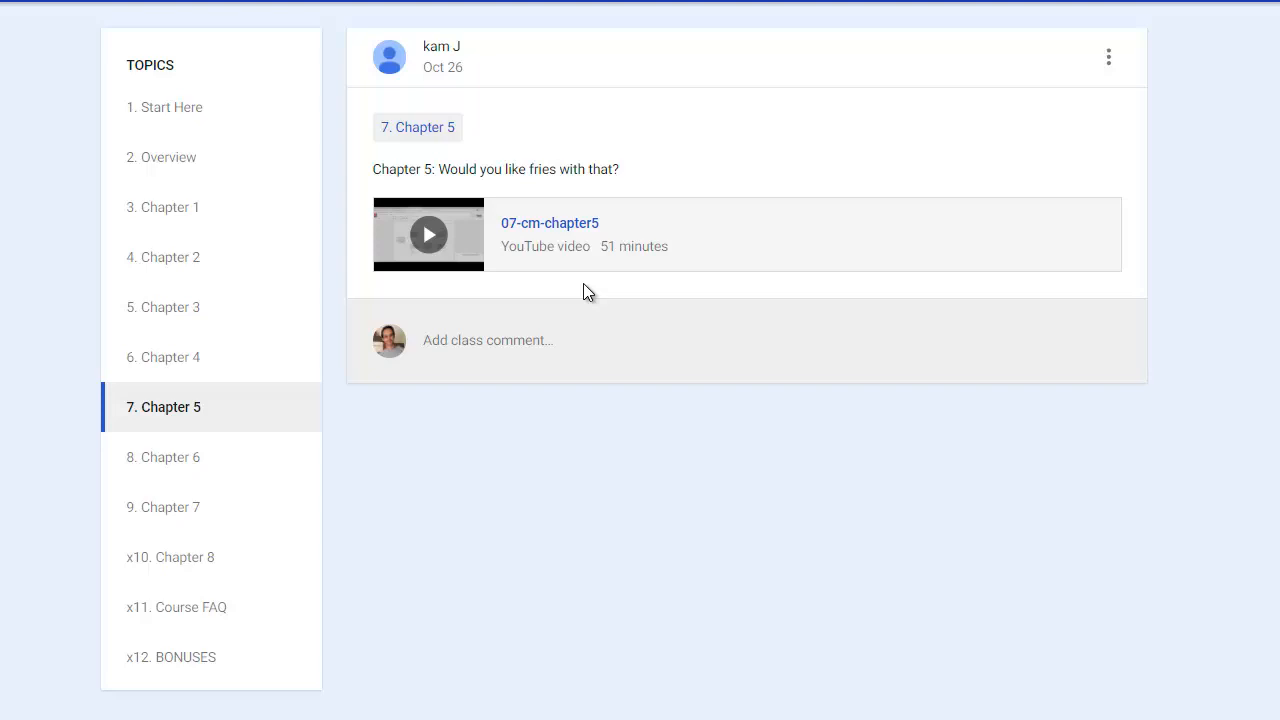
mouse_move(491, 307)
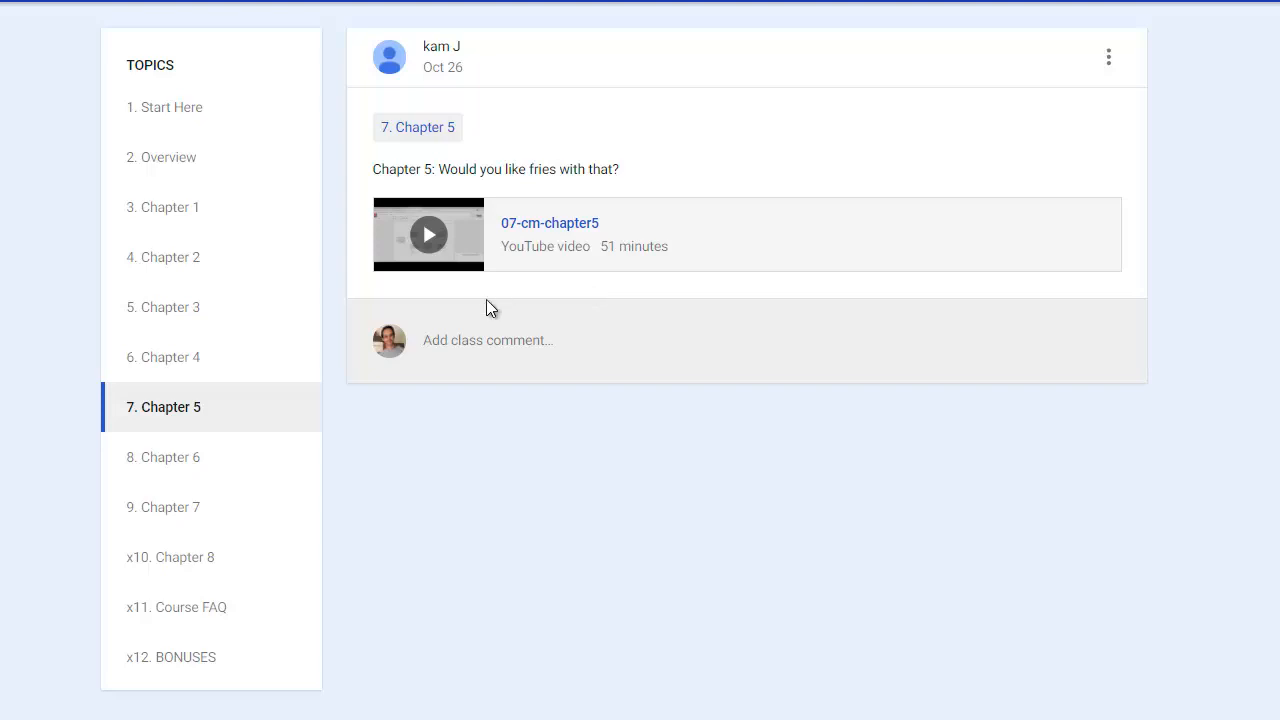
mouse_move(590, 289)
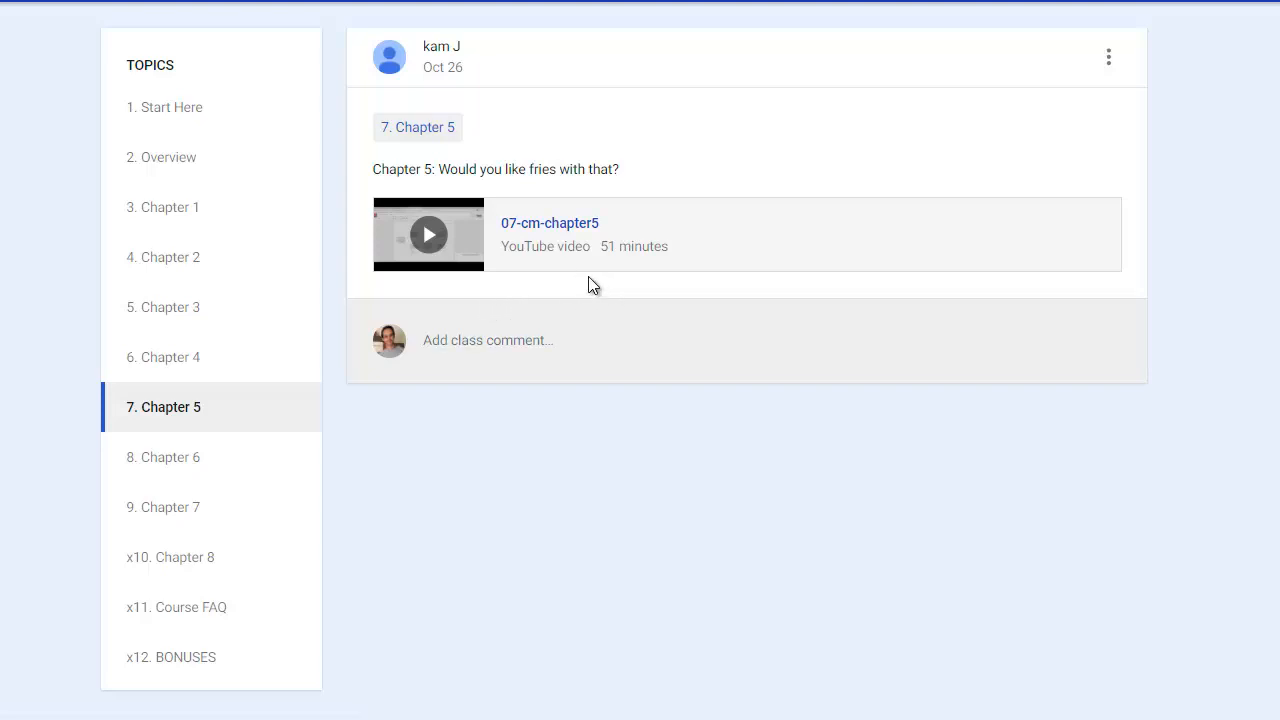
mouse_move(562, 287)
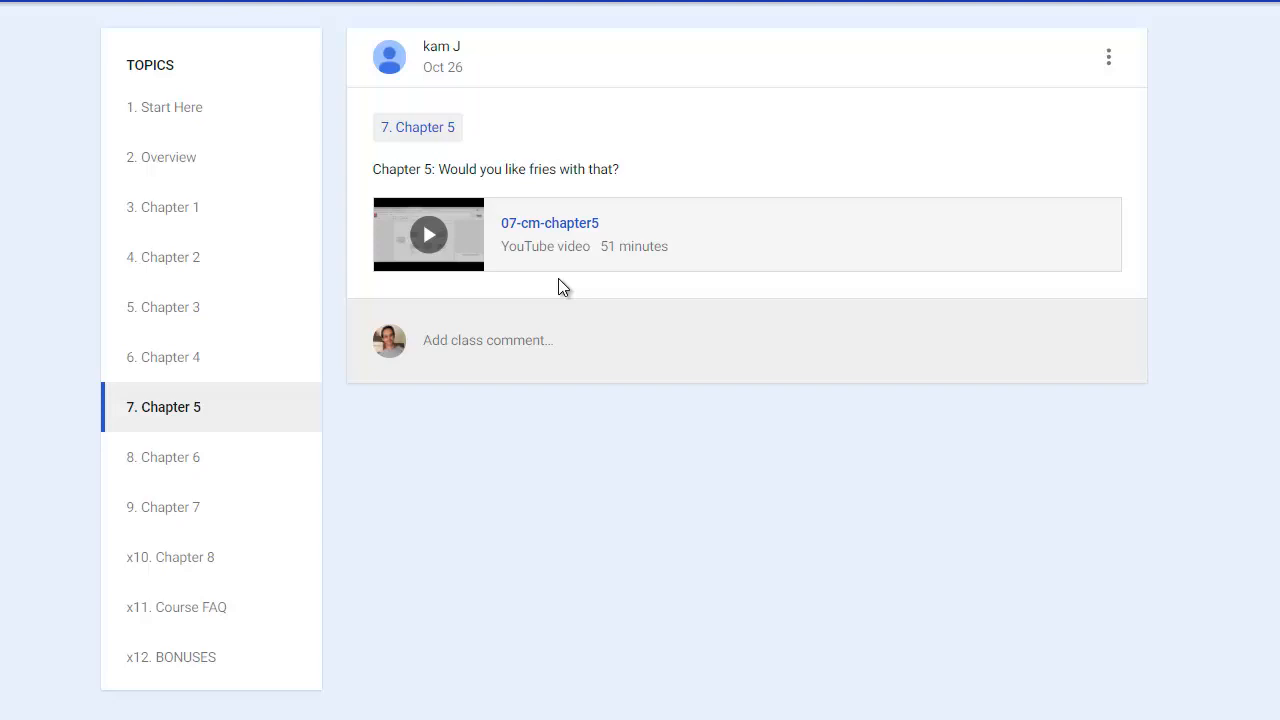
mouse_move(550, 230)
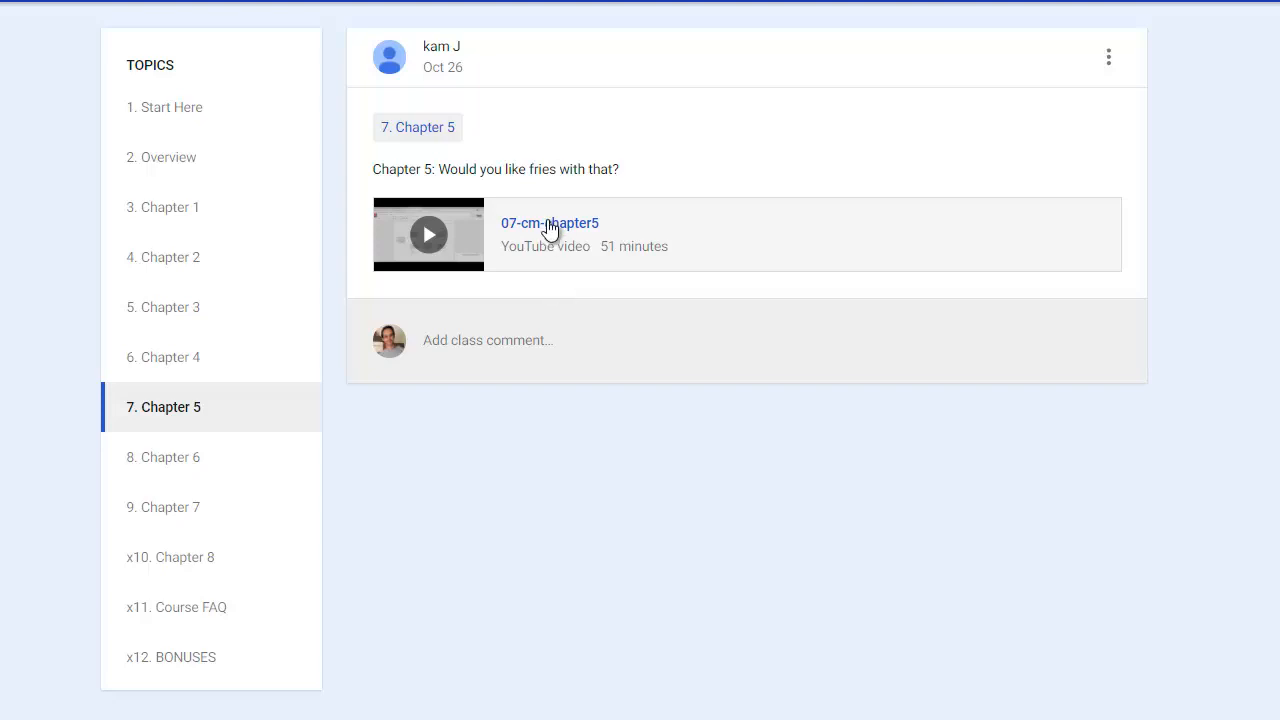
- Show '8. Chapter 6', All wrapped up with a bow on top!, listing video parts pt1 through pt5
left_click(163, 457)
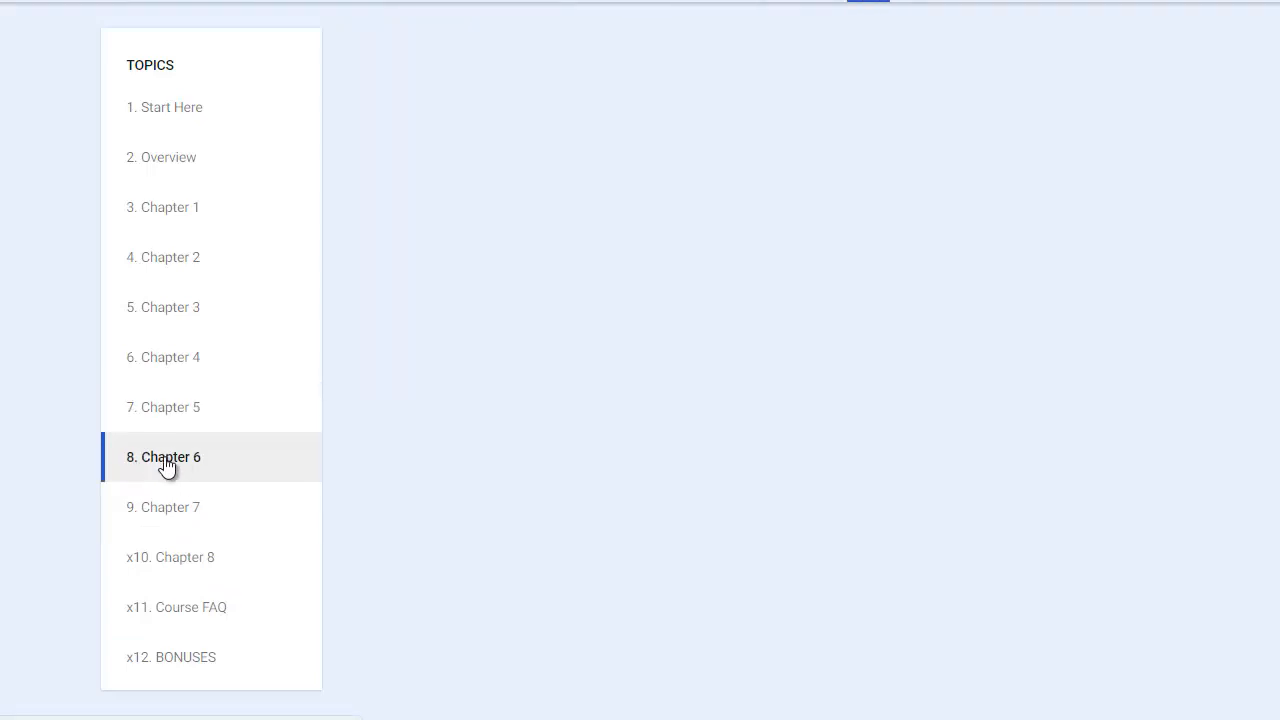
left_click(163, 457)
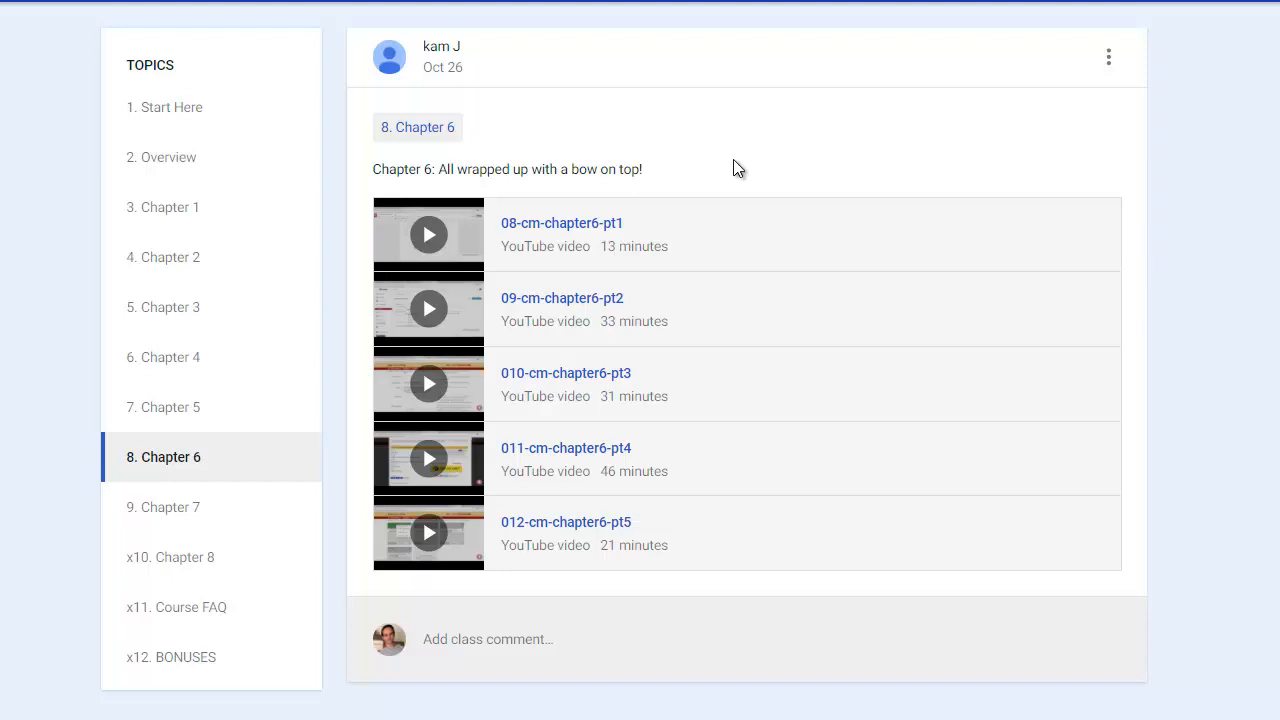
mouse_move(652, 271)
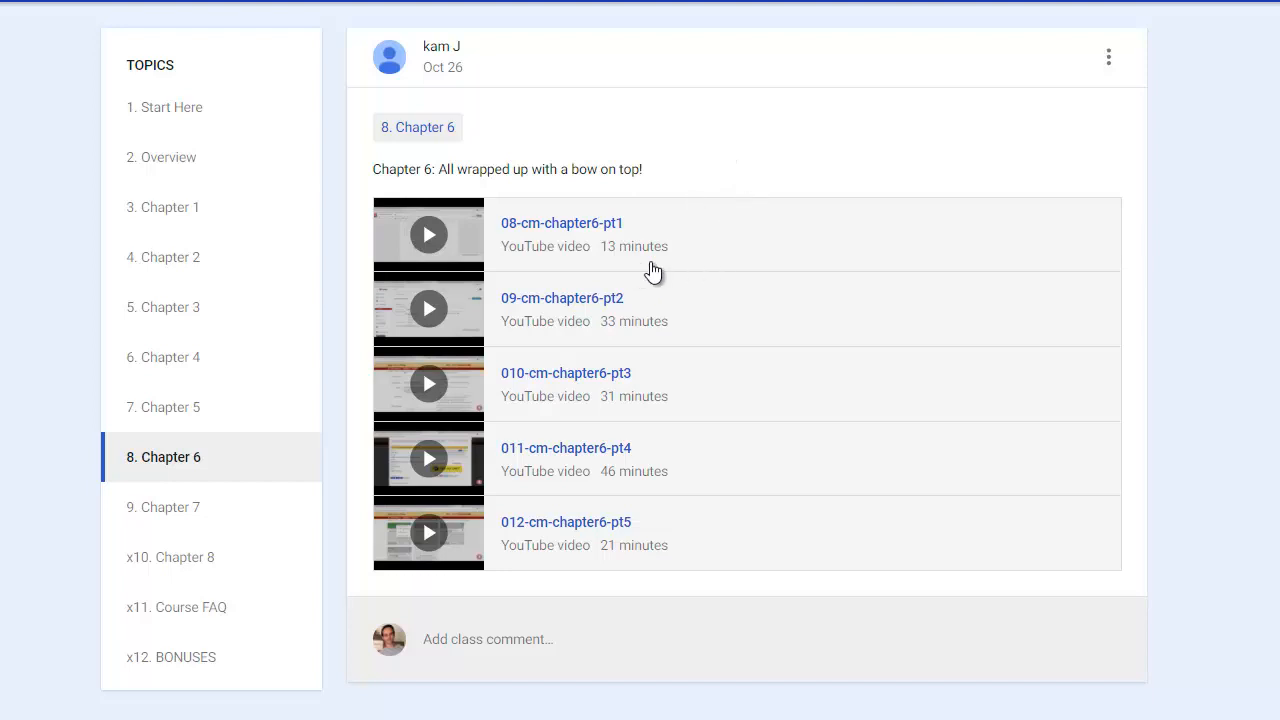
mouse_move(728, 511)
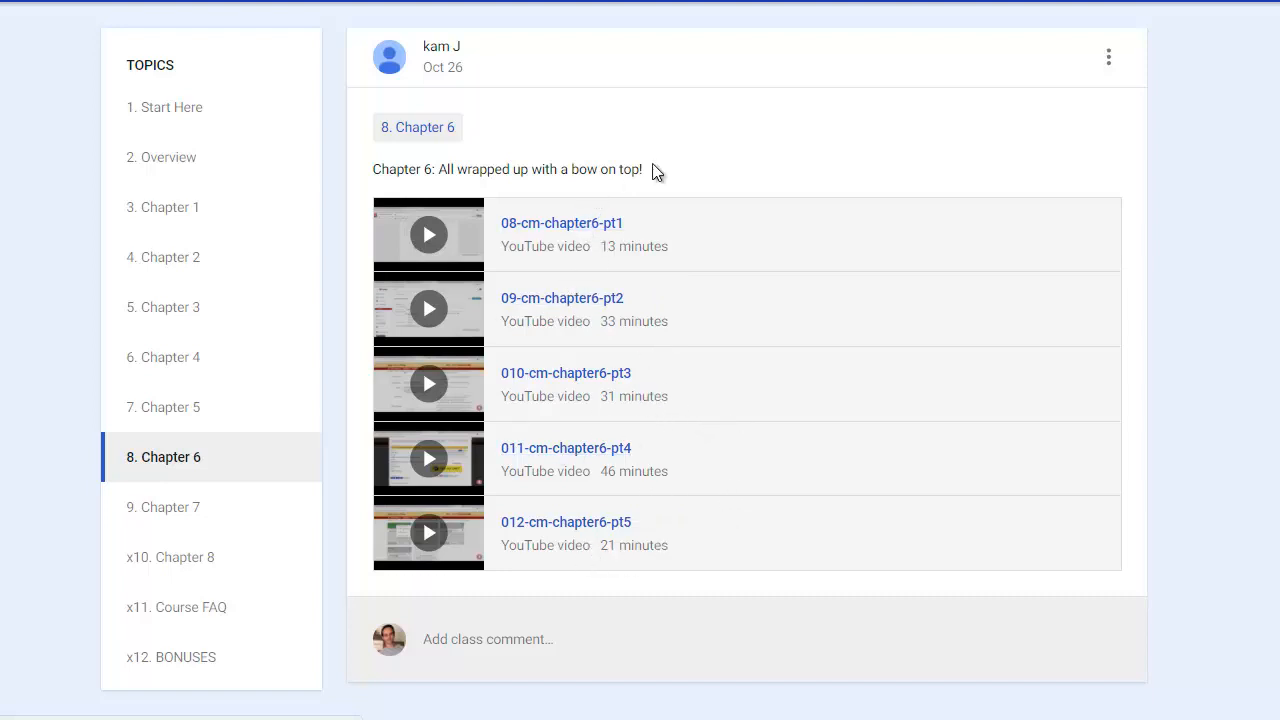
mouse_move(700, 130)
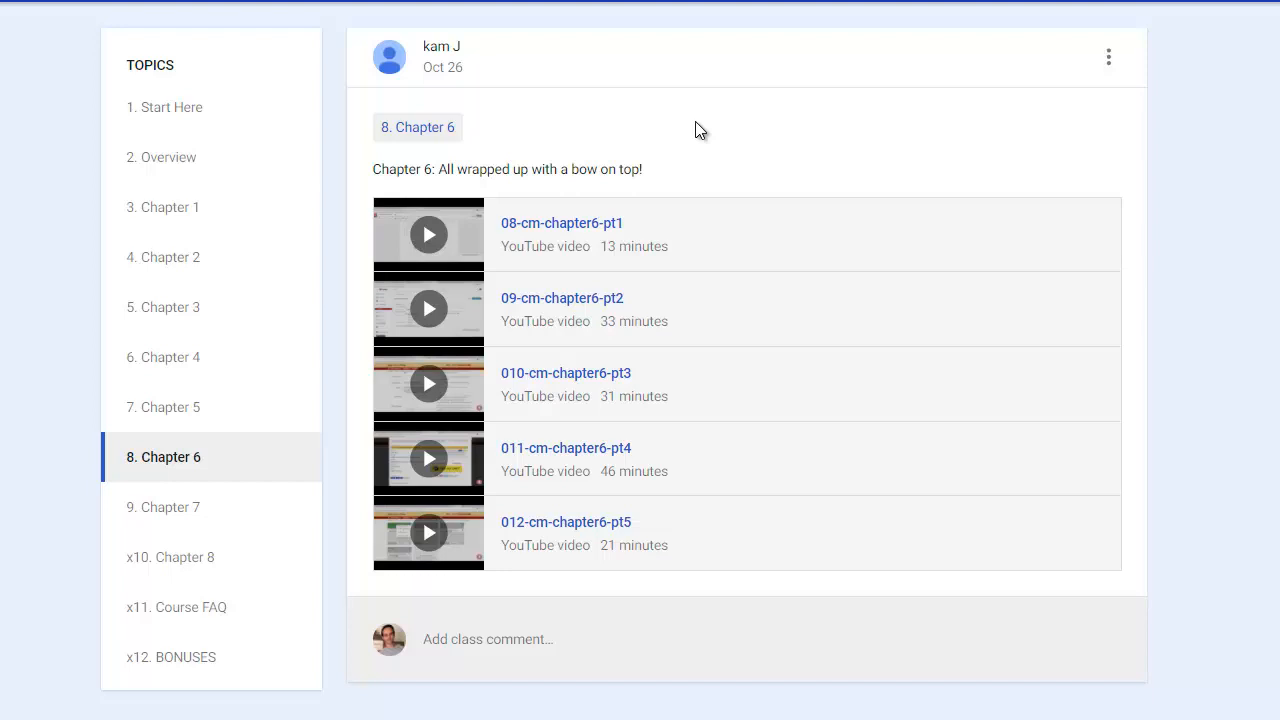
mouse_move(538, 175)
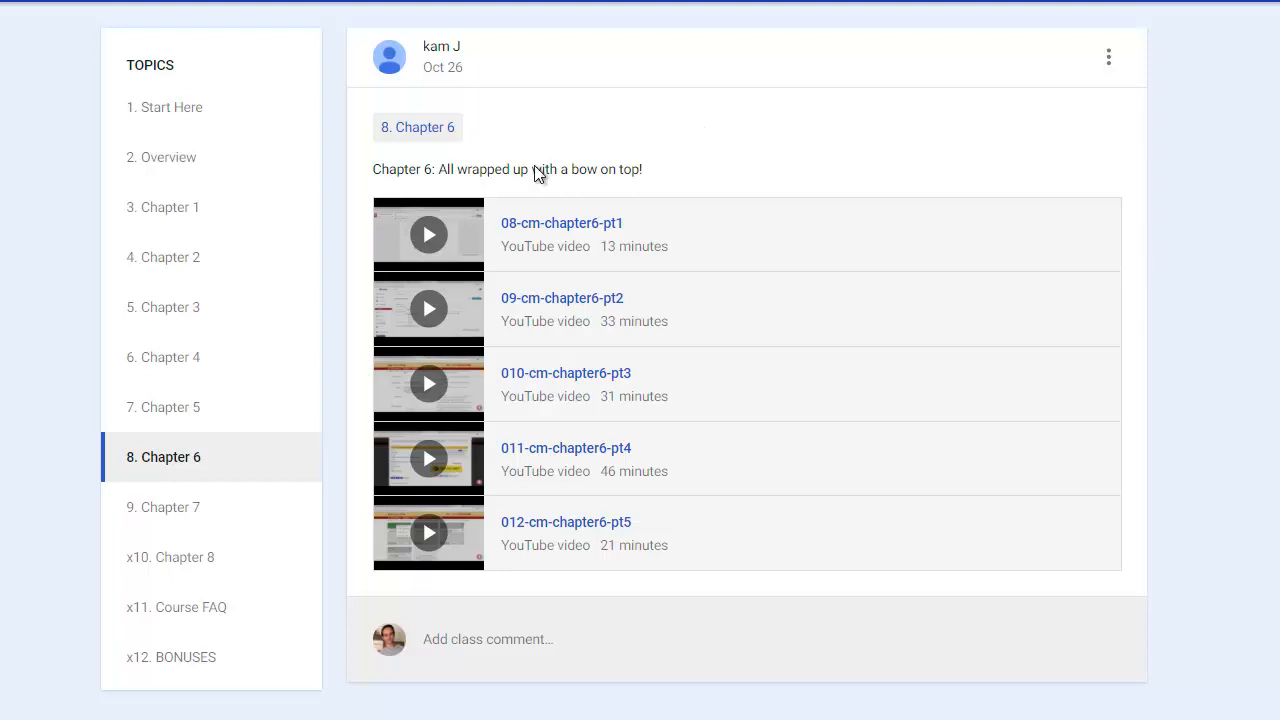
mouse_move(563, 383)
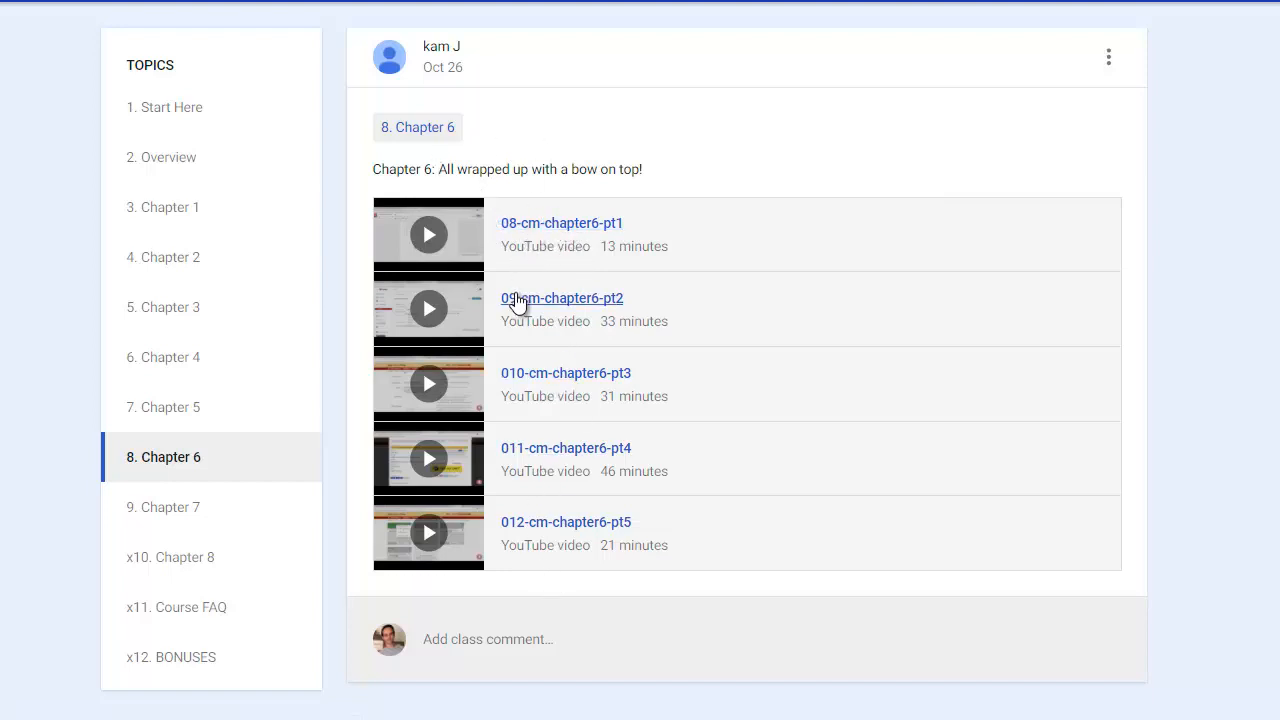
mouse_move(320, 318)
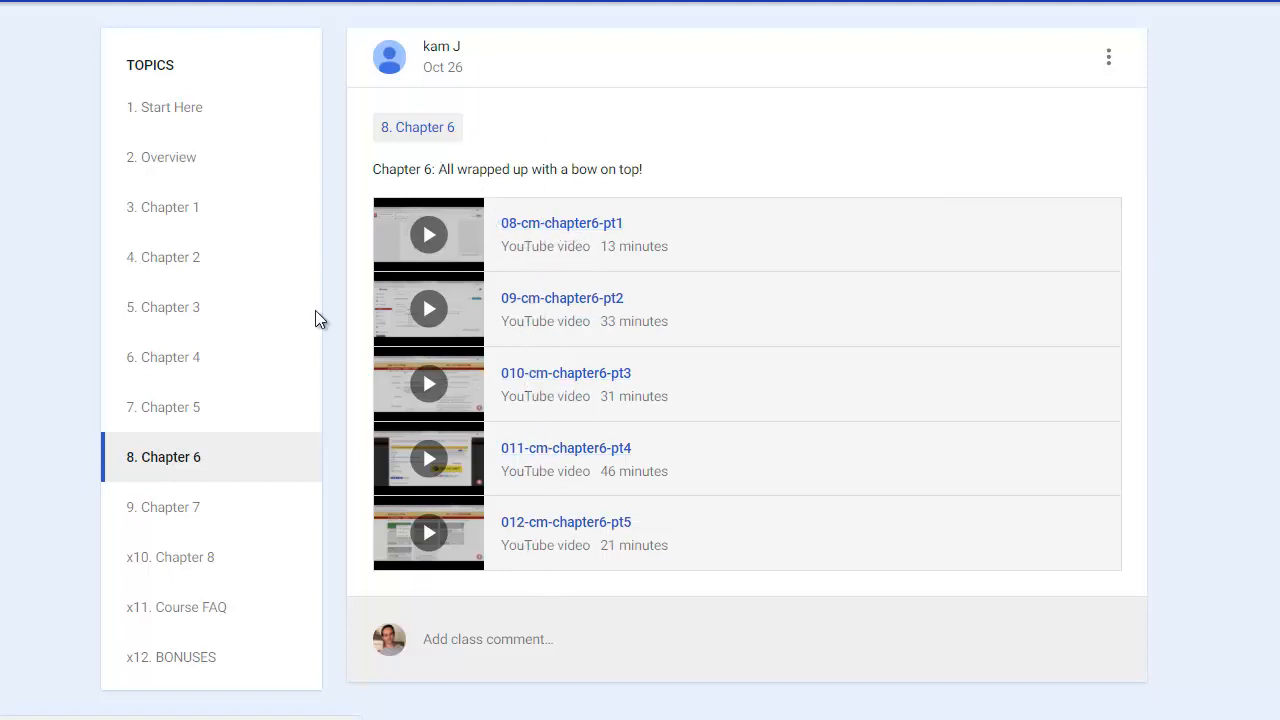
mouse_move(219, 515)
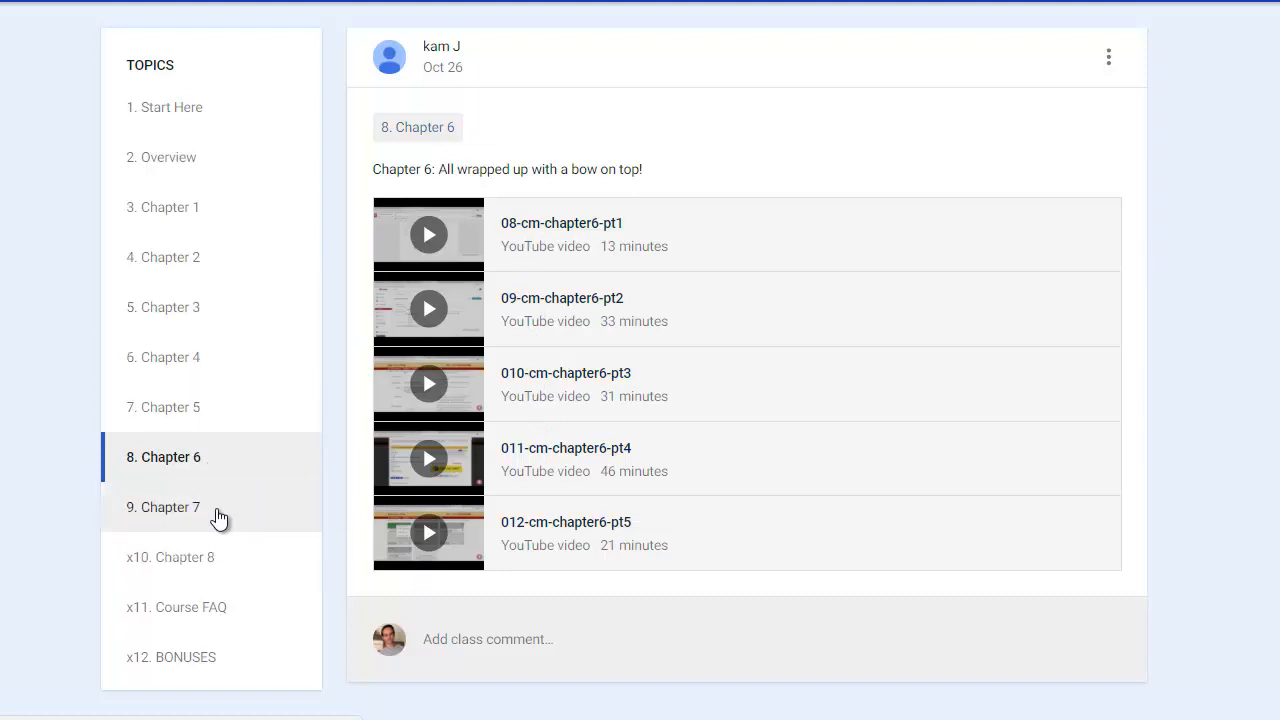
- Show '9. Chapter 7', Giving it to the World, with its single 49-minute video
left_click(163, 507)
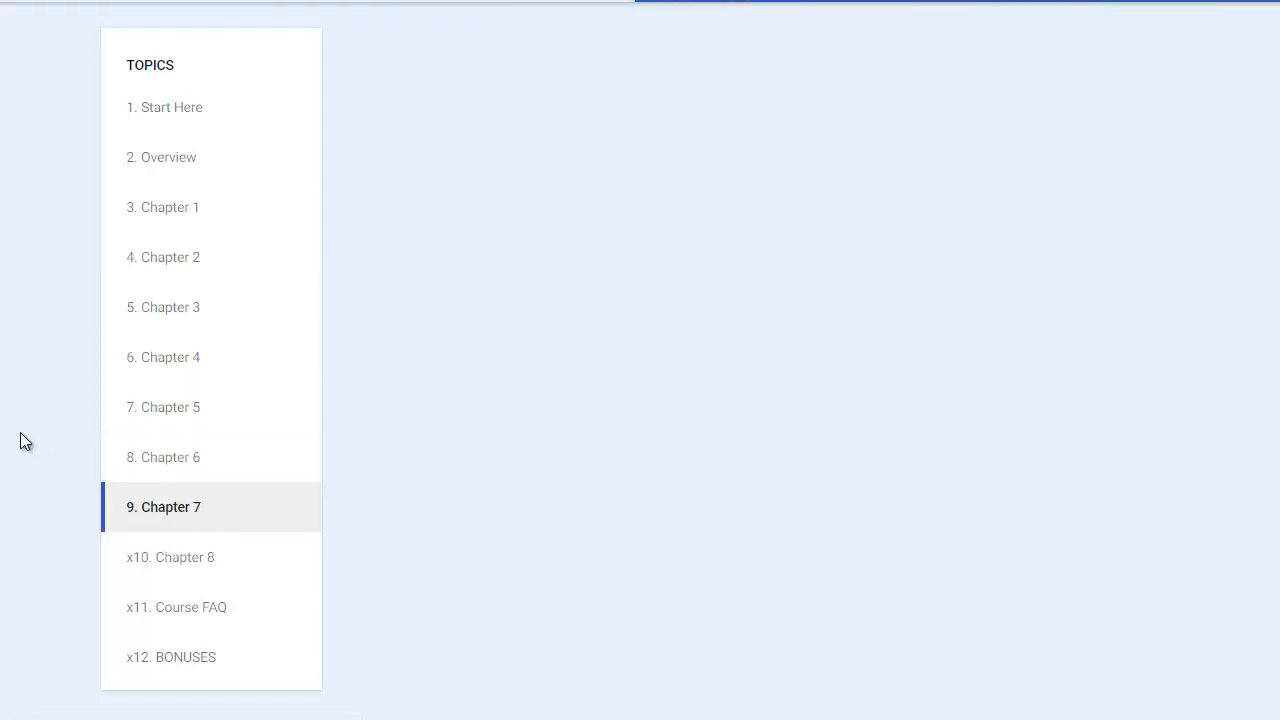
left_click(163, 507)
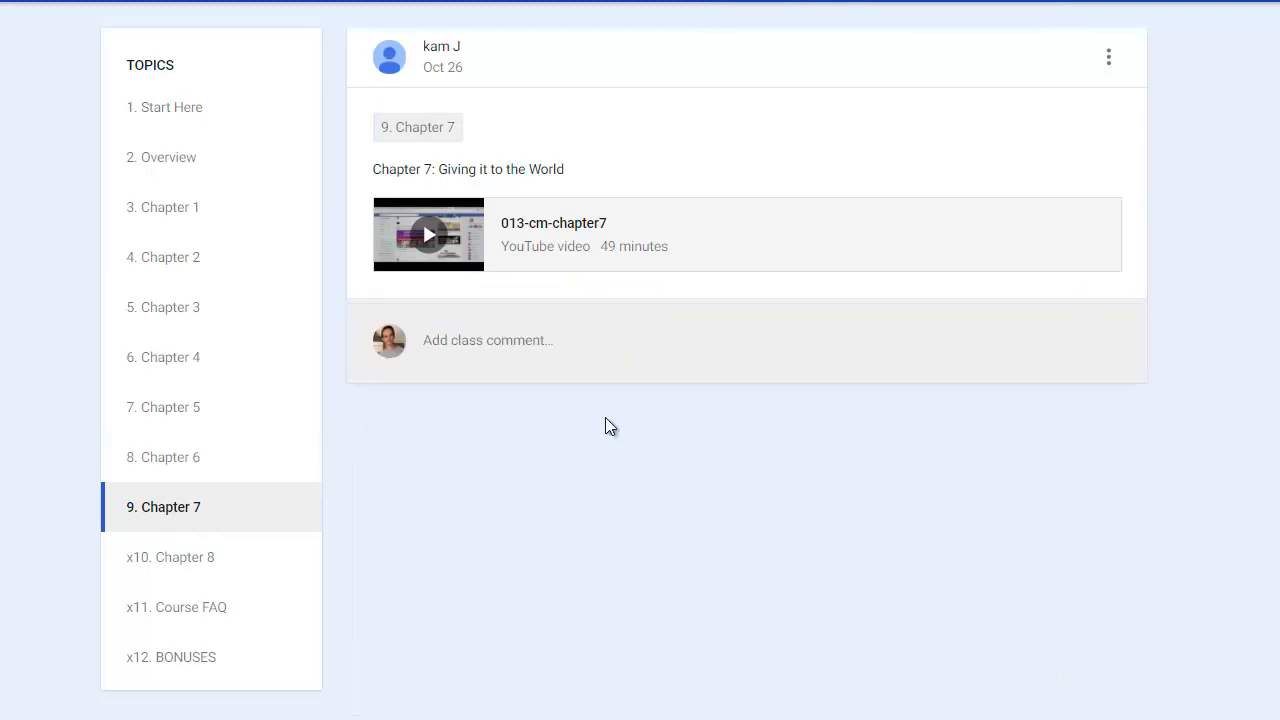
mouse_move(603, 421)
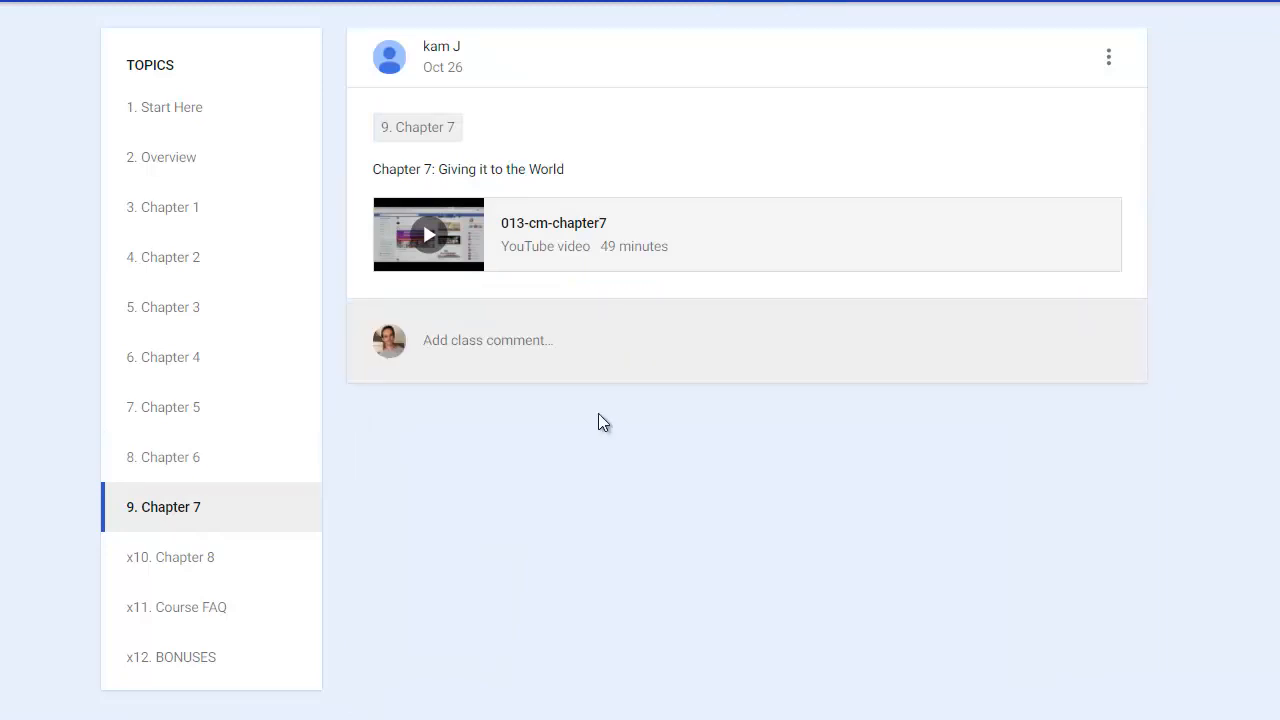
mouse_move(598, 420)
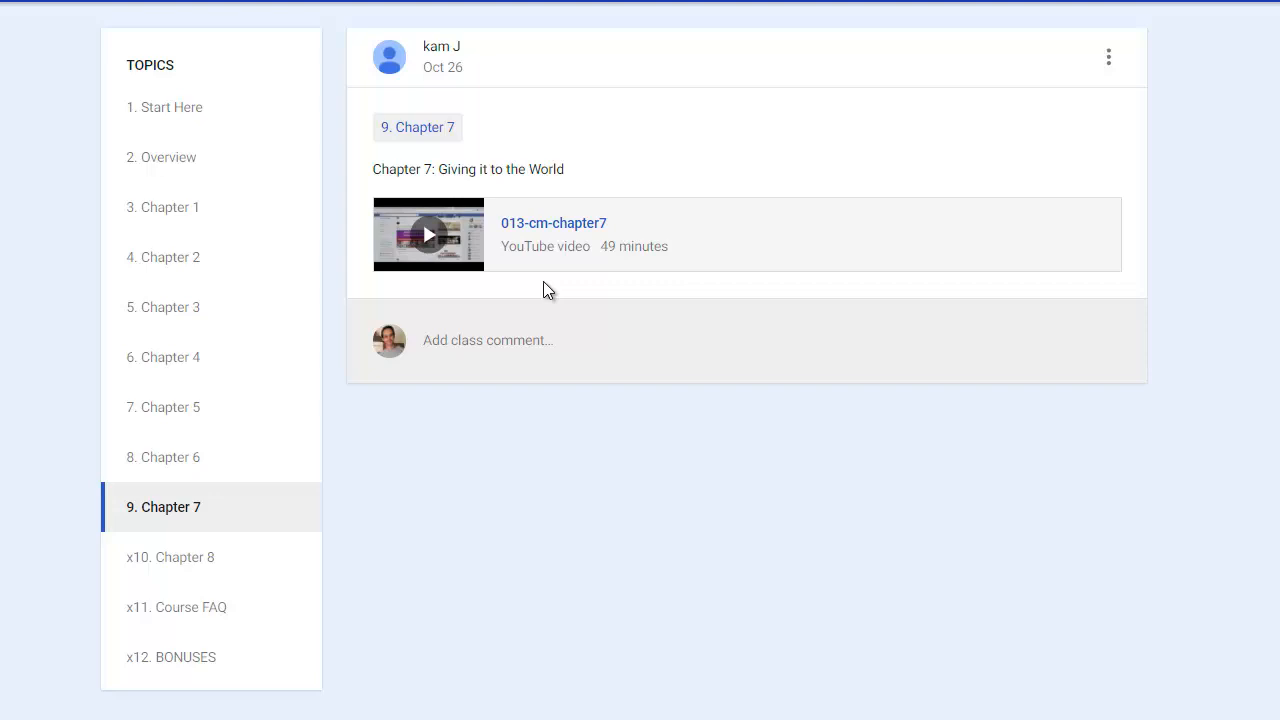
mouse_move(533, 291)
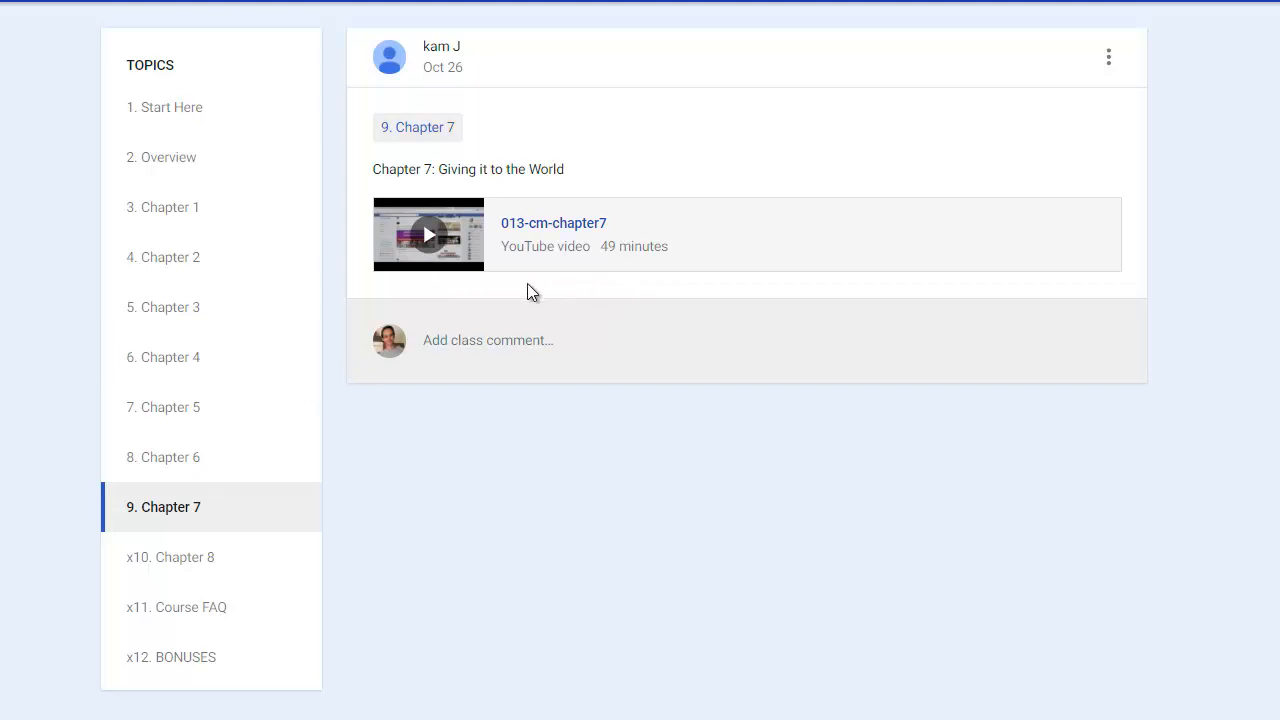
mouse_move(356, 493)
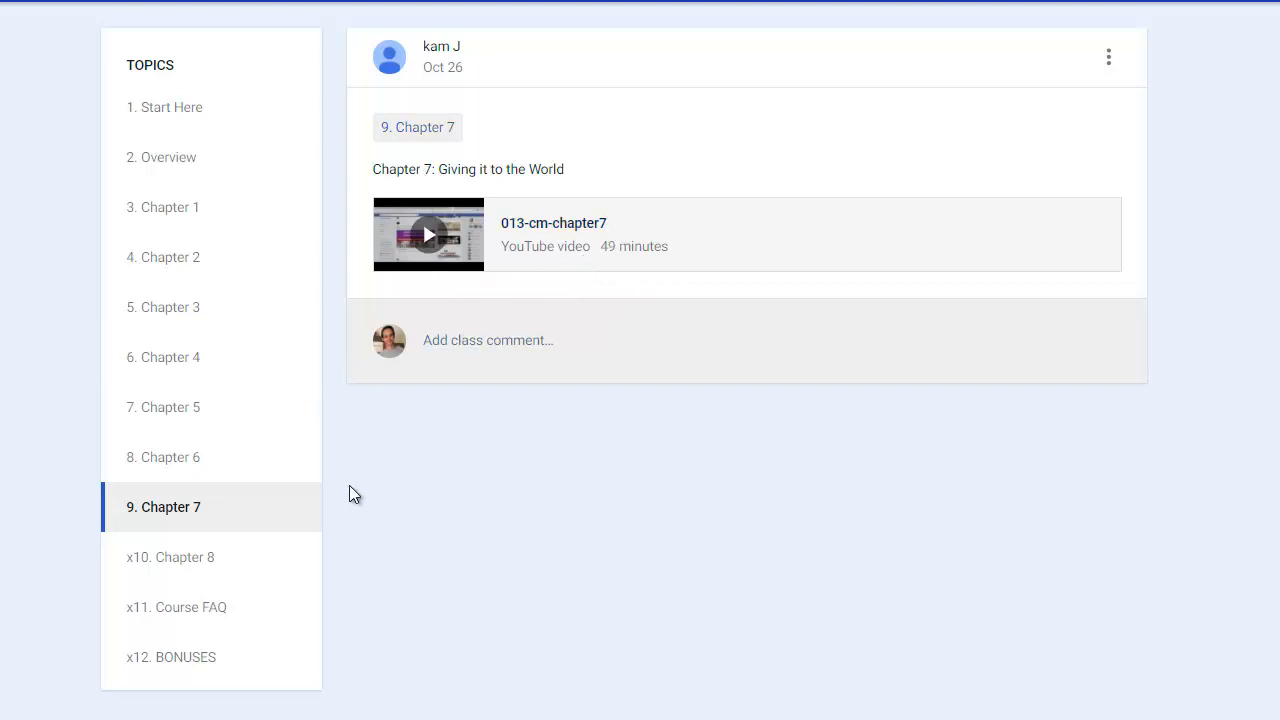
- View the Chapter 8 topic, then return to '2. Overview' with its video and mind map files
left_click(170, 557)
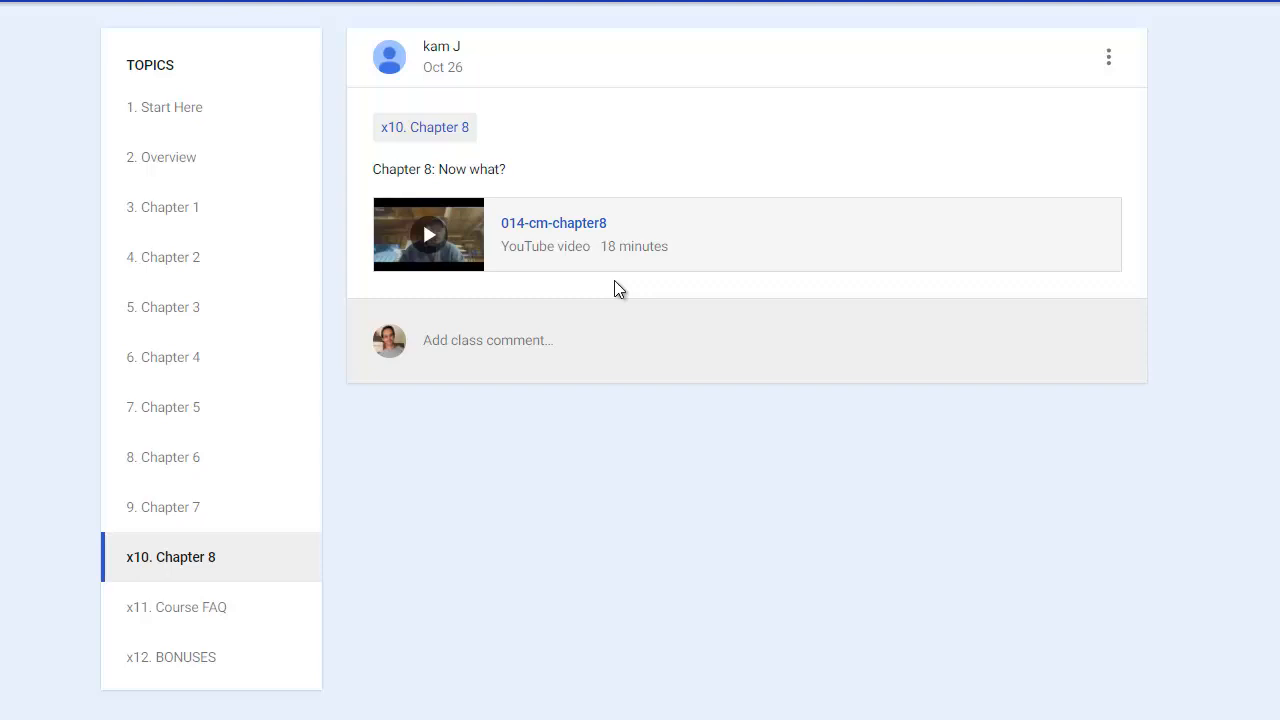
mouse_move(492, 260)
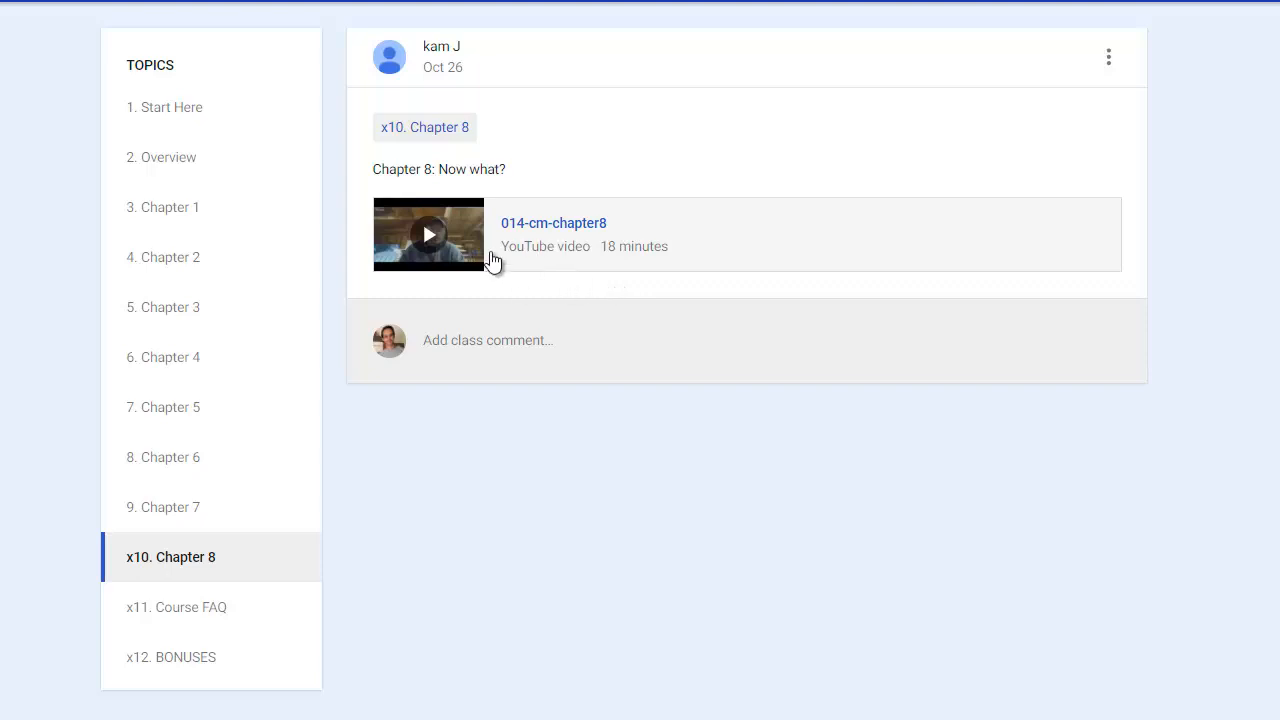
mouse_move(447, 246)
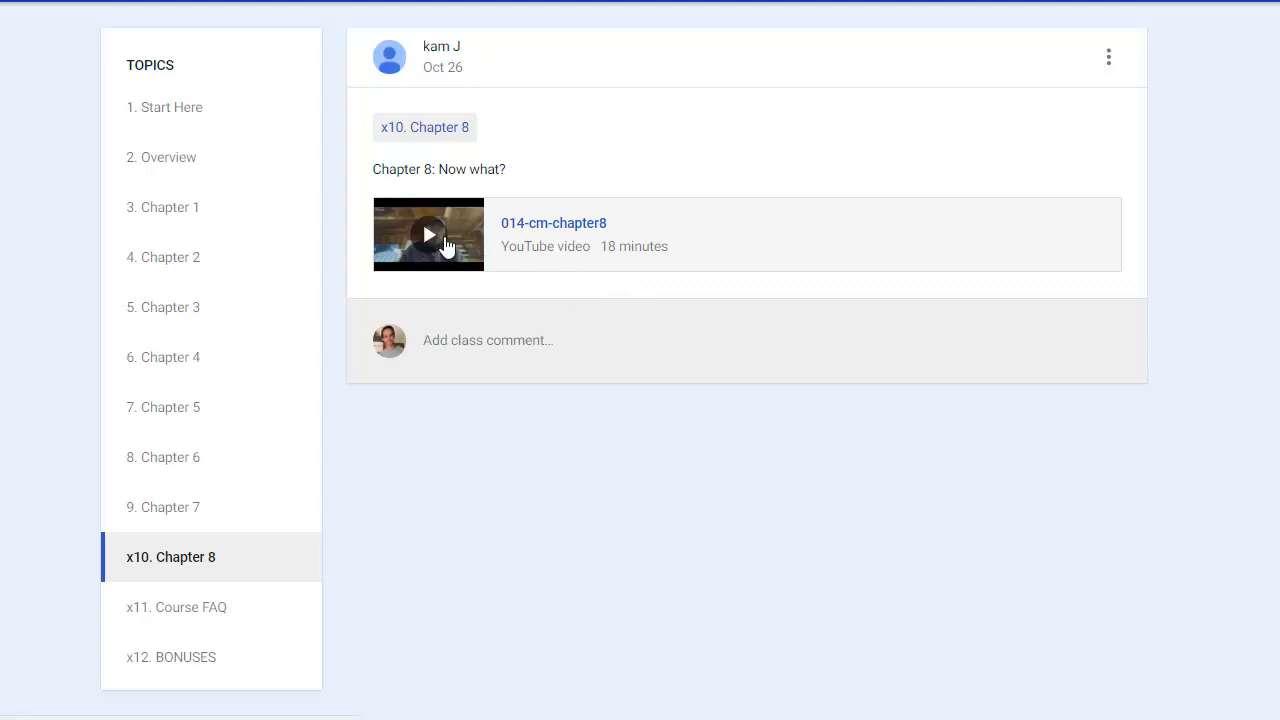
mouse_move(491, 293)
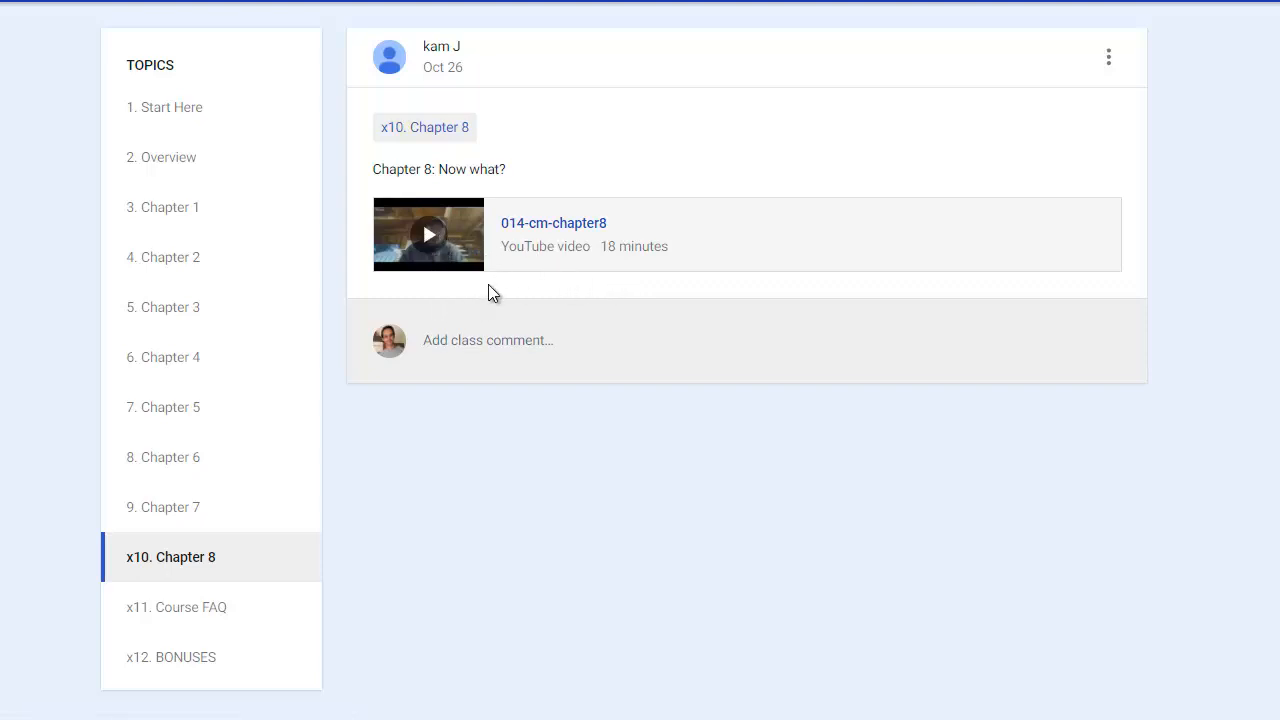
mouse_move(229, 583)
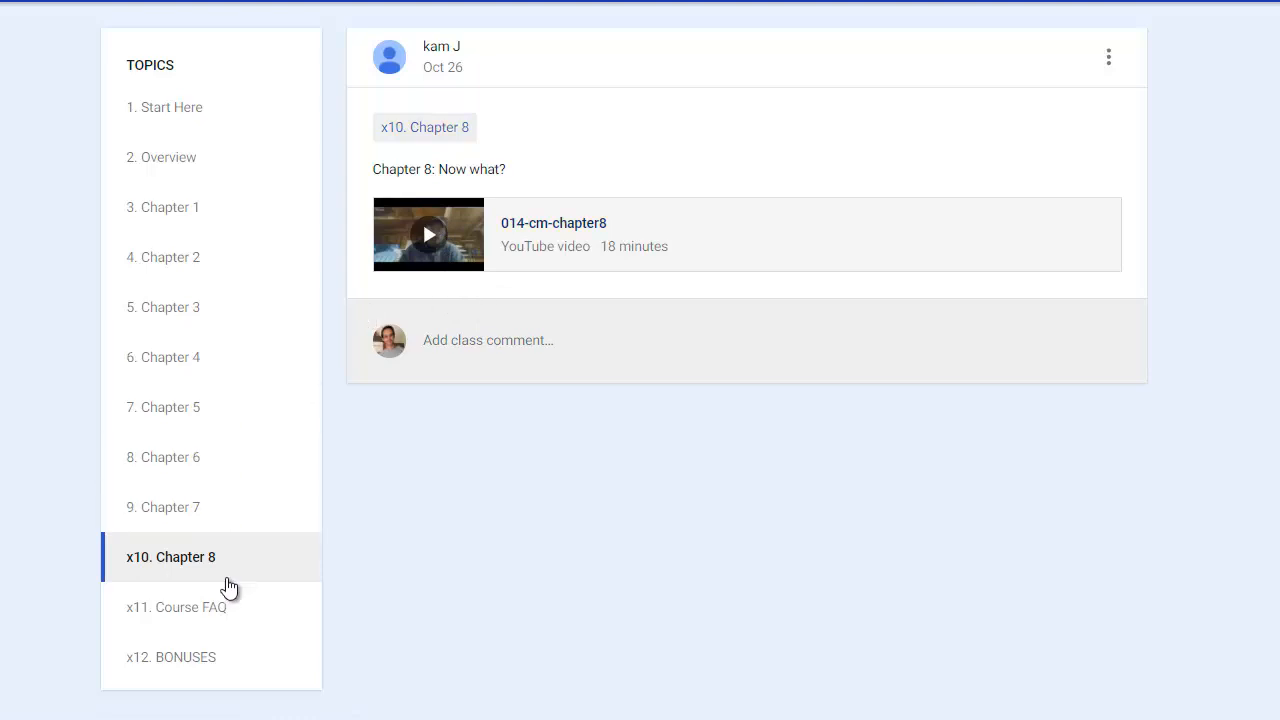
mouse_move(230, 607)
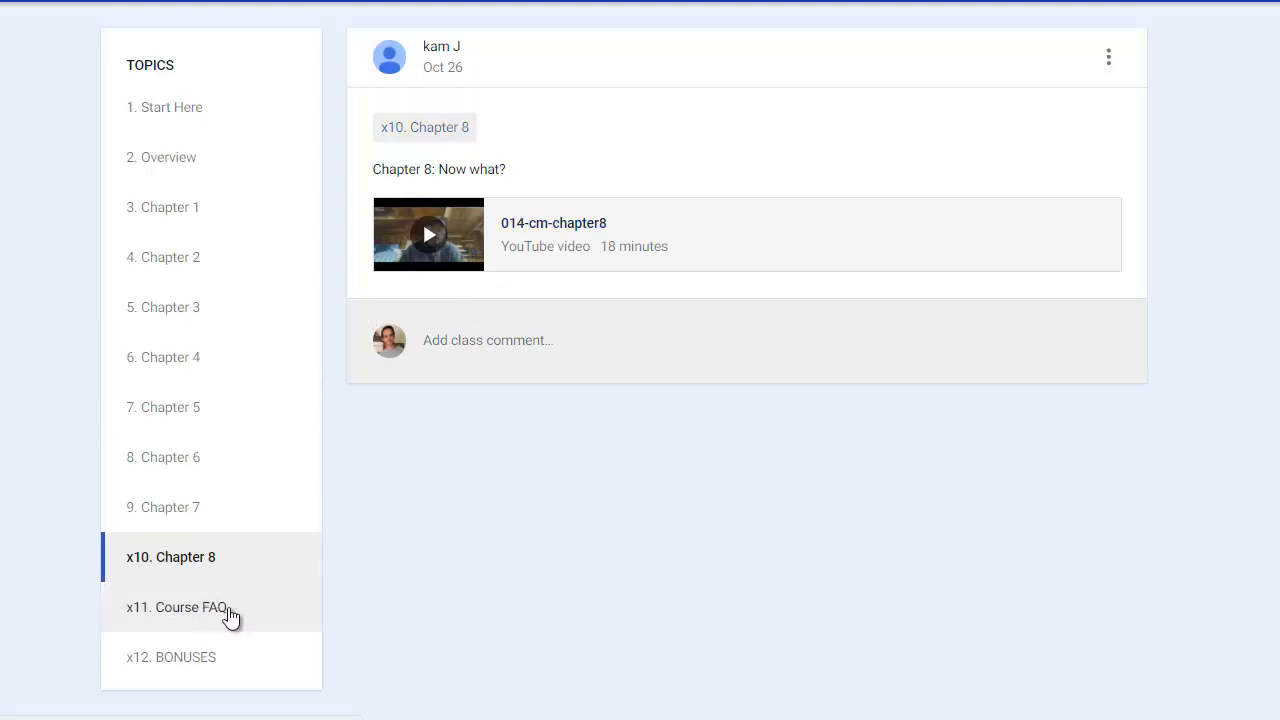
mouse_move(196, 643)
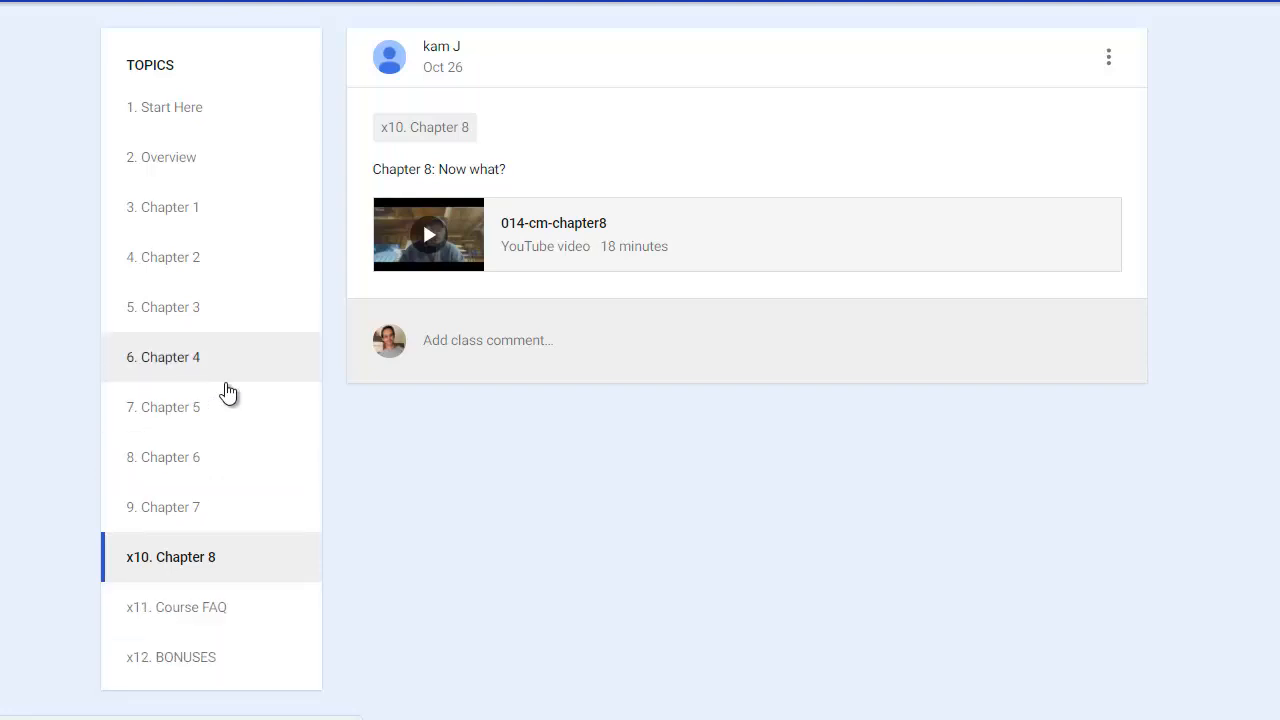
mouse_move(213, 107)
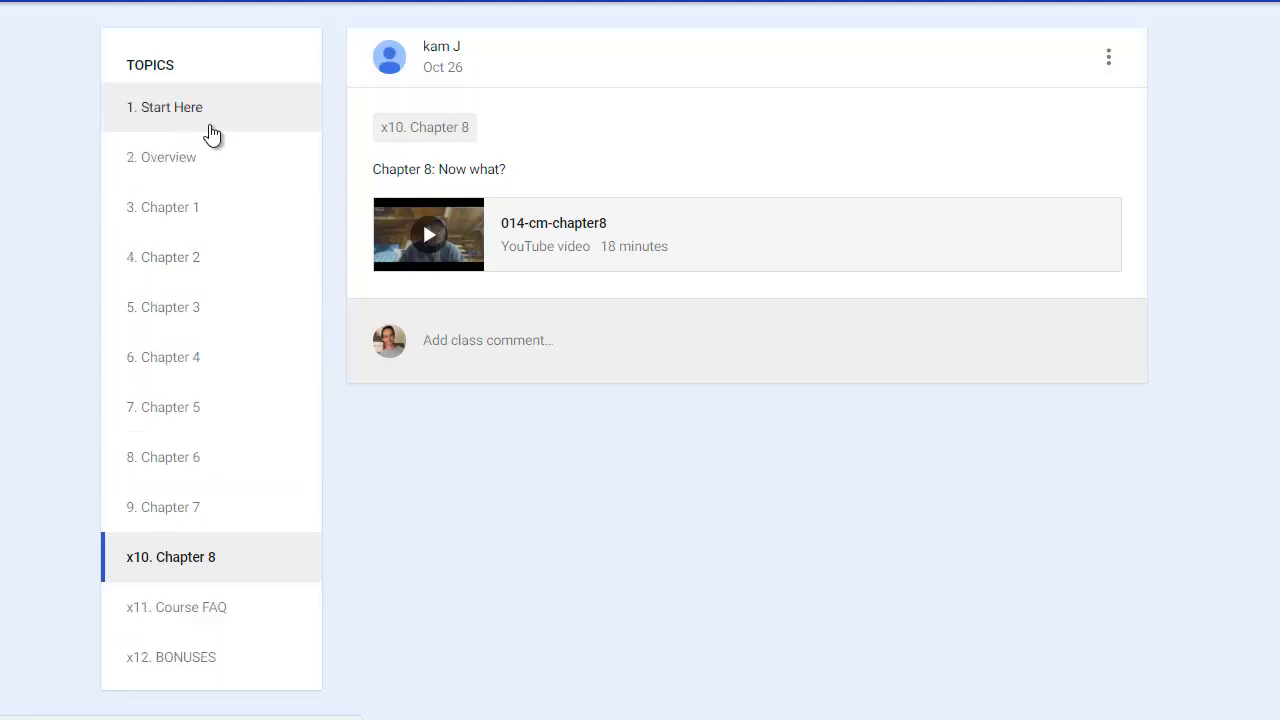
mouse_move(214, 112)
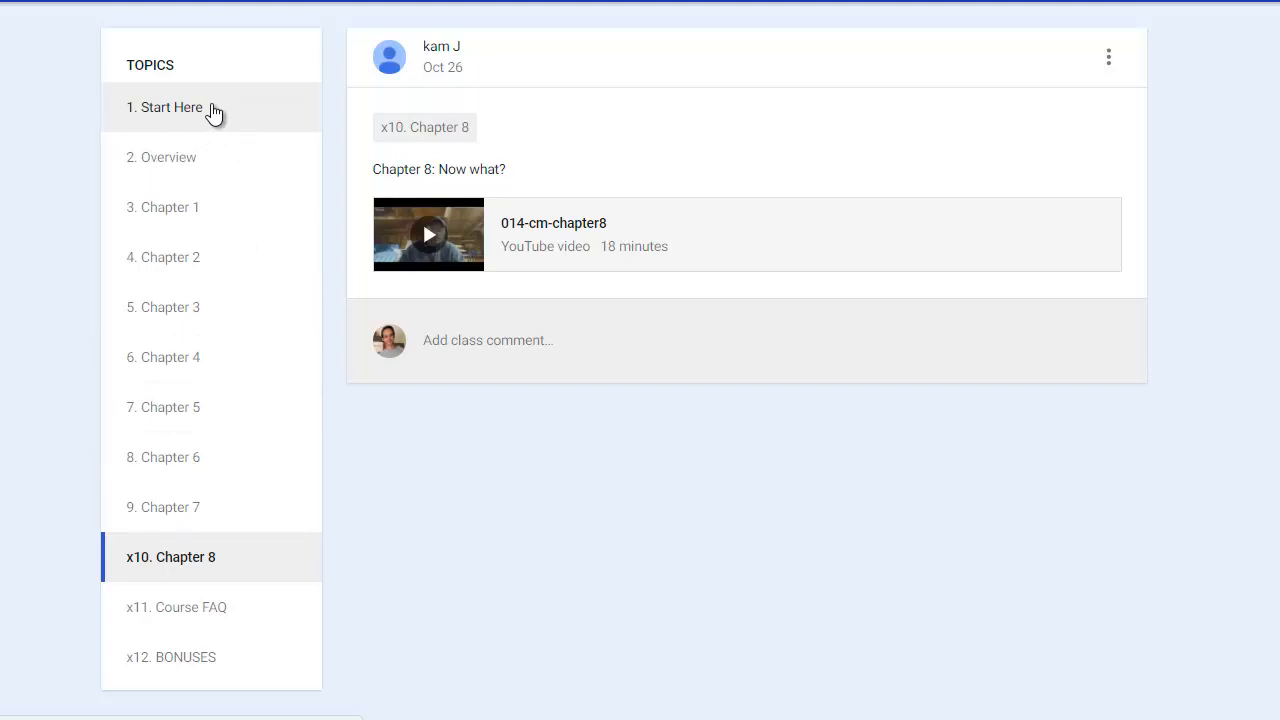
mouse_move(182, 165)
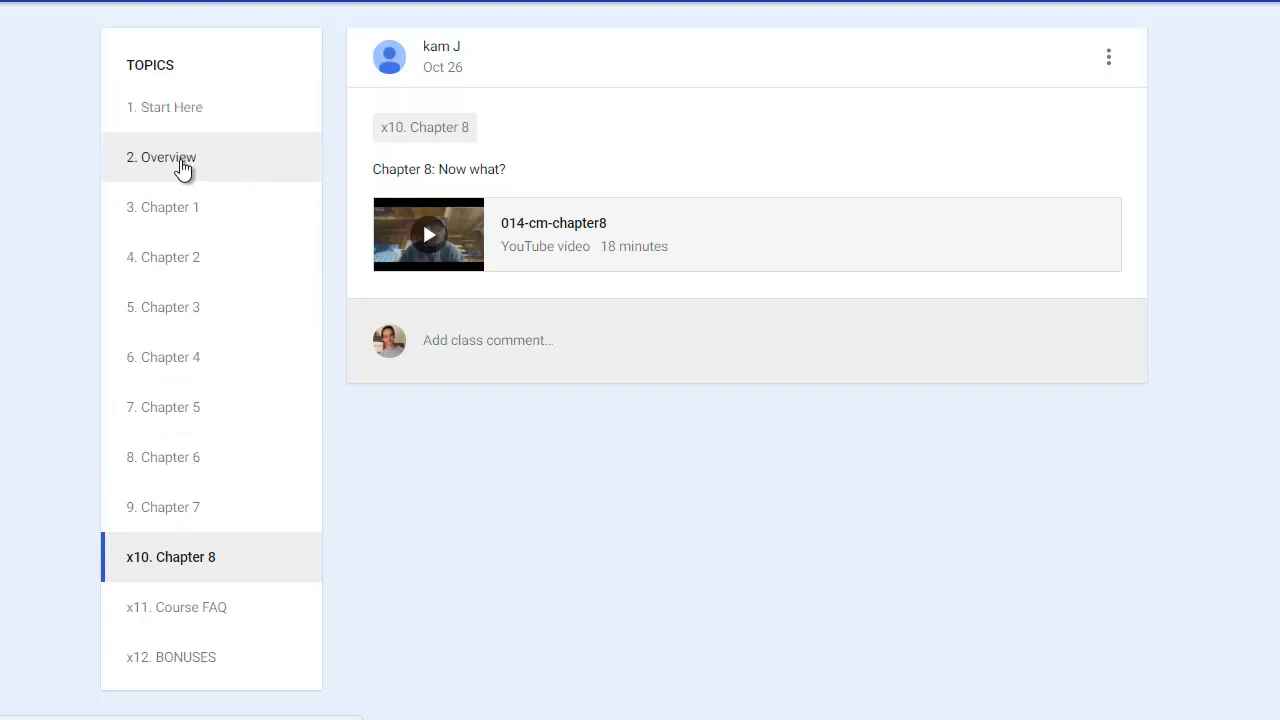
left_click(162, 157)
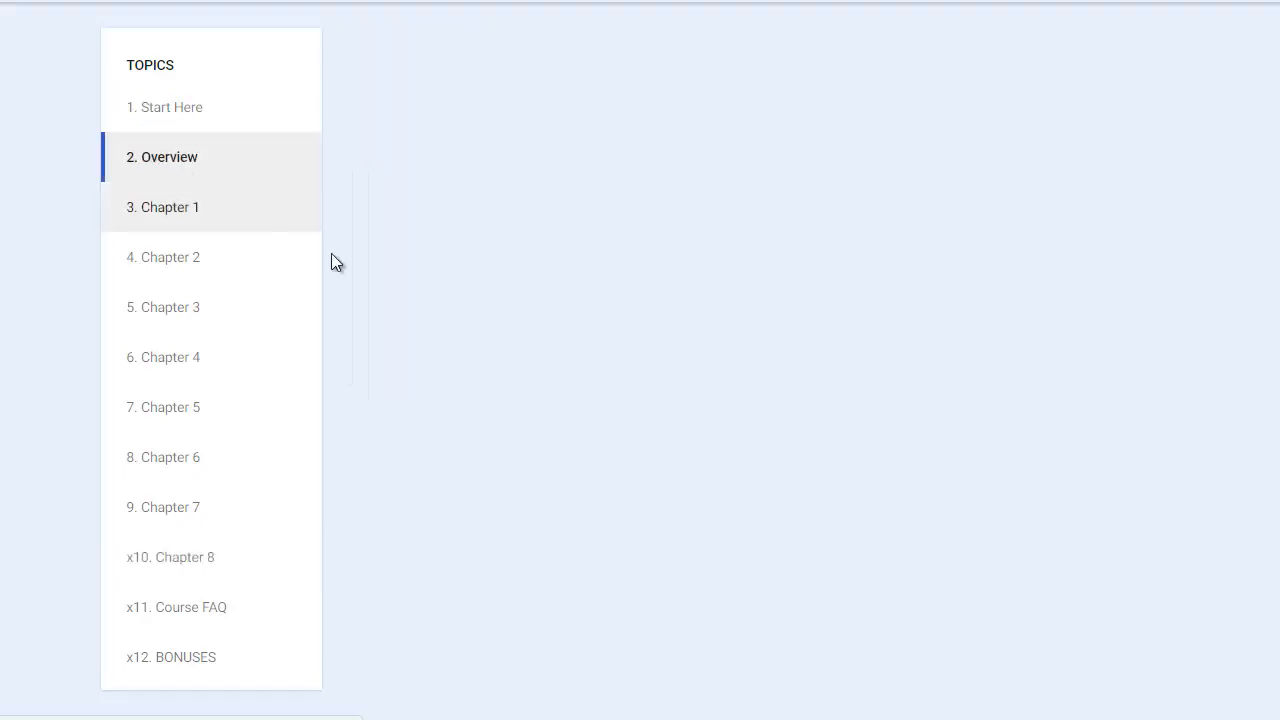
left_click(162, 157)
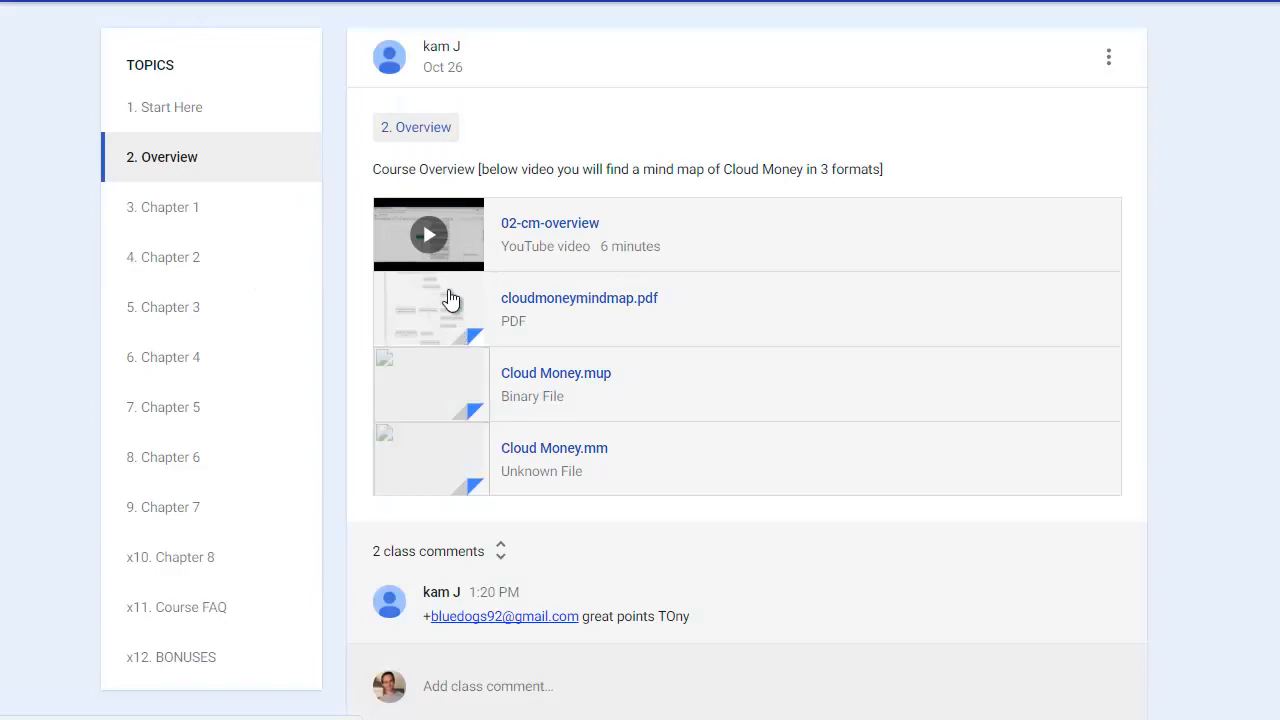
left_click(428, 234)
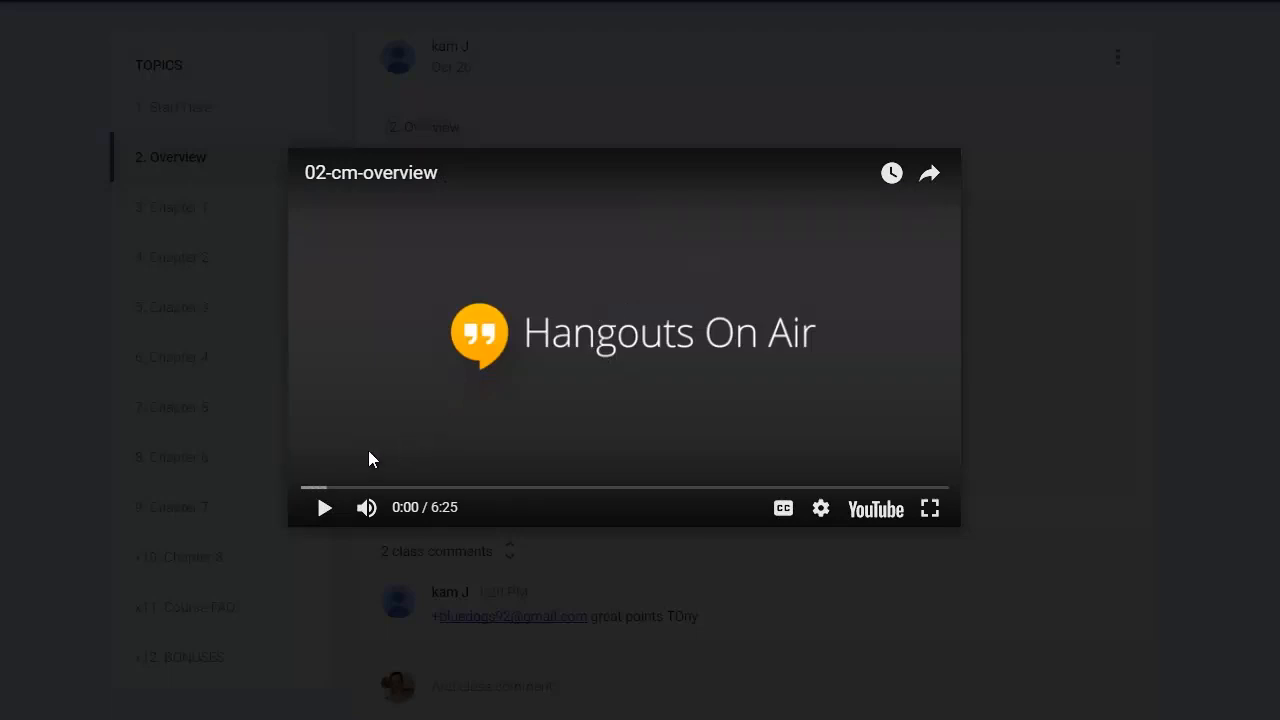
mouse_move(391, 377)
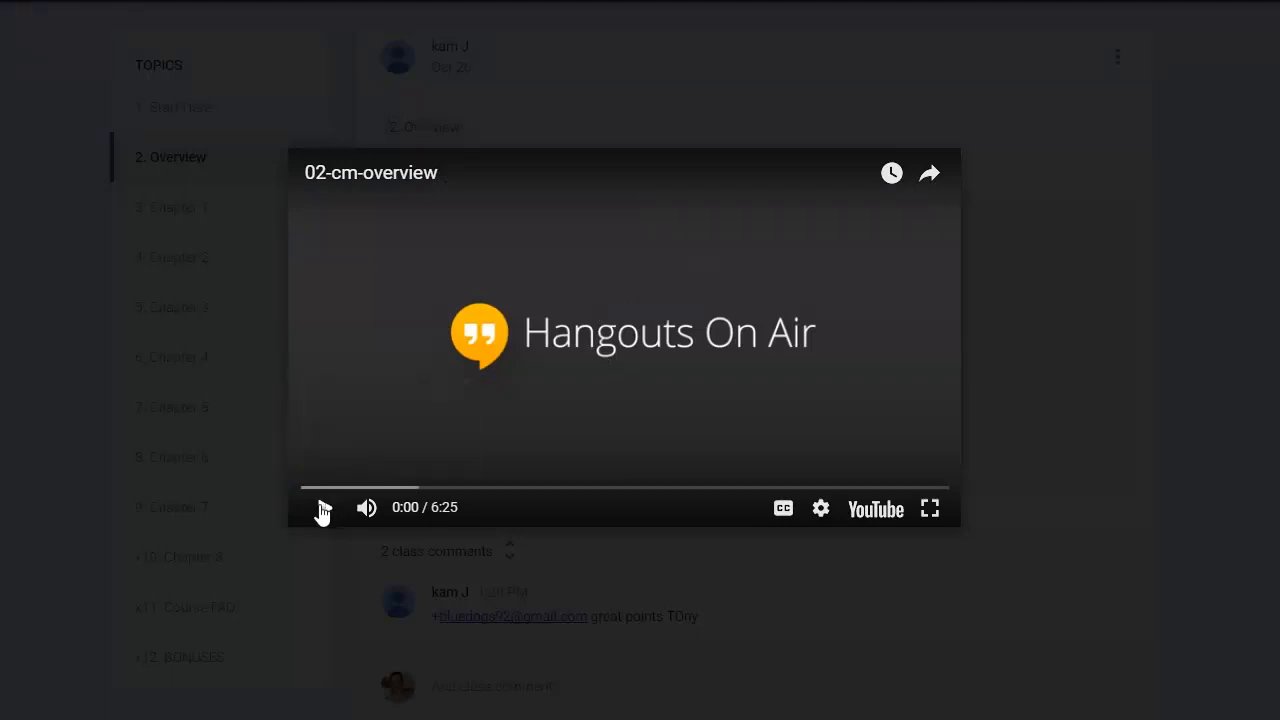
left_click(322, 507)
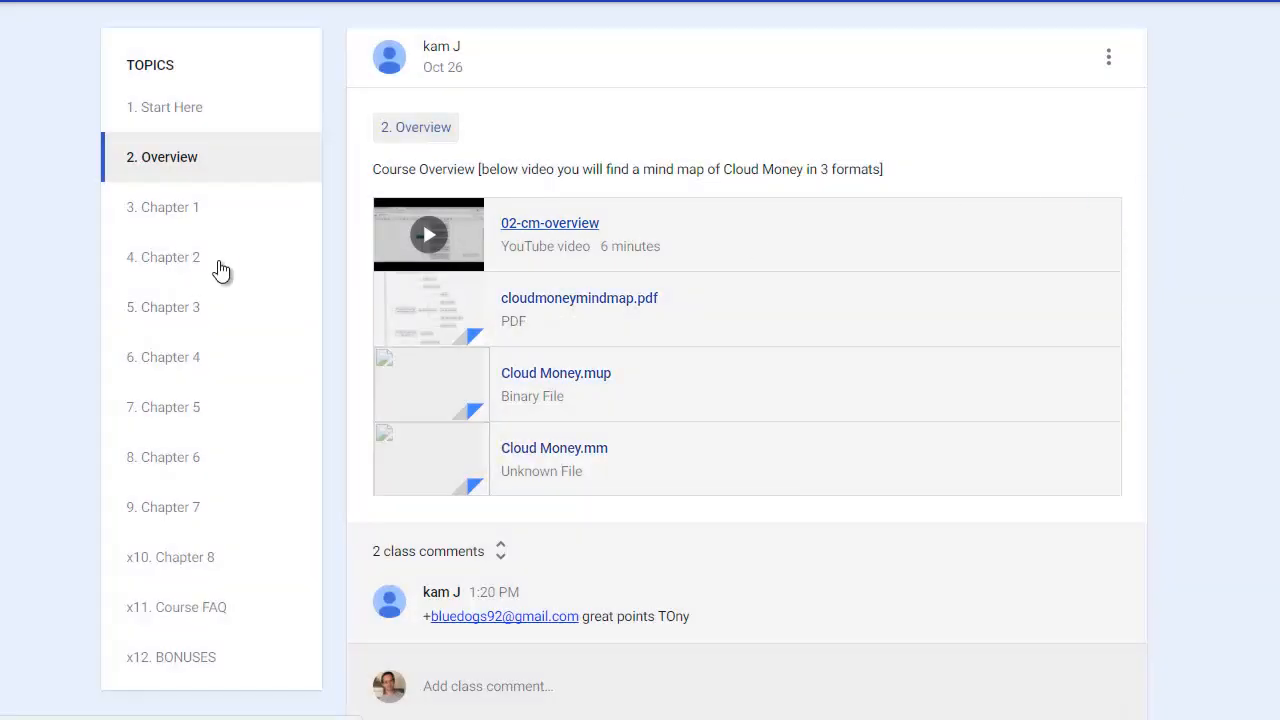
mouse_move(197, 106)
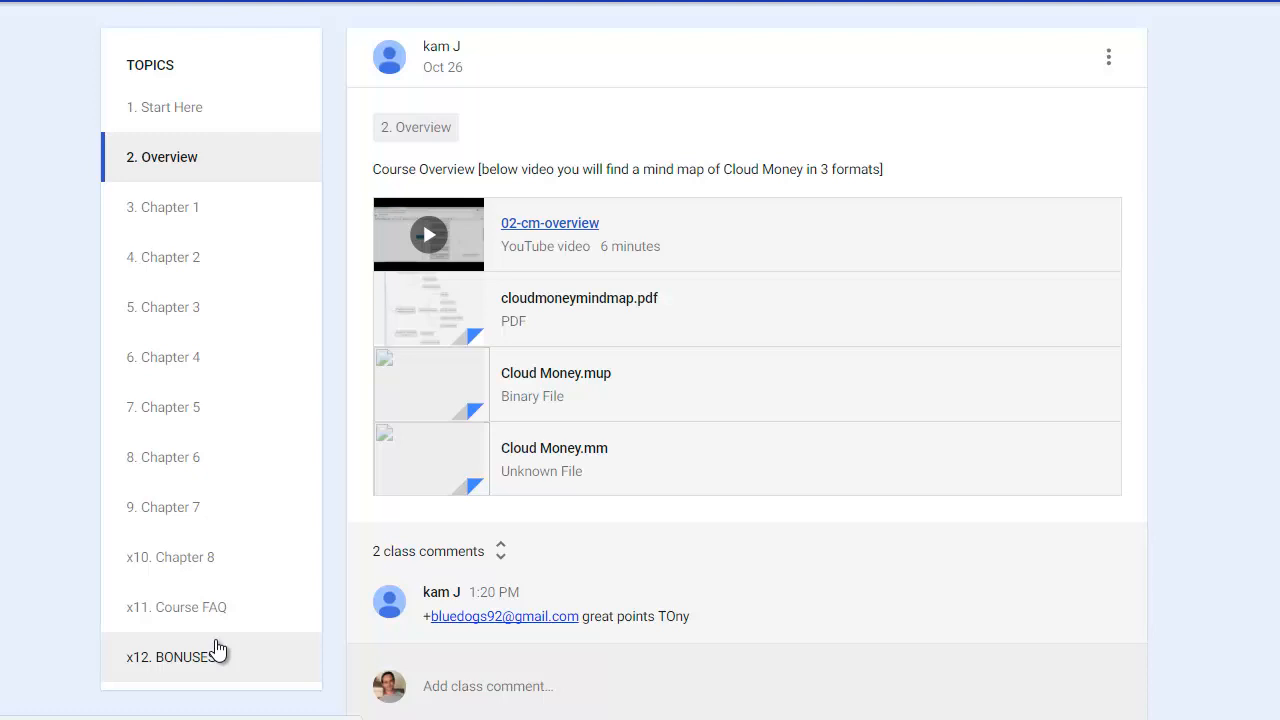
mouse_move(203, 651)
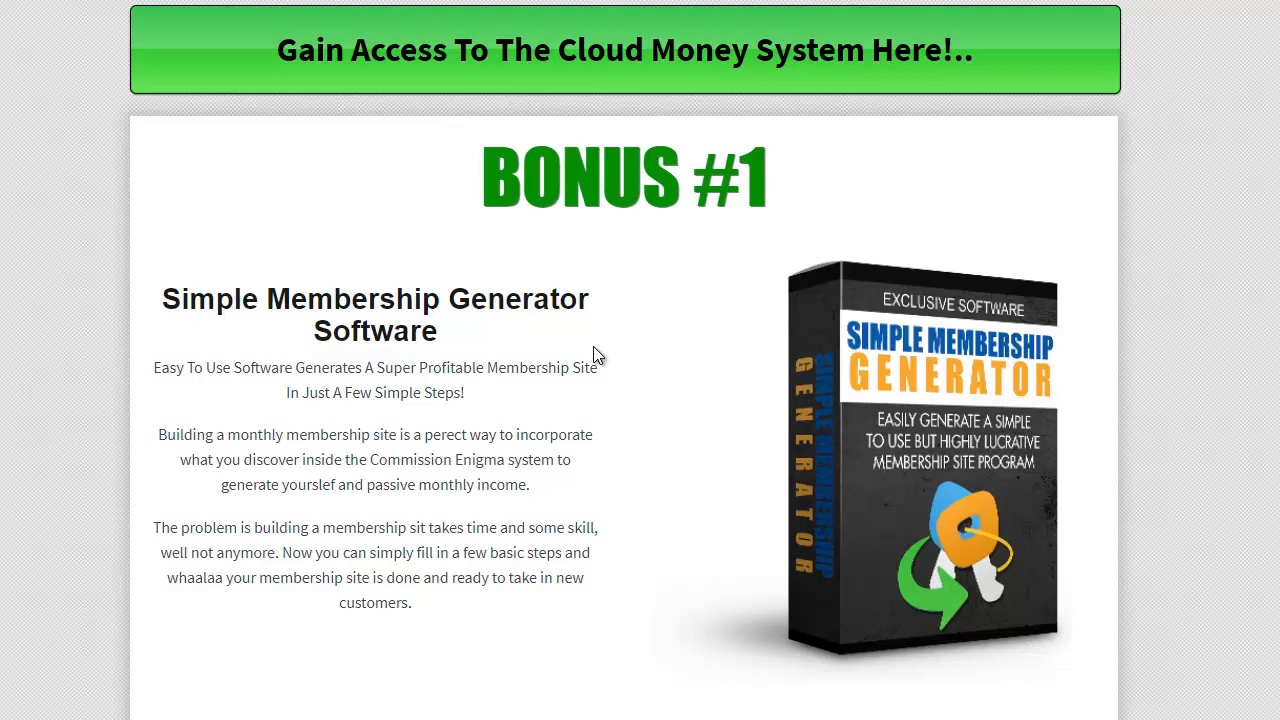
mouse_move(586, 349)
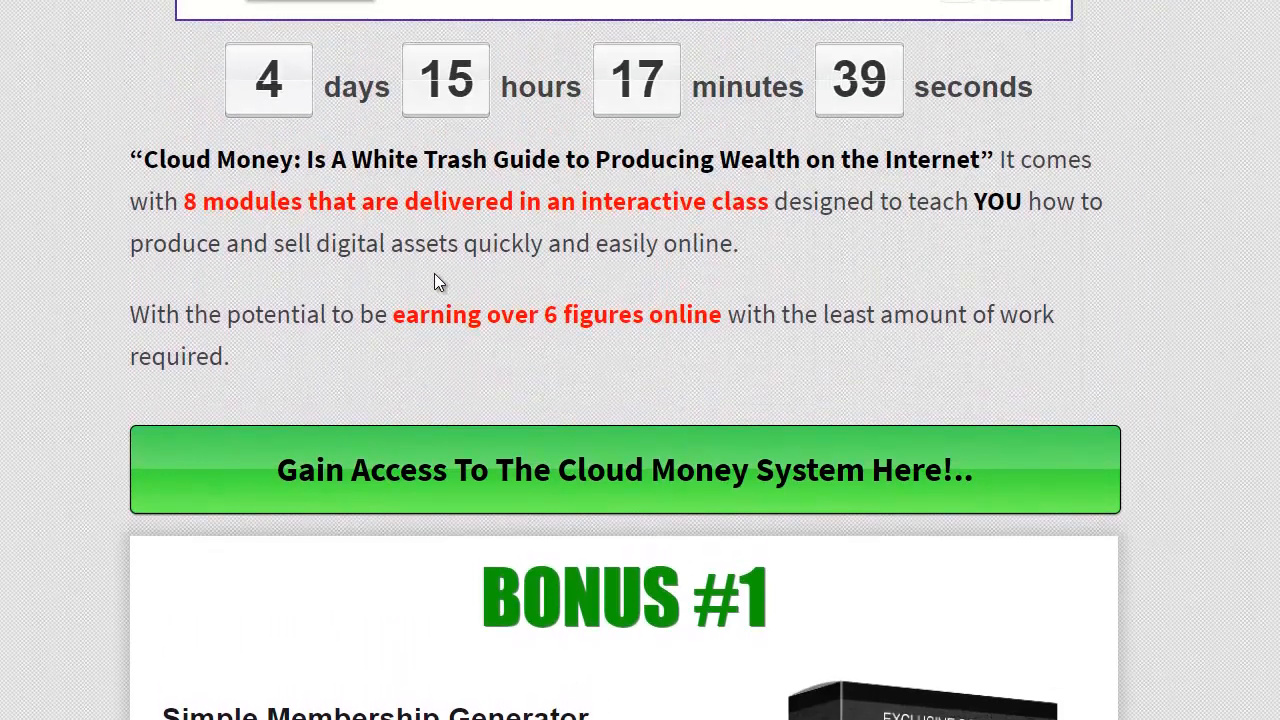
- Scroll down the Cloud Money sales page past Bonus #1 Simple Membership Generator until Bonus #2 appears
scroll("down", 3)
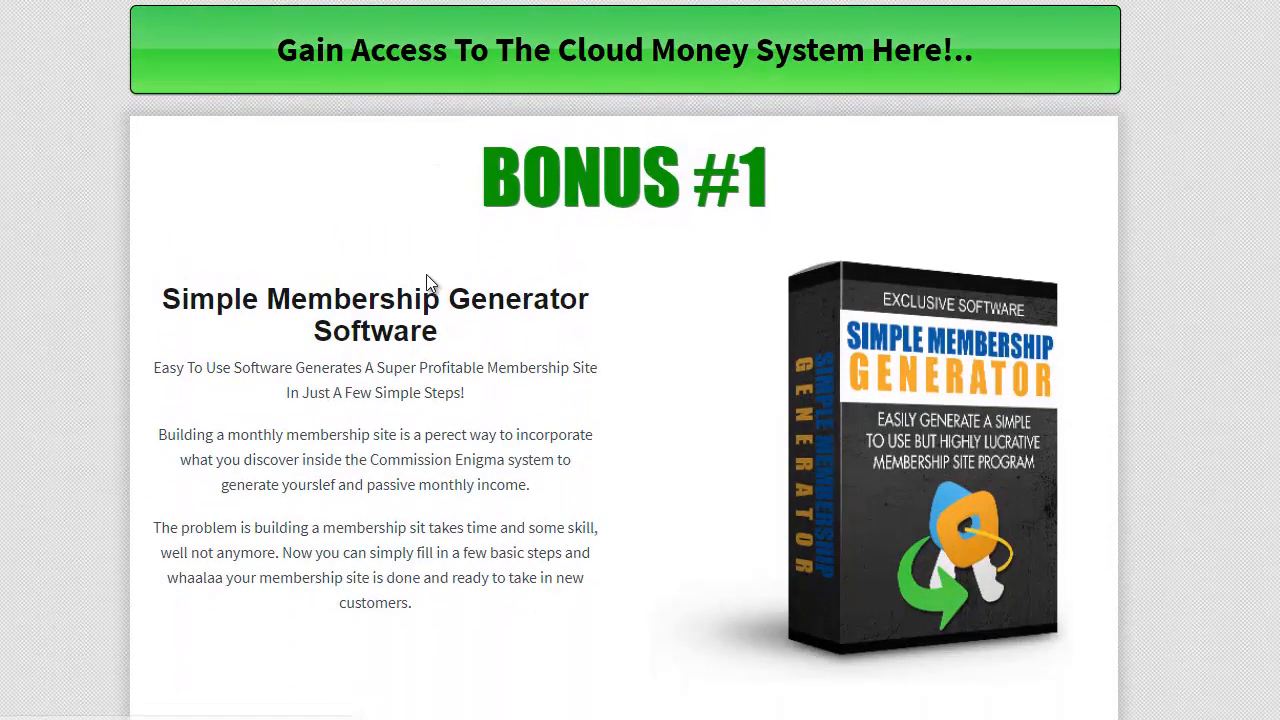
mouse_move(435, 65)
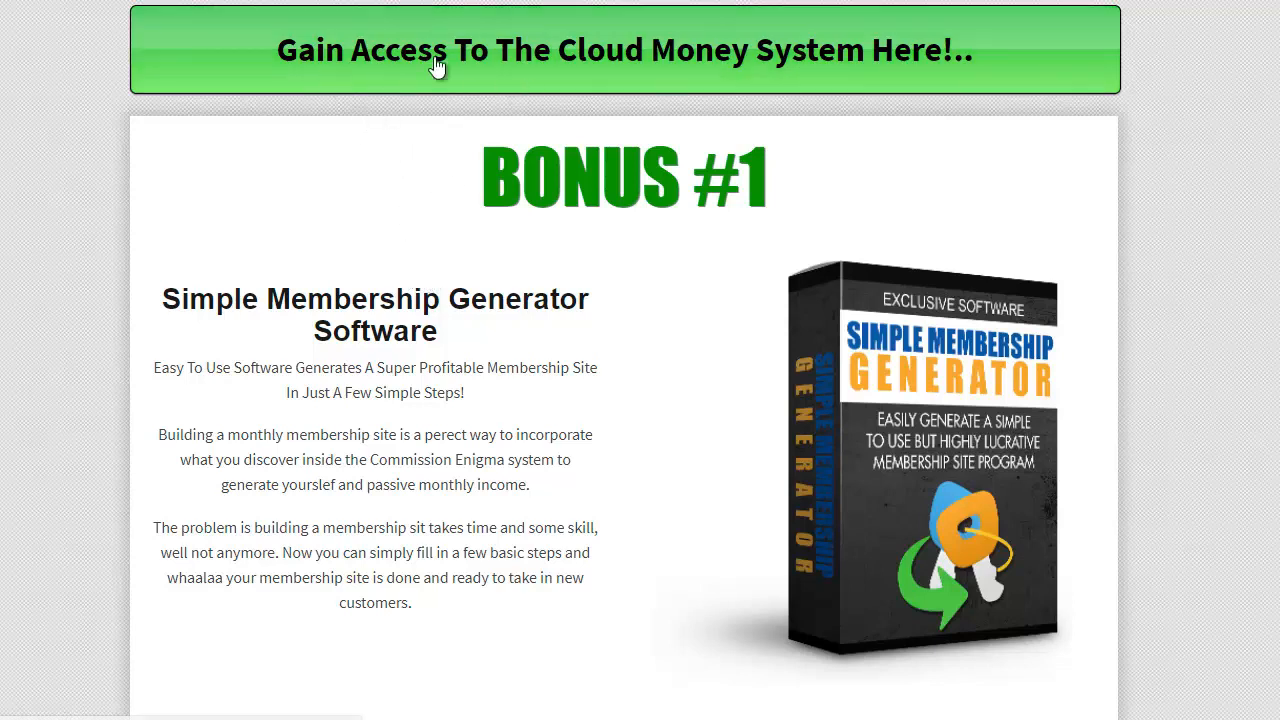
mouse_move(695, 82)
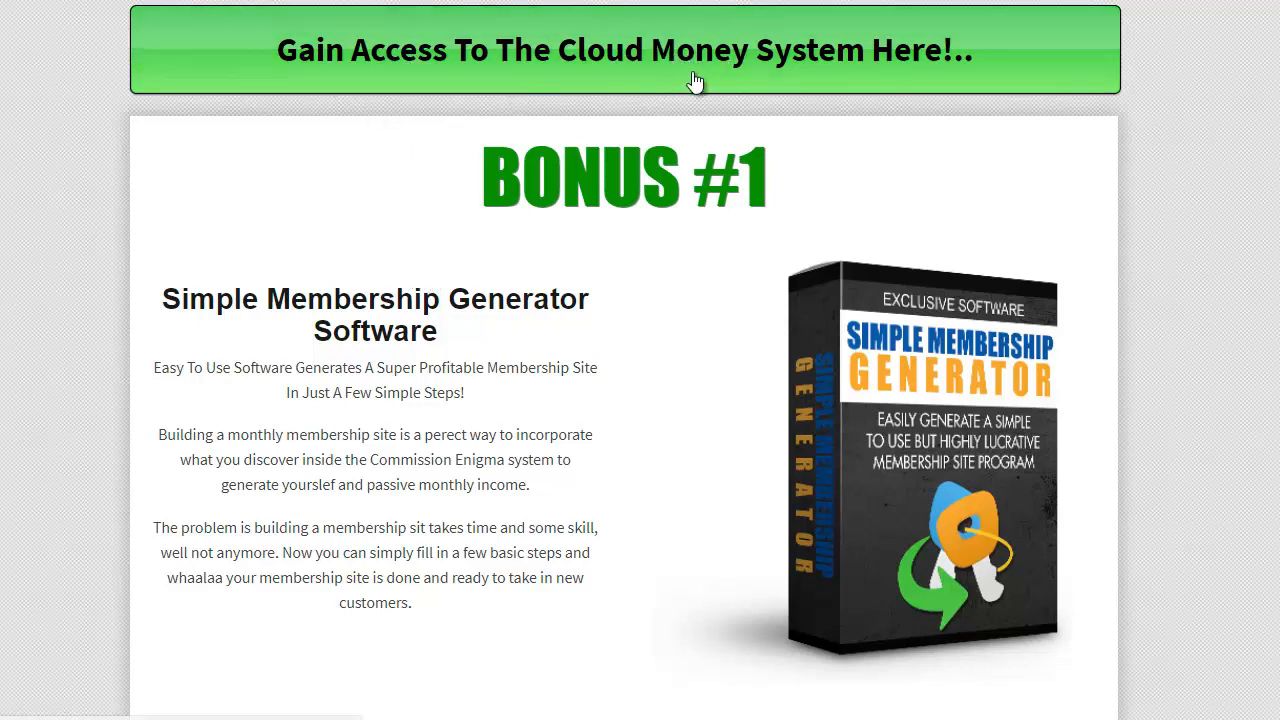
scroll("down", 3)
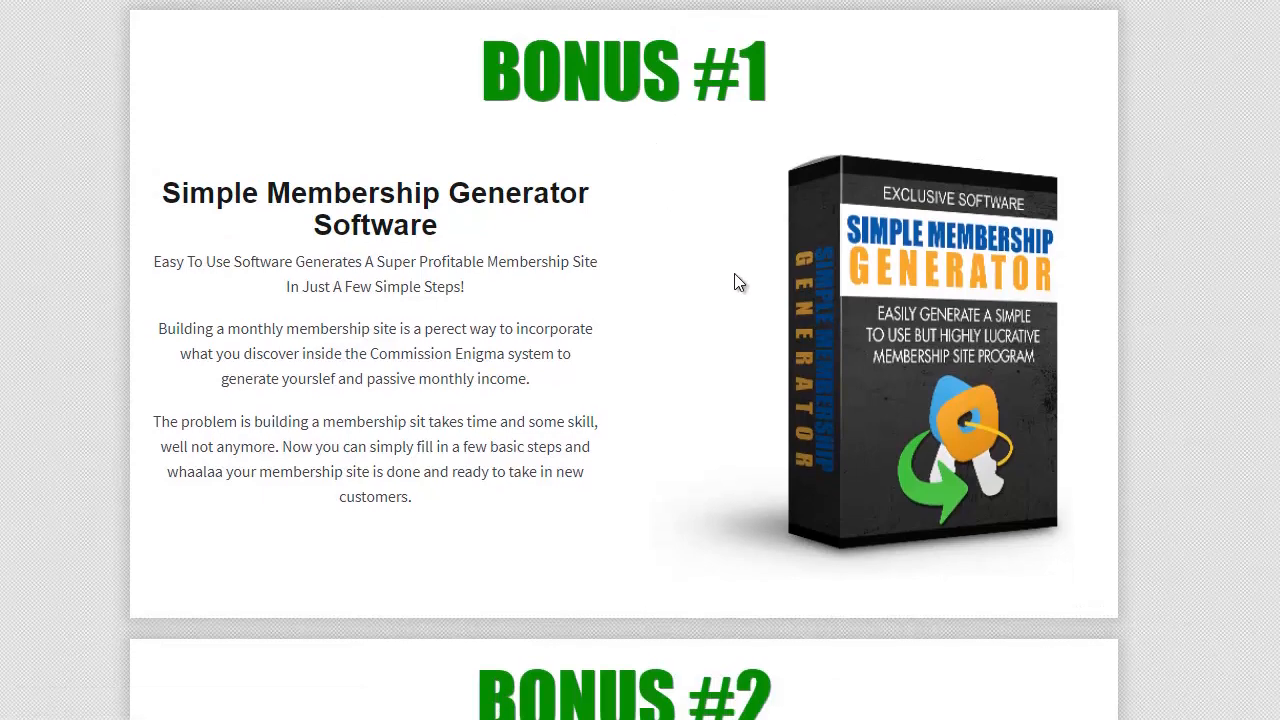
mouse_move(705, 294)
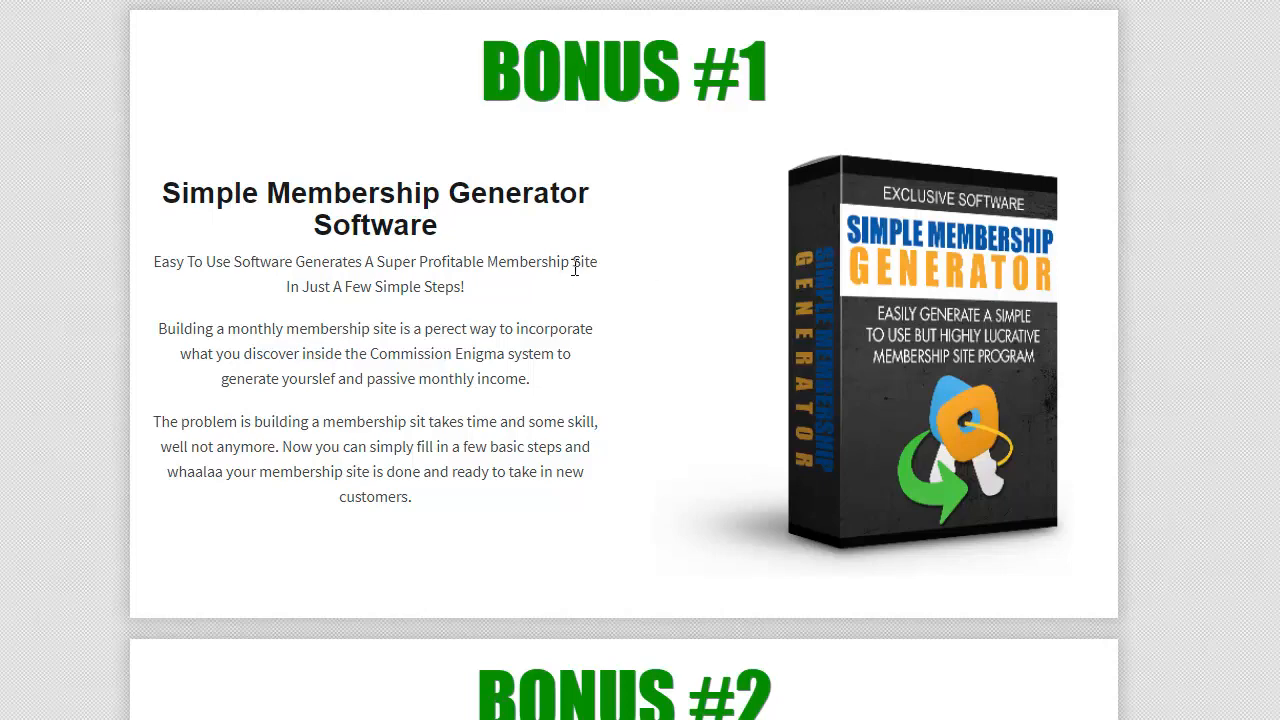
scroll("down", 3)
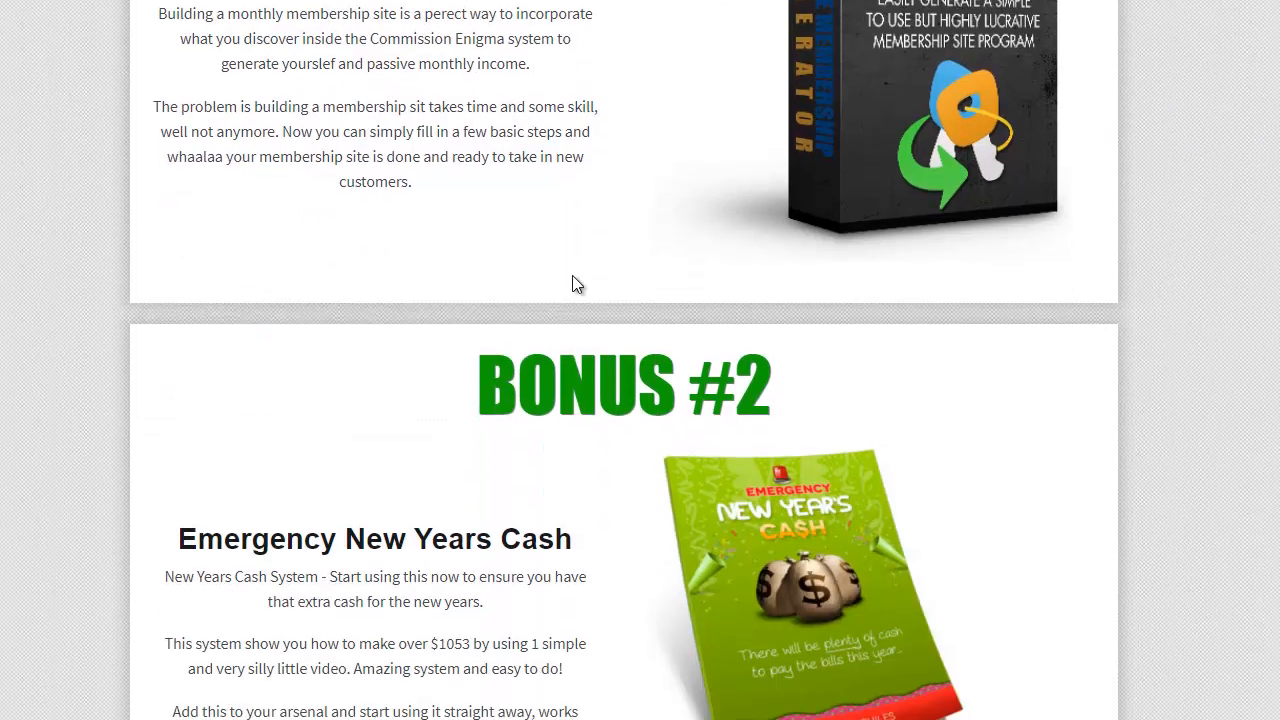
- Scroll the sales page down to Bonus #2, Emergency New Years Cash, and on toward Bonus #3
scroll("down", 3)
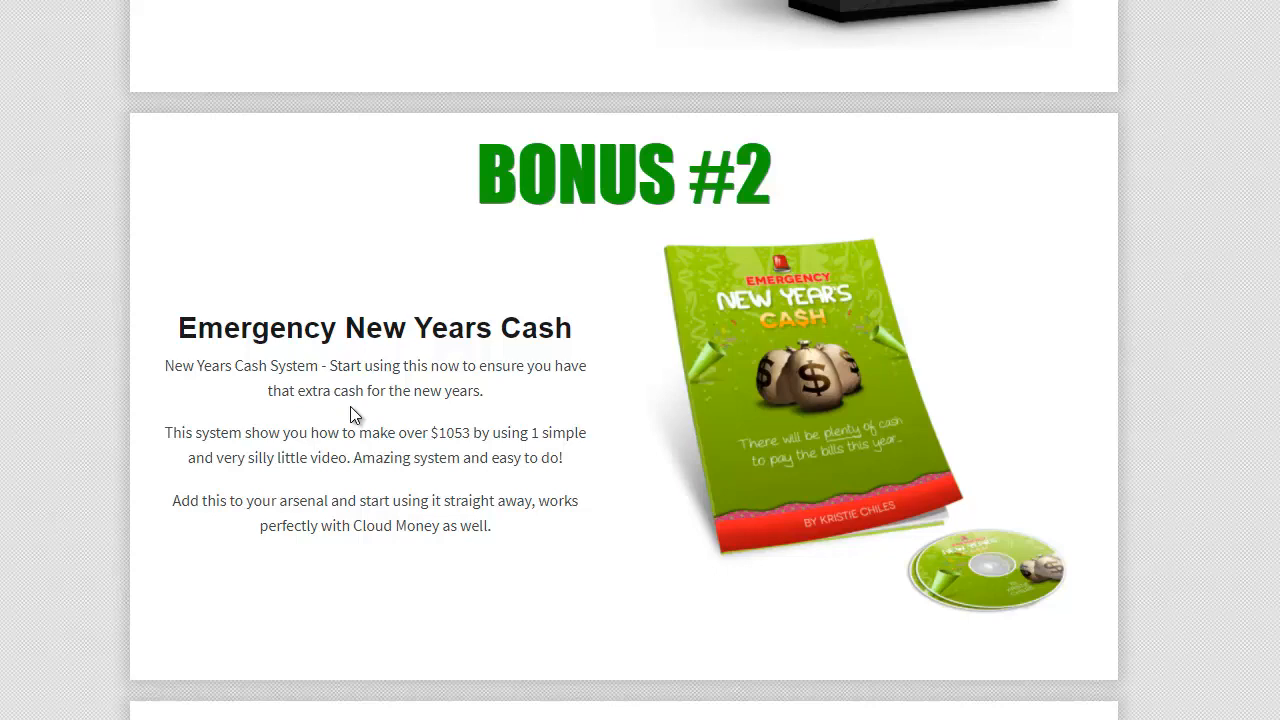
mouse_move(389, 382)
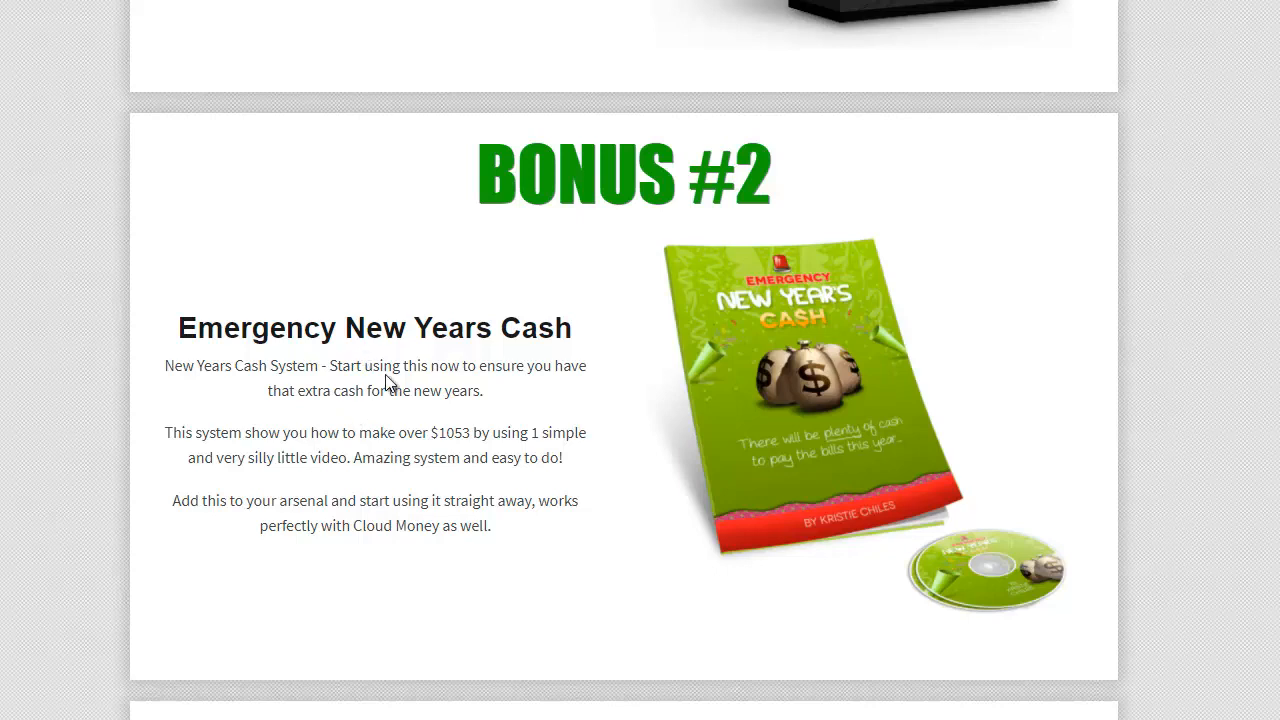
mouse_move(390, 479)
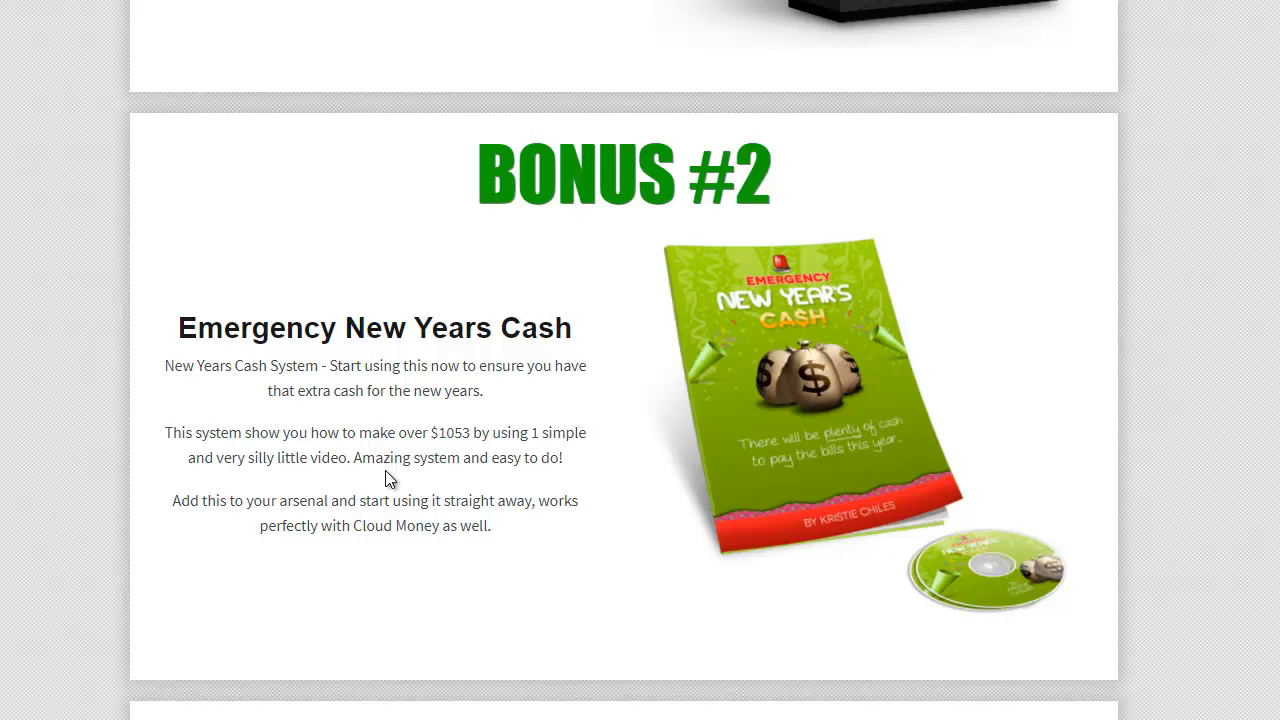
mouse_move(371, 487)
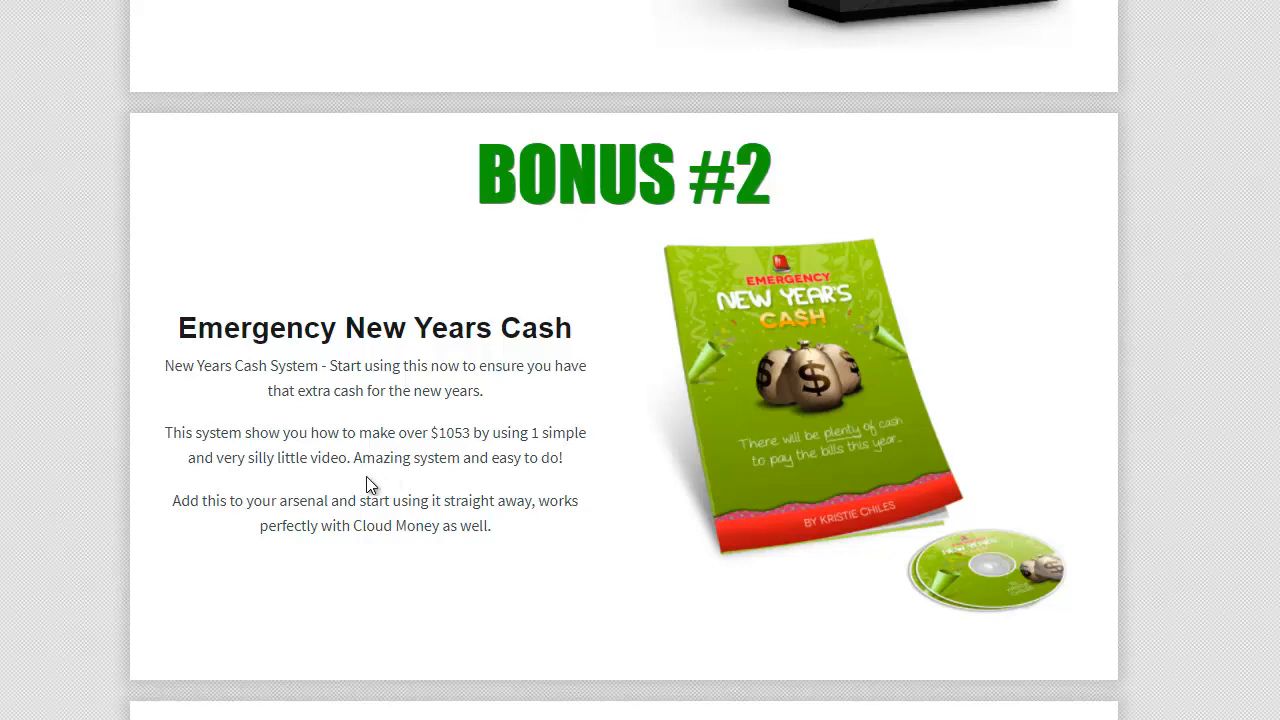
scroll("down", 3)
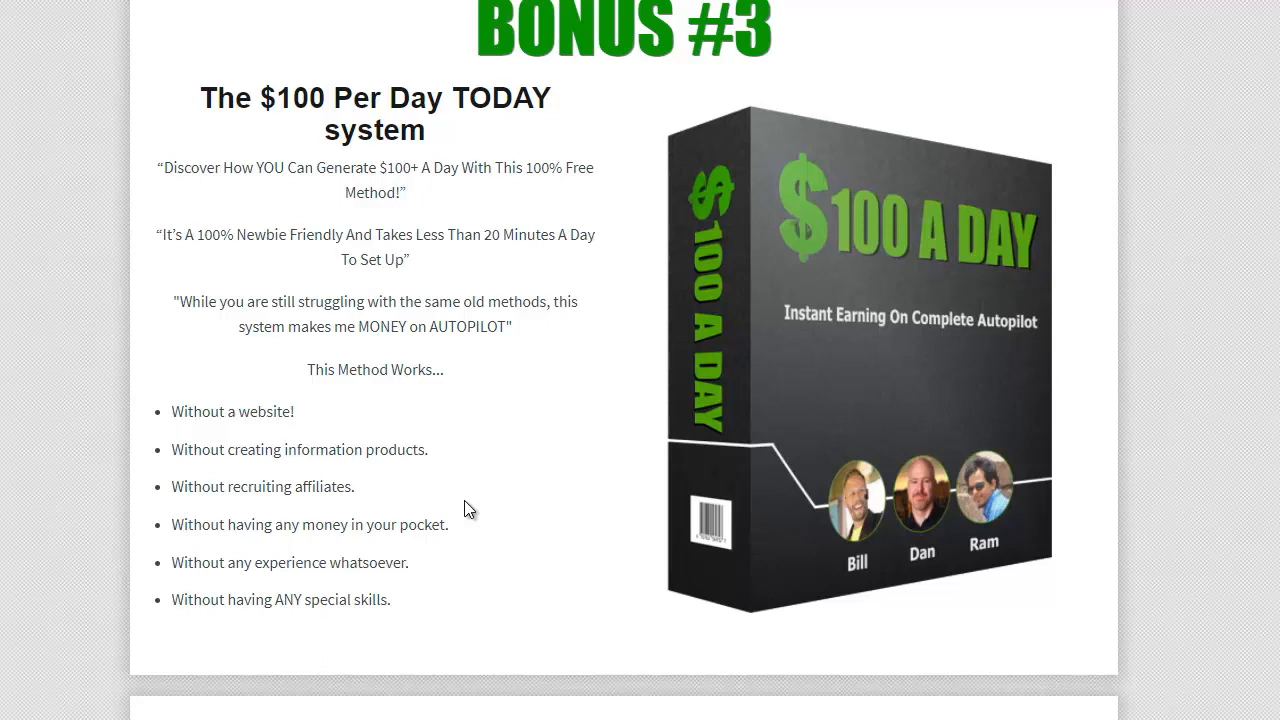
mouse_move(293, 443)
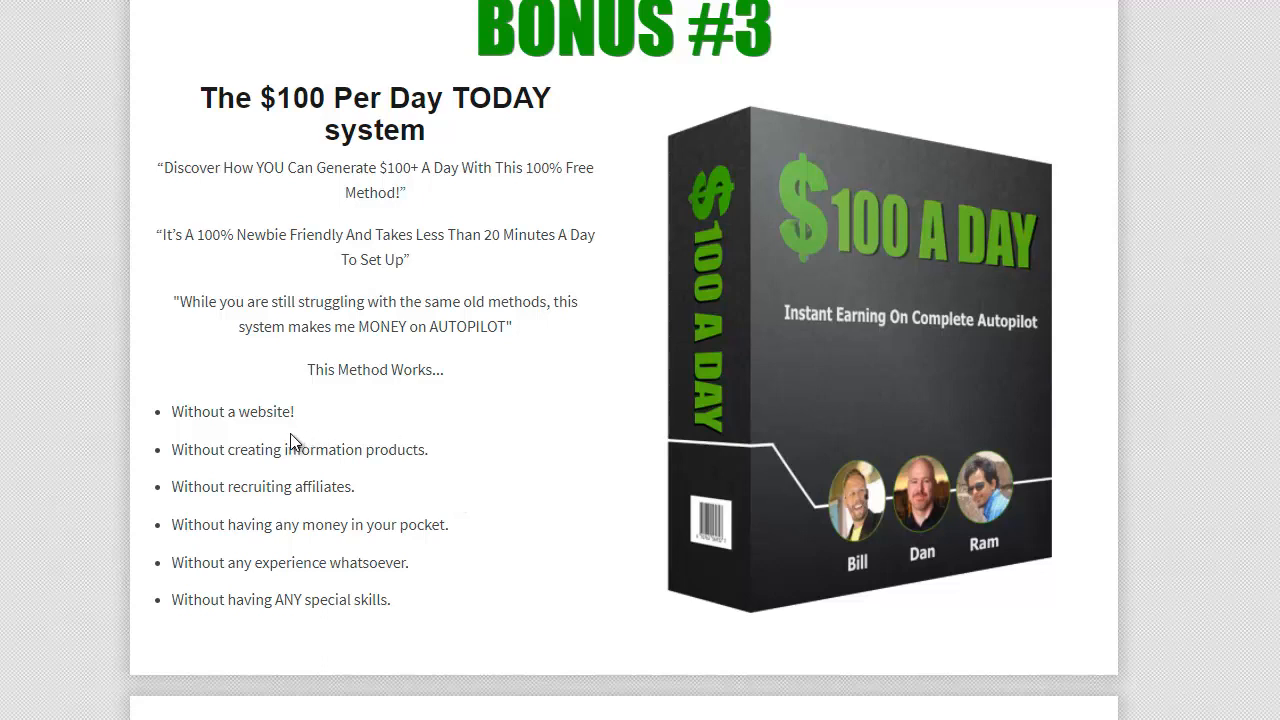
mouse_move(216, 434)
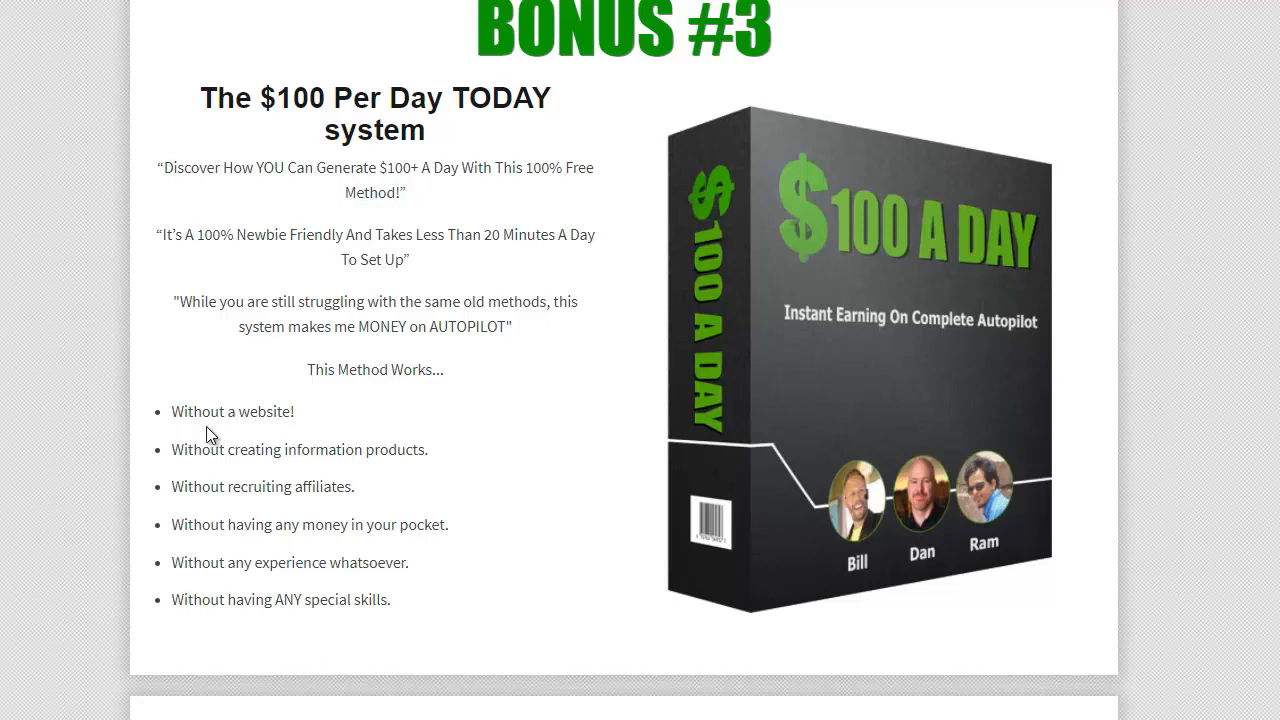
mouse_move(605, 408)
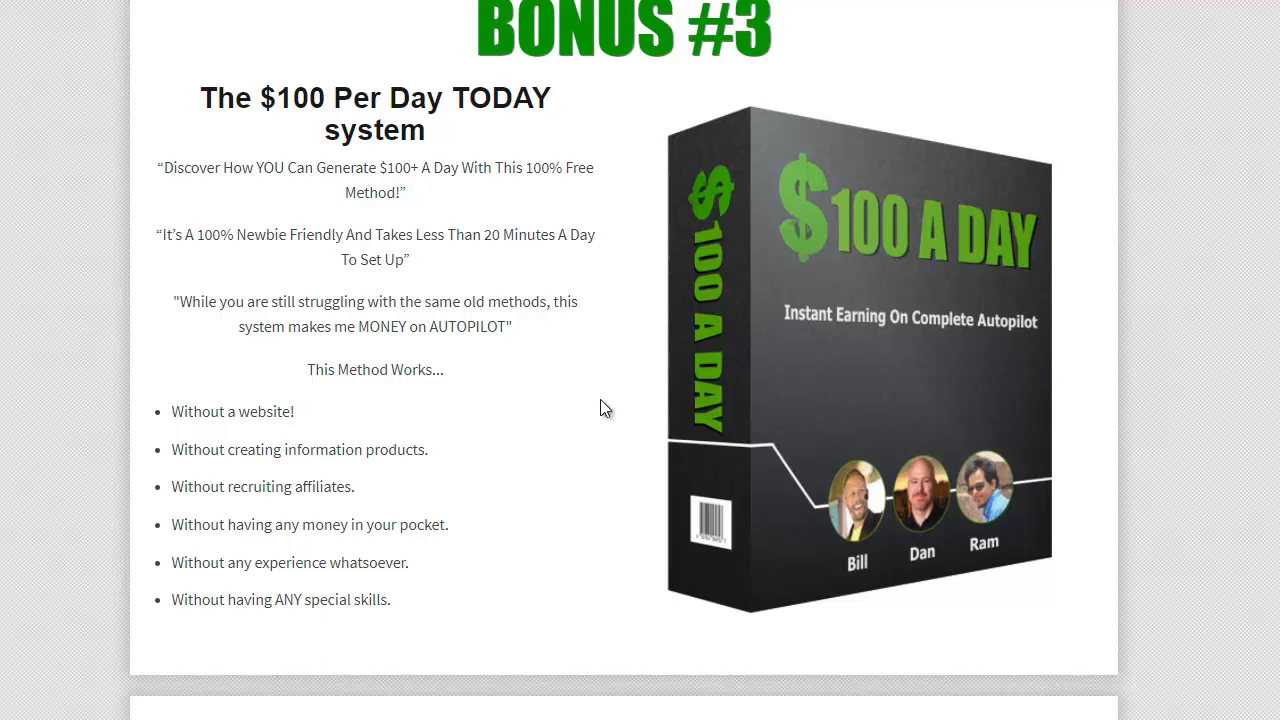
mouse_move(552, 394)
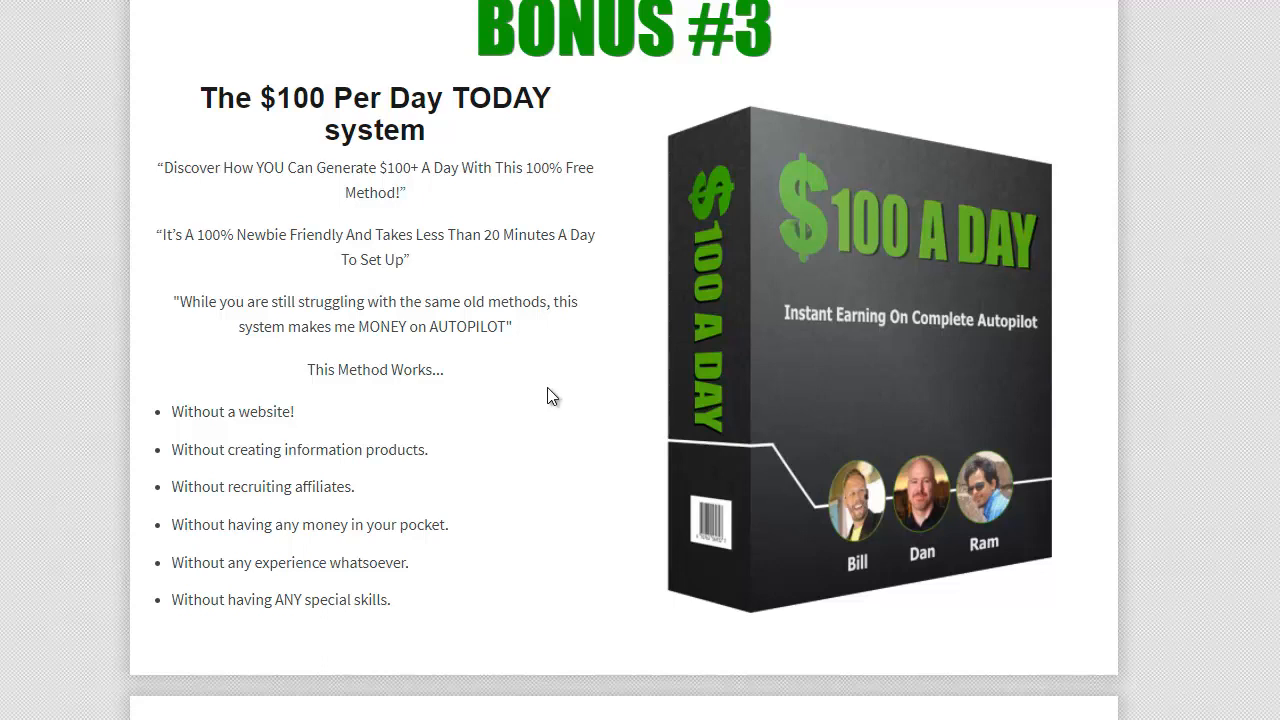
- Scroll down to Bonus #3, The $100 Per Day TODAY system, revealing Bonus #4 below
scroll("down", 3)
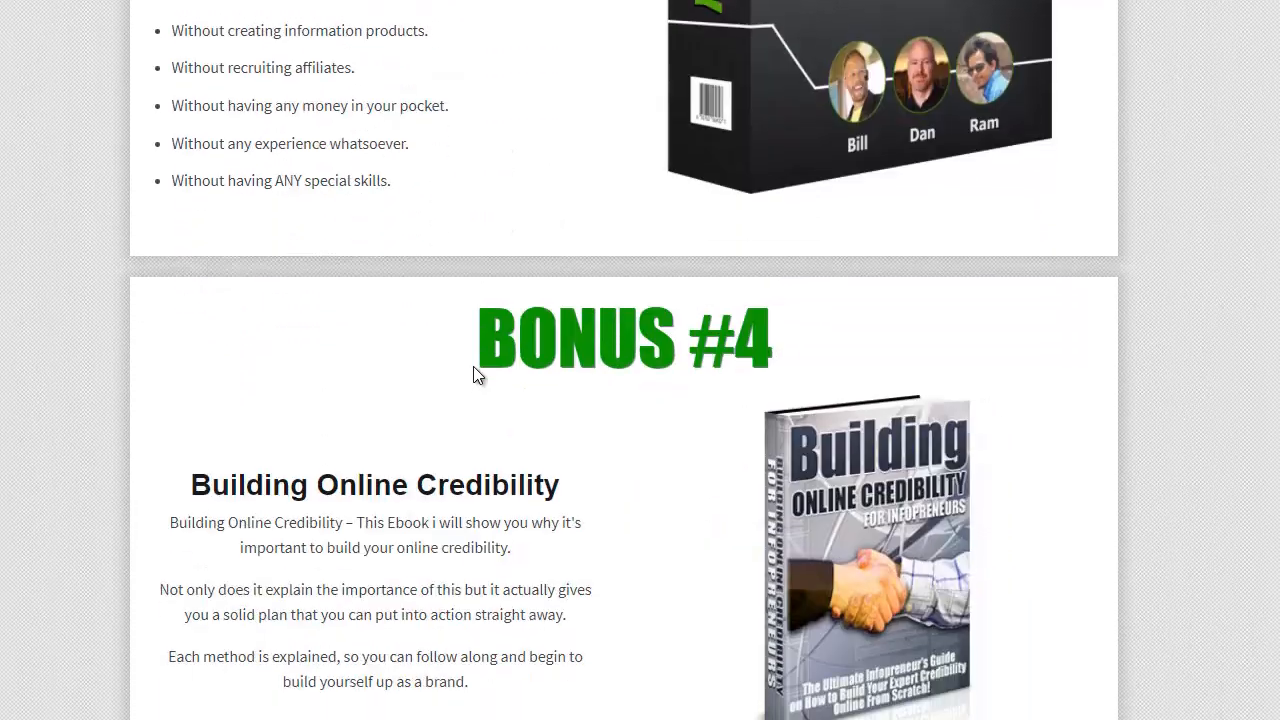
- Scroll down to Bonus #4, the Building Online Credibility ebook, revealing Bonus #5 below
scroll("down", 3)
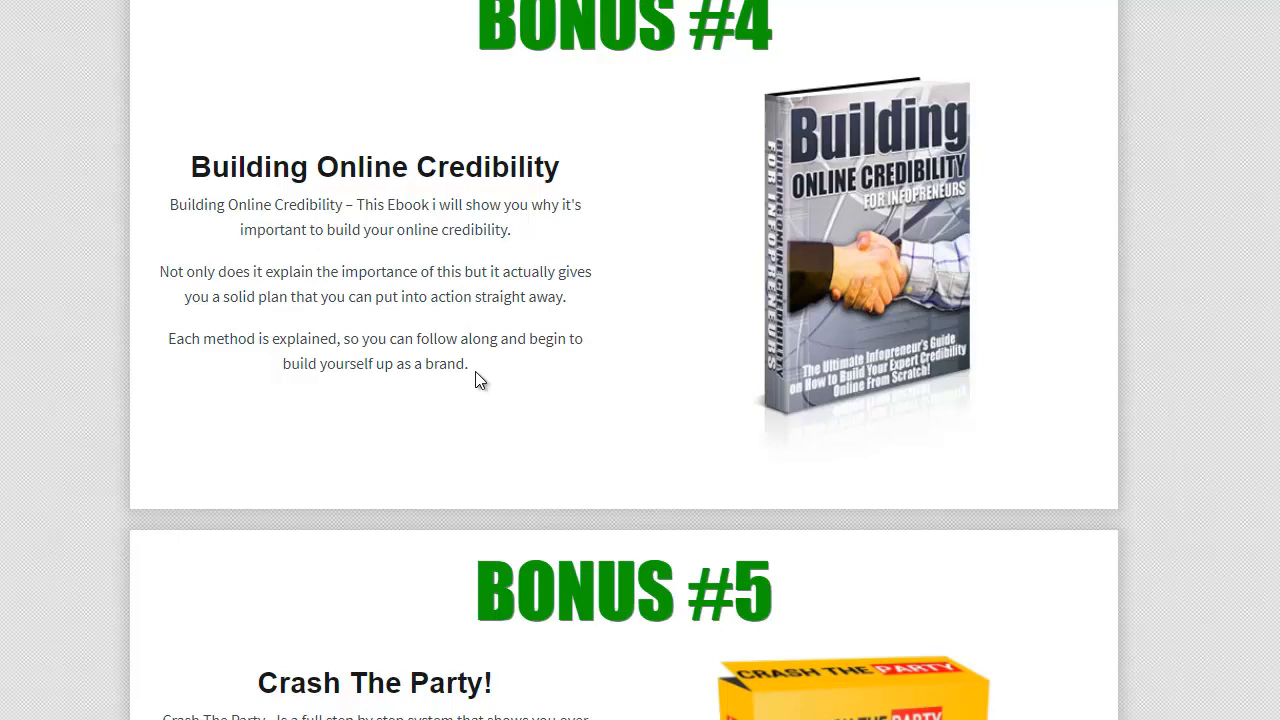
mouse_move(480, 382)
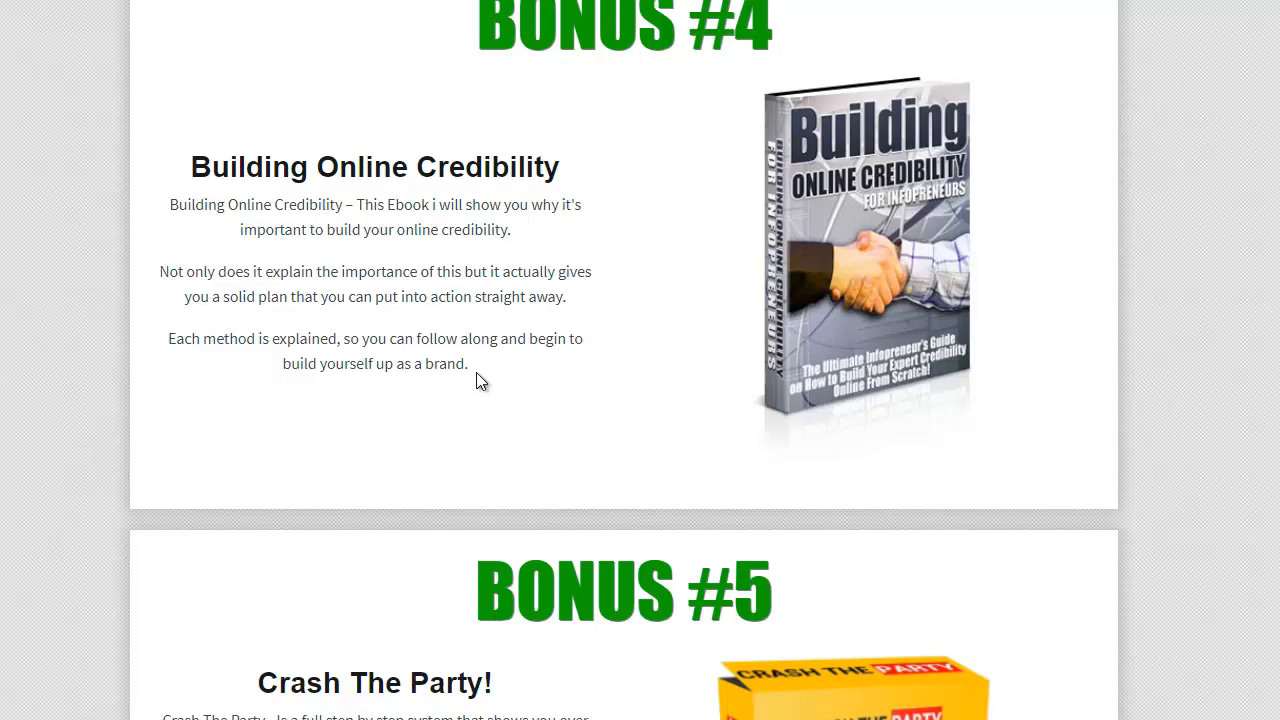
mouse_move(478, 347)
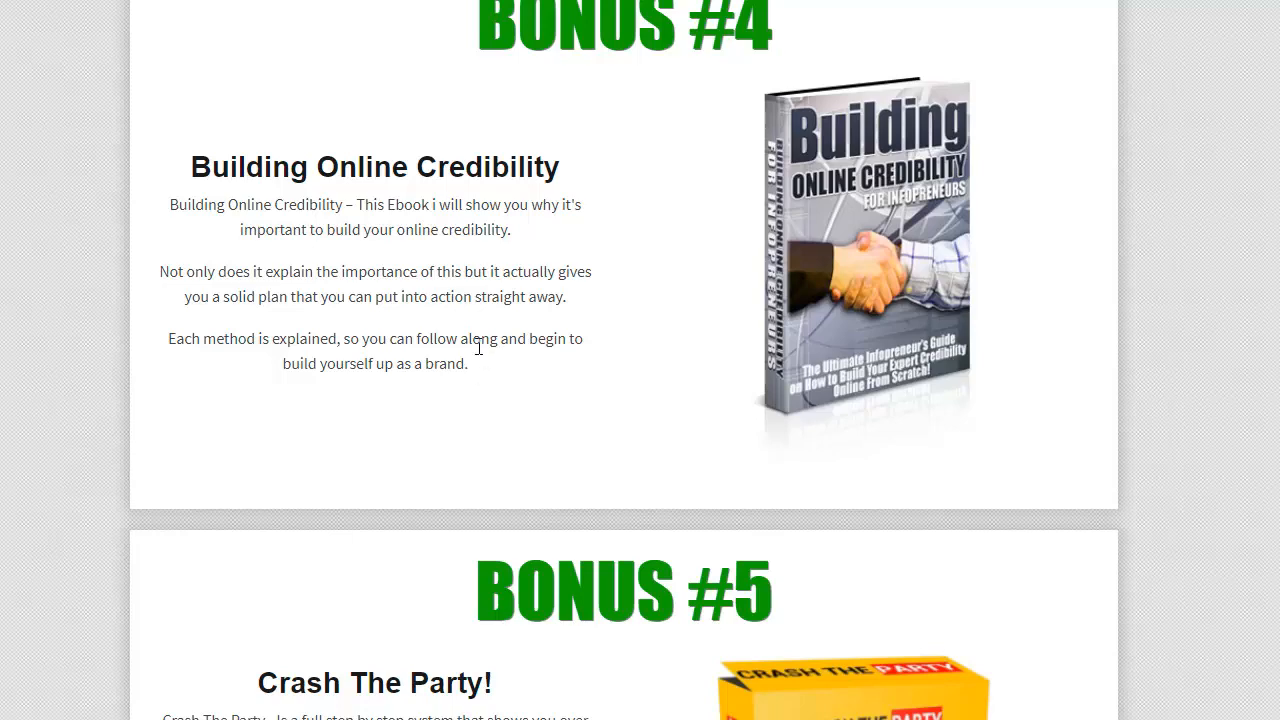
- Scroll down through Bonus #5, Crash The Party!, to Bonus #6, Retargeter Profit Maximizer
scroll("down", 3)
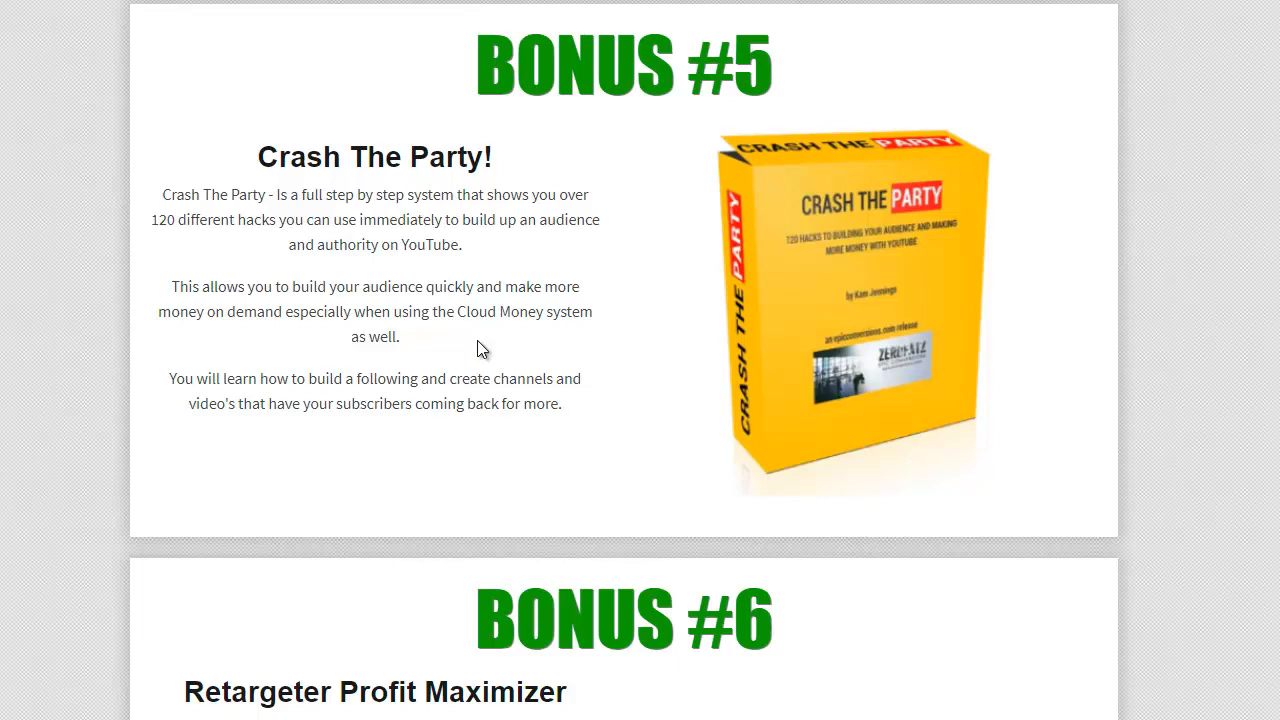
mouse_move(473, 351)
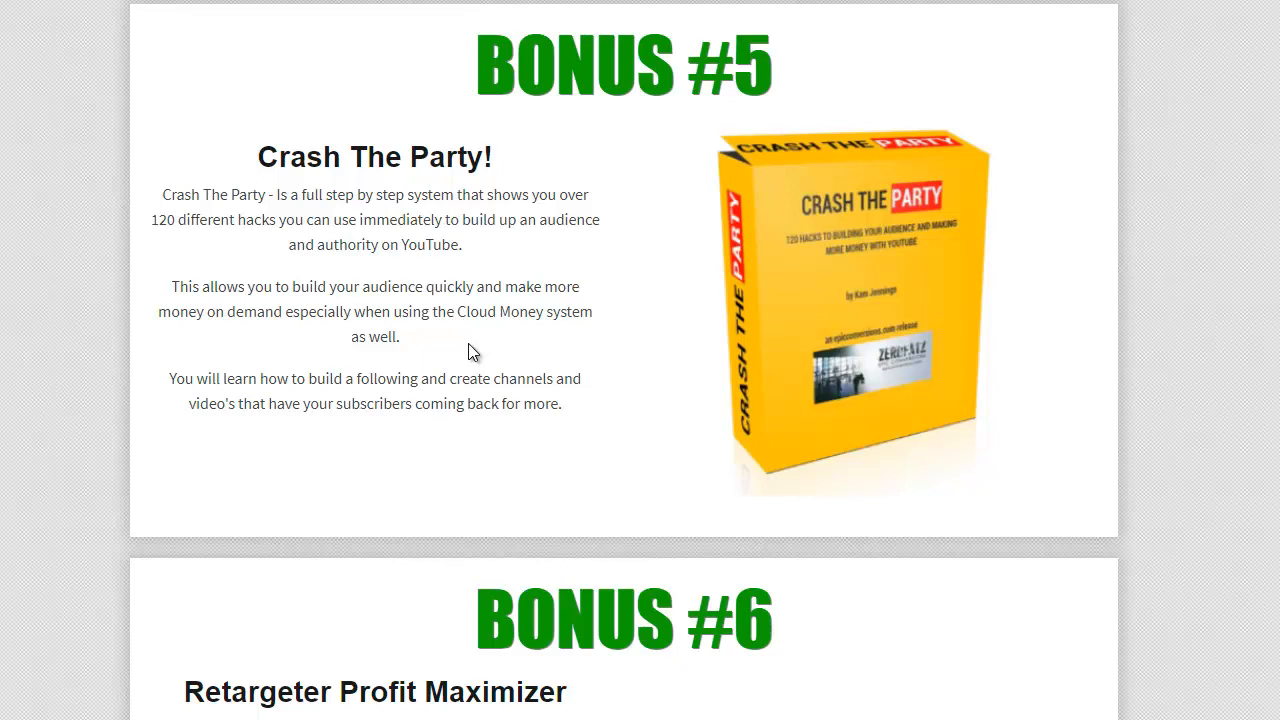
scroll("down", 3)
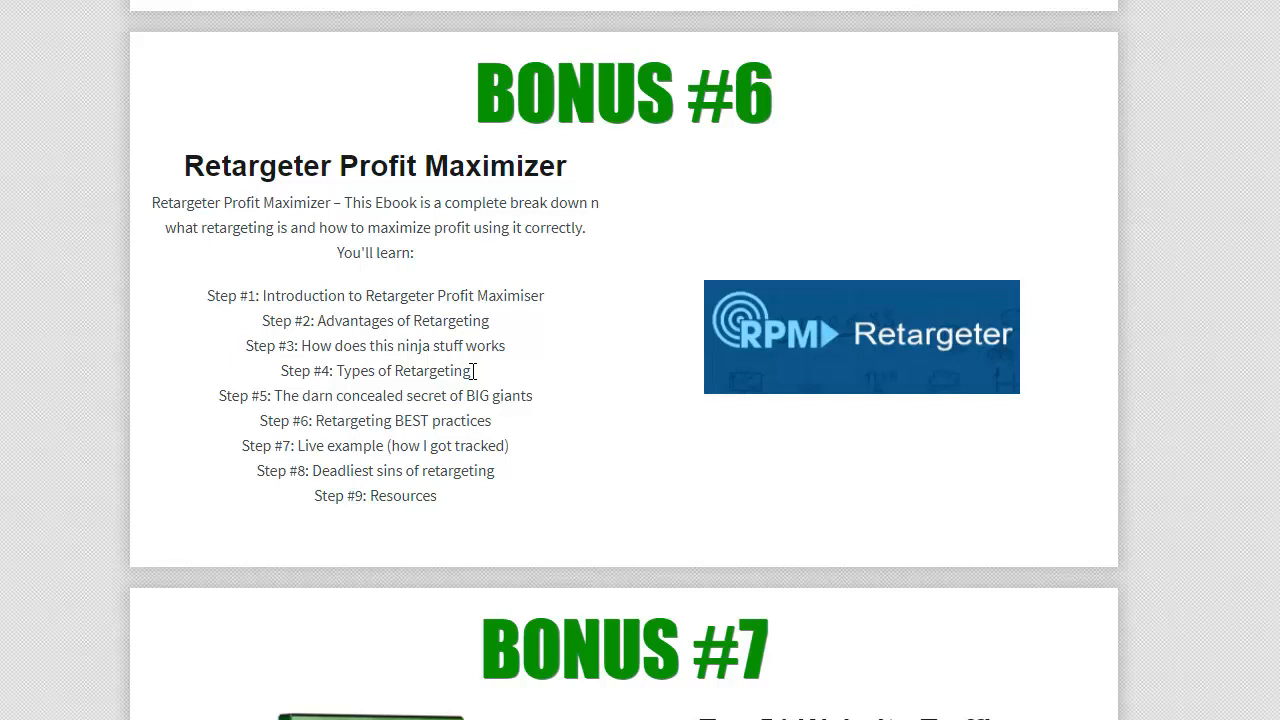
mouse_move(483, 270)
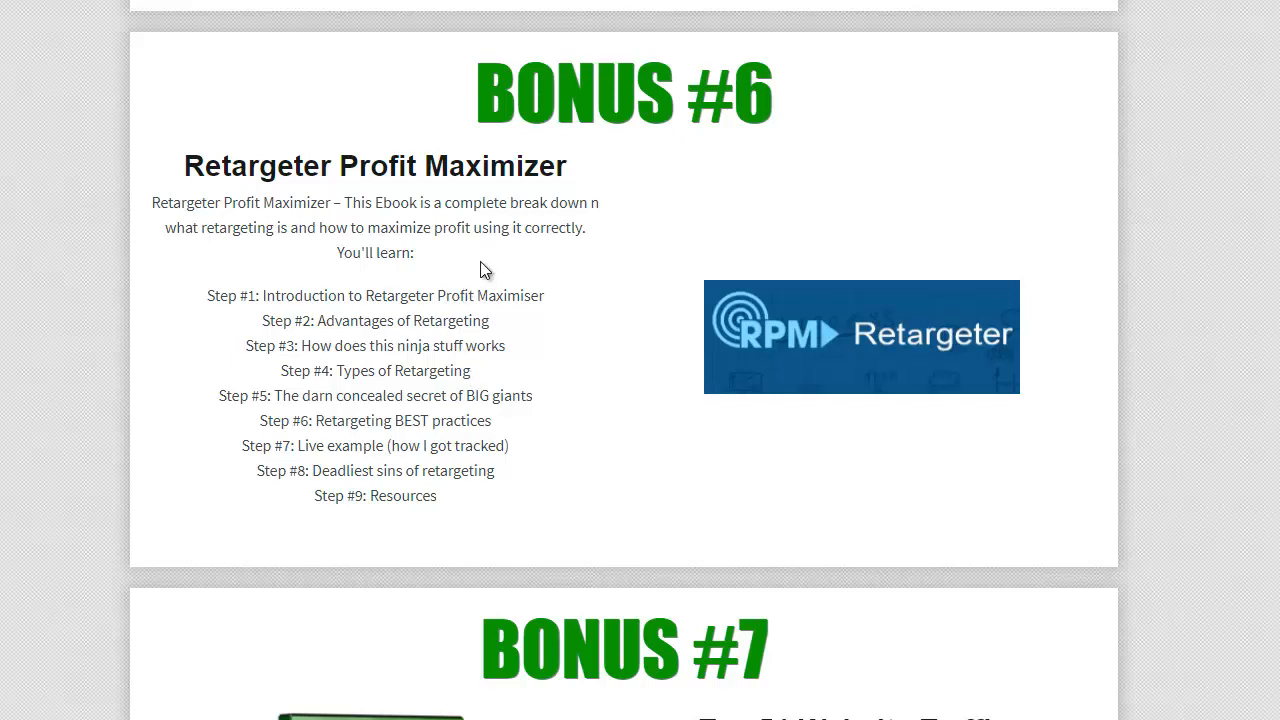
- Scroll past Bonus #6 and Bonus #7, Top 51 Website Traffic Resource, to Bonus #8, Enter The Foundation
scroll("down", 3)
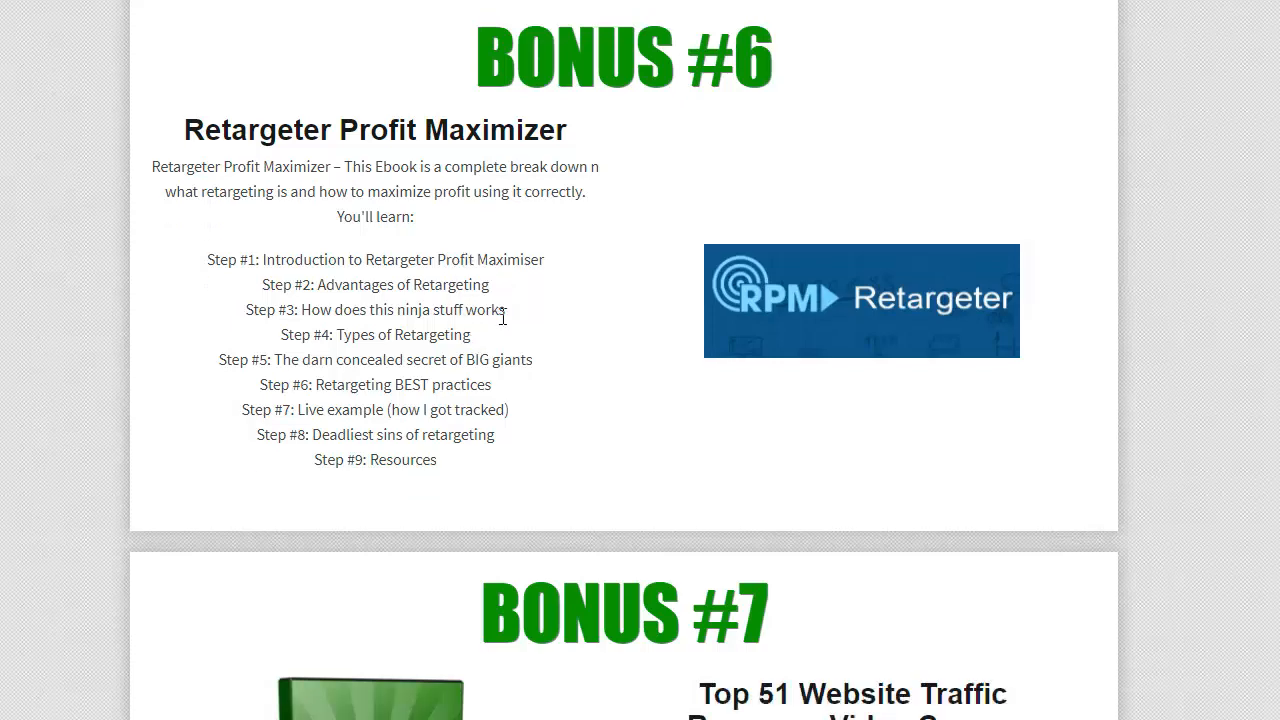
scroll("down", 3)
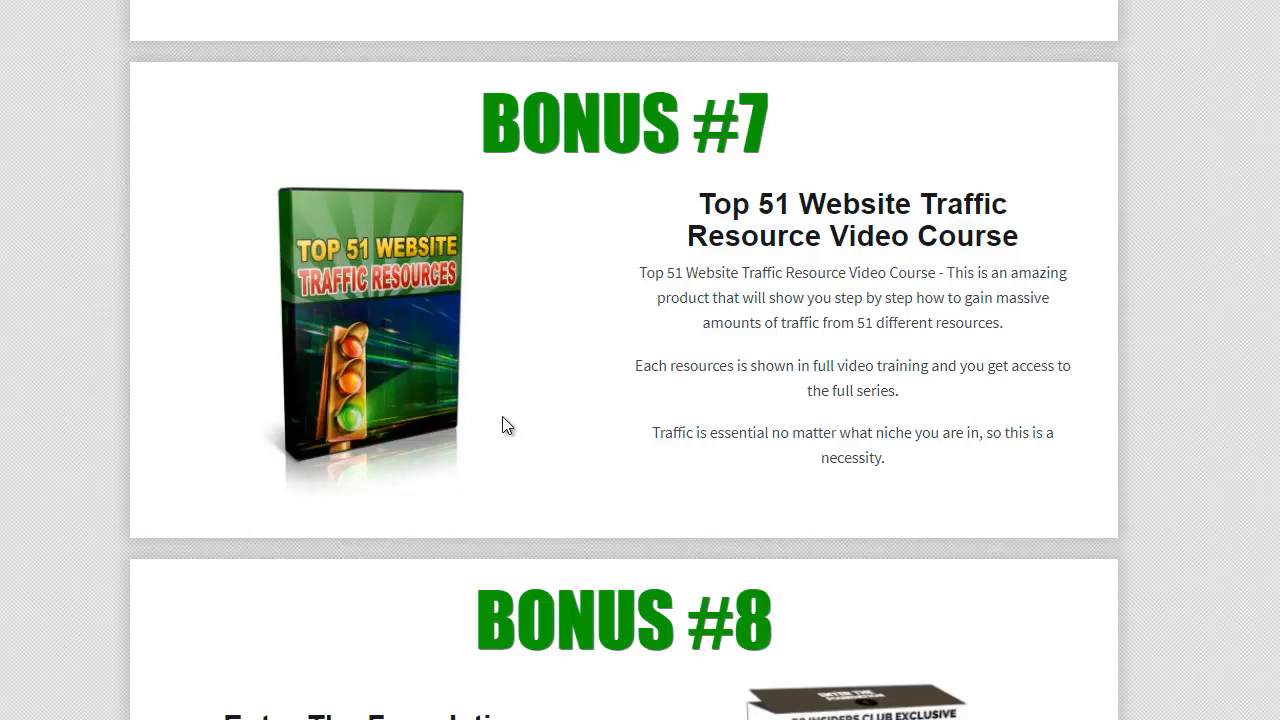
scroll("down", 3)
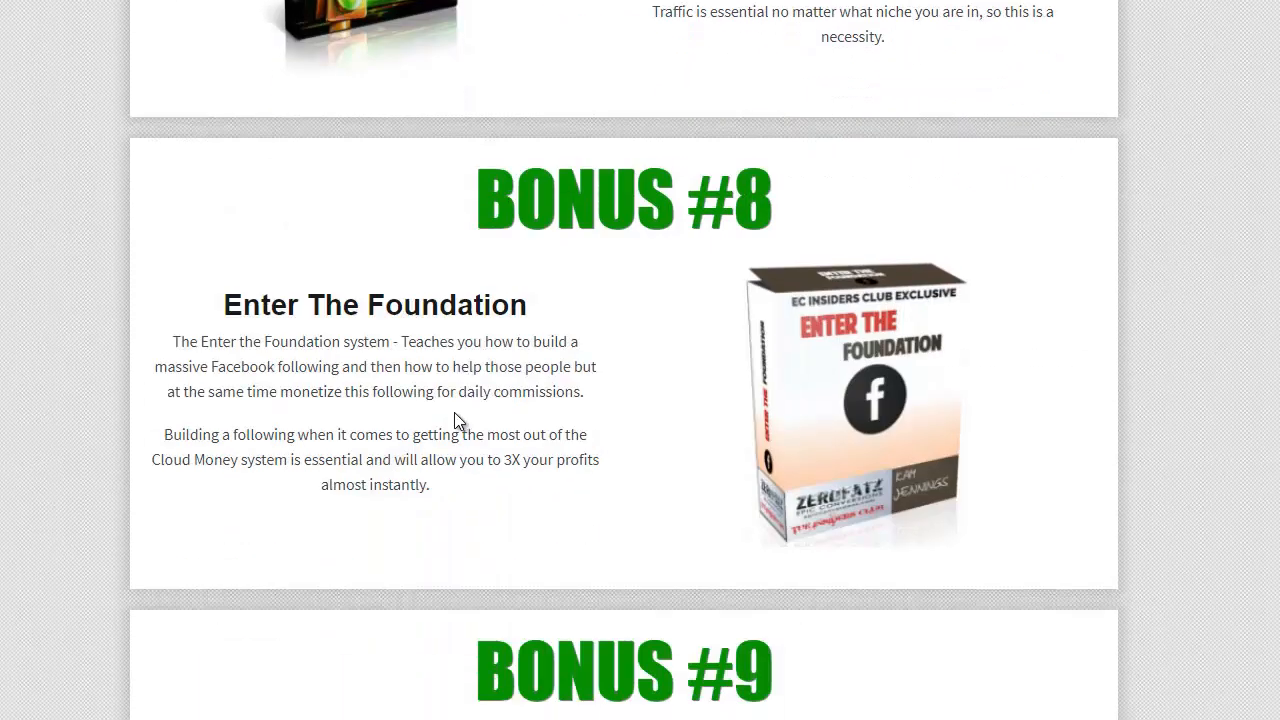
- Scroll down to Bonus #9, Membership Sites Masterclass, with Bonus #10, List Building Trifecta, below
scroll("down", 3)
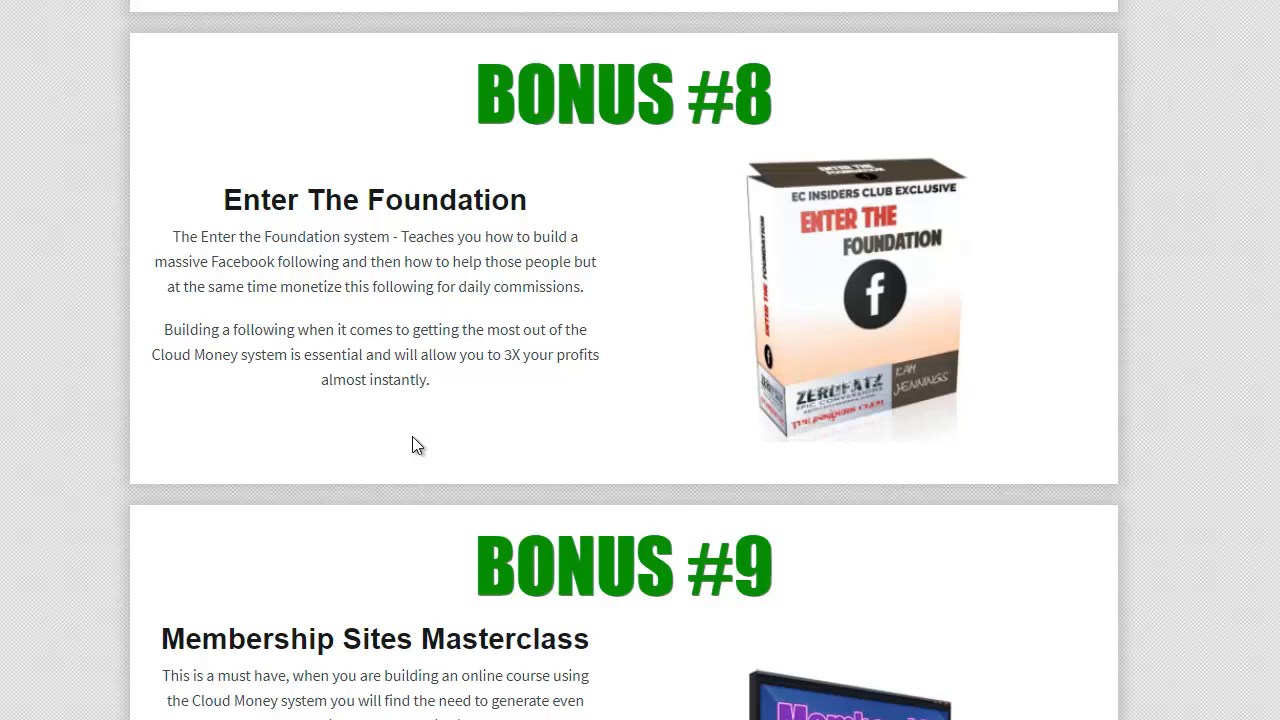
mouse_move(404, 448)
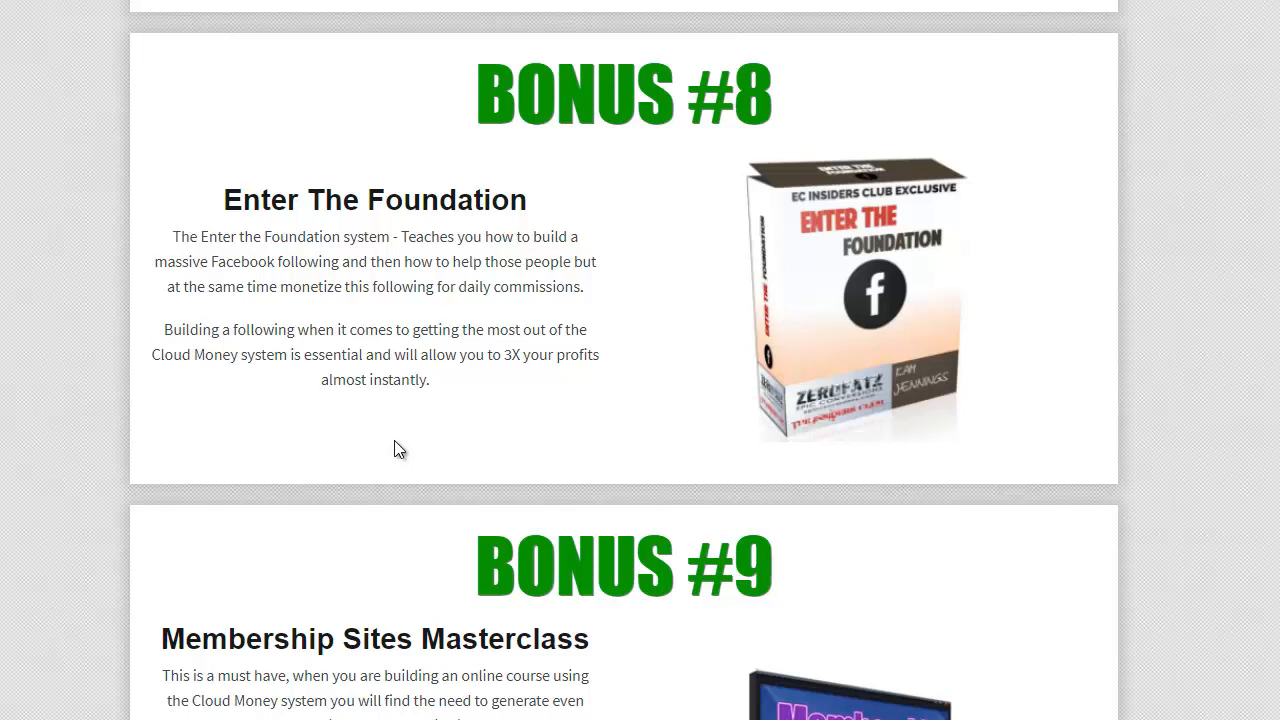
mouse_move(402, 472)
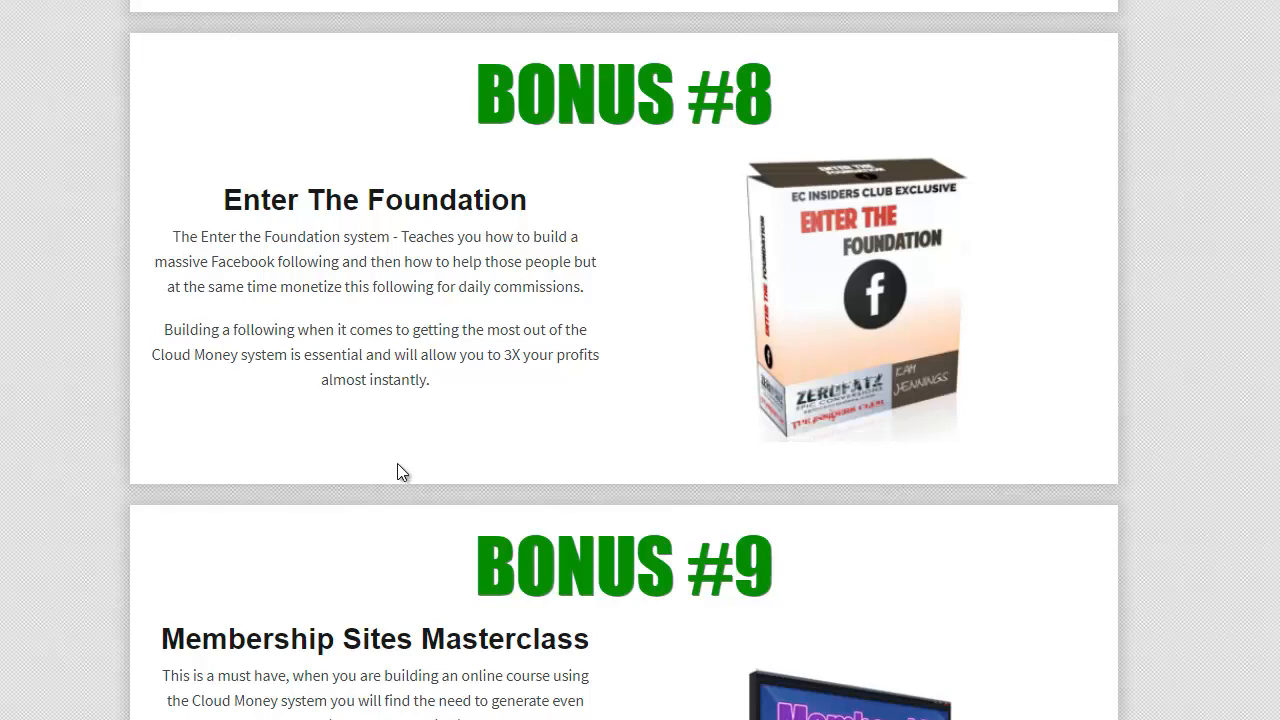
scroll("down", 3)
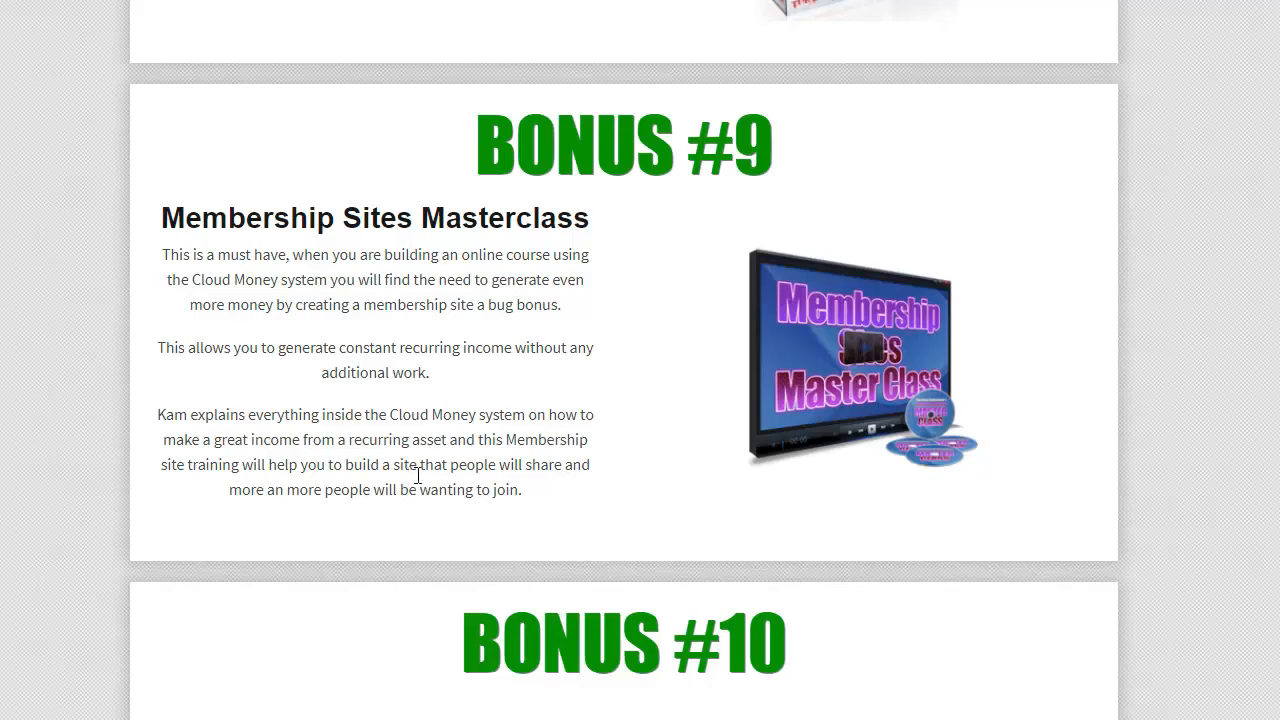
scroll("down", 3)
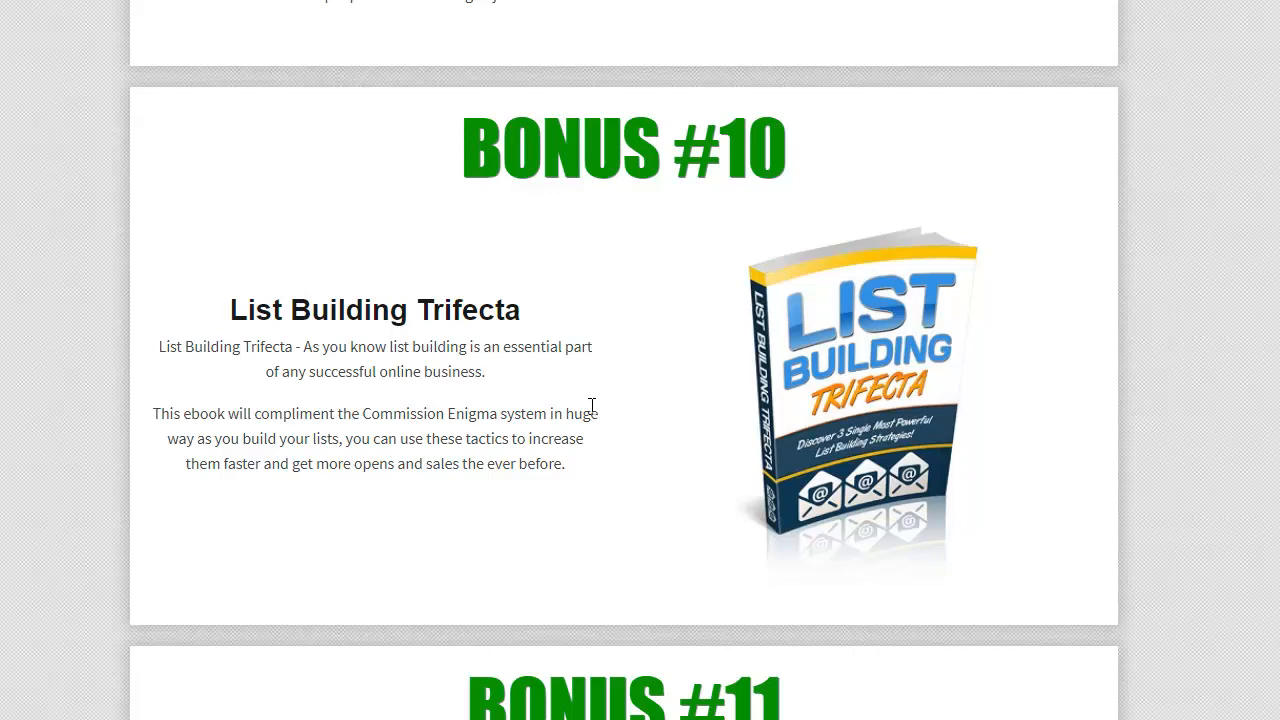
- Scroll through Bonus #10 to Bonus #11, Product Creation Formula, and the start of Bonus #12
scroll("down", 3)
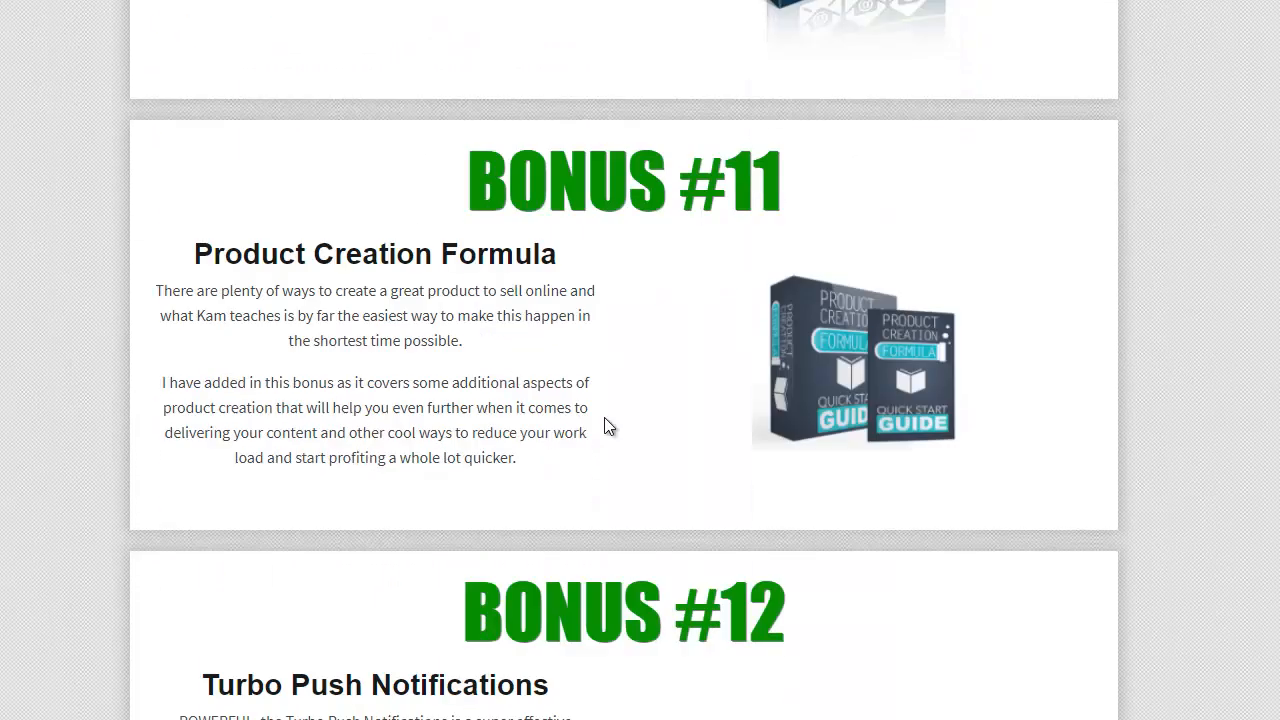
scroll("down", 3)
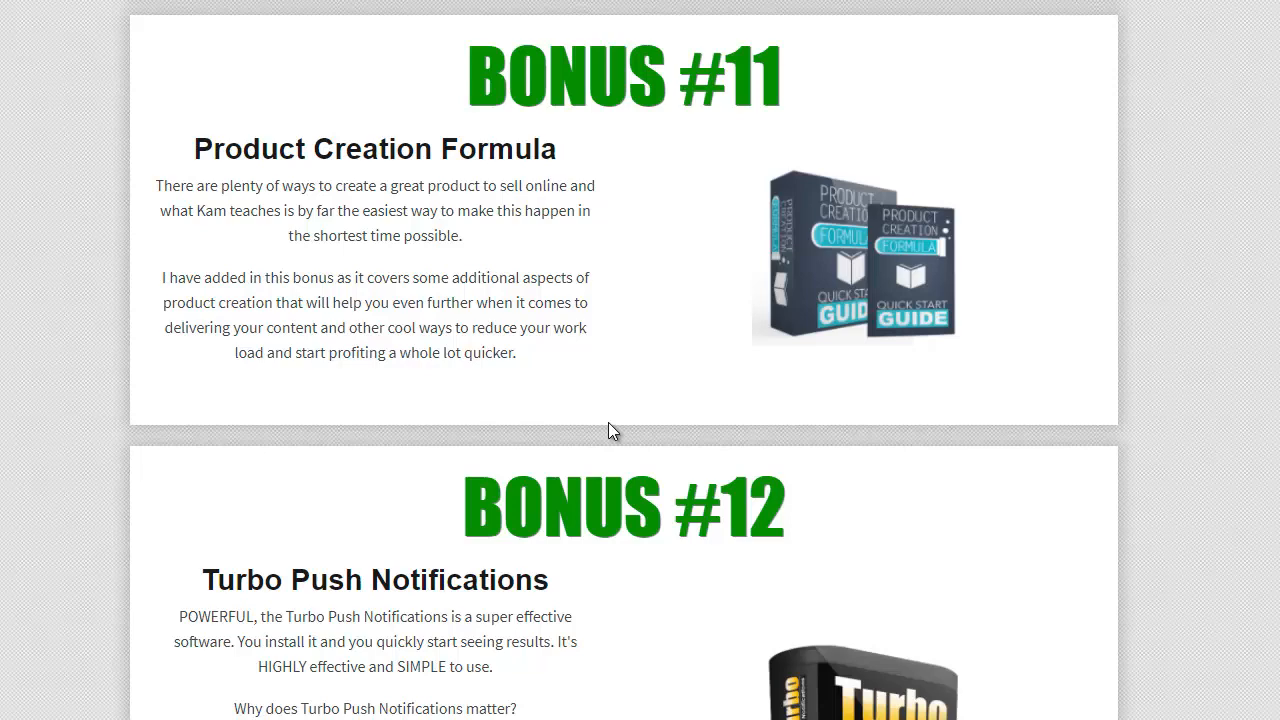
mouse_move(595, 437)
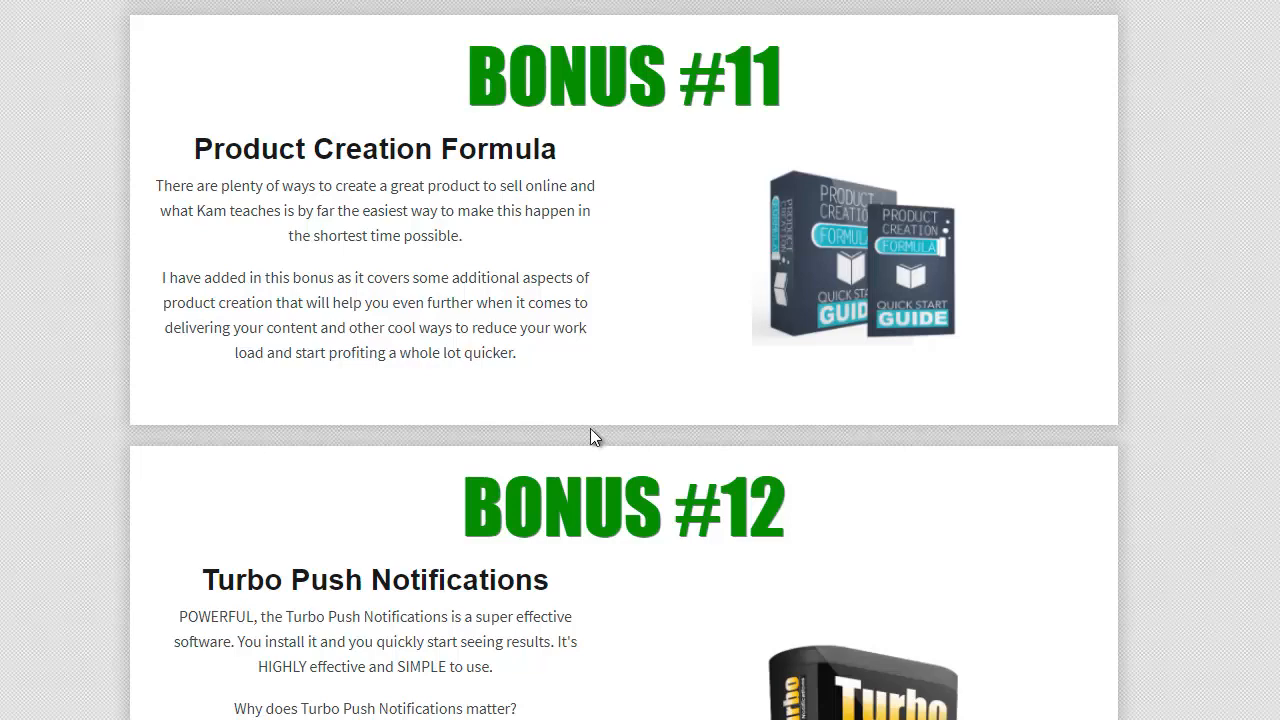
- Scroll through Bonus #12, Turbo Push Notifications, to the one-on-one coaching session offer and back
scroll("down", 3)
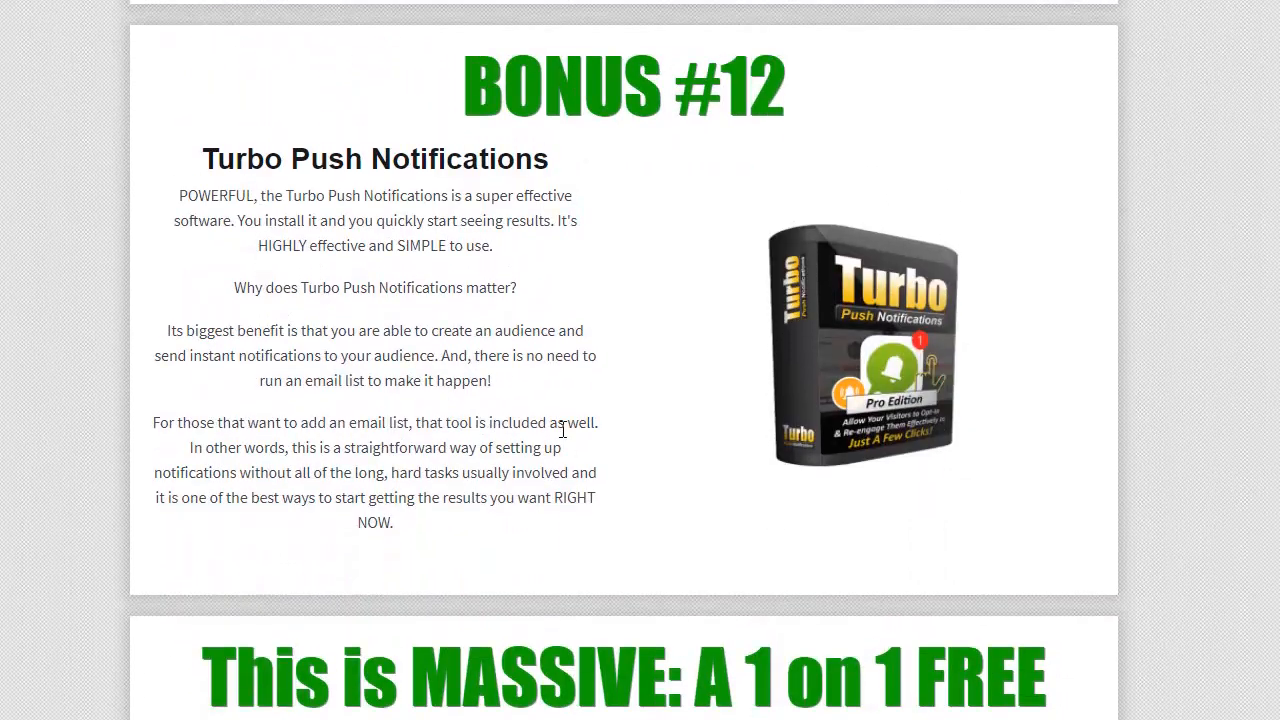
scroll("down", 3)
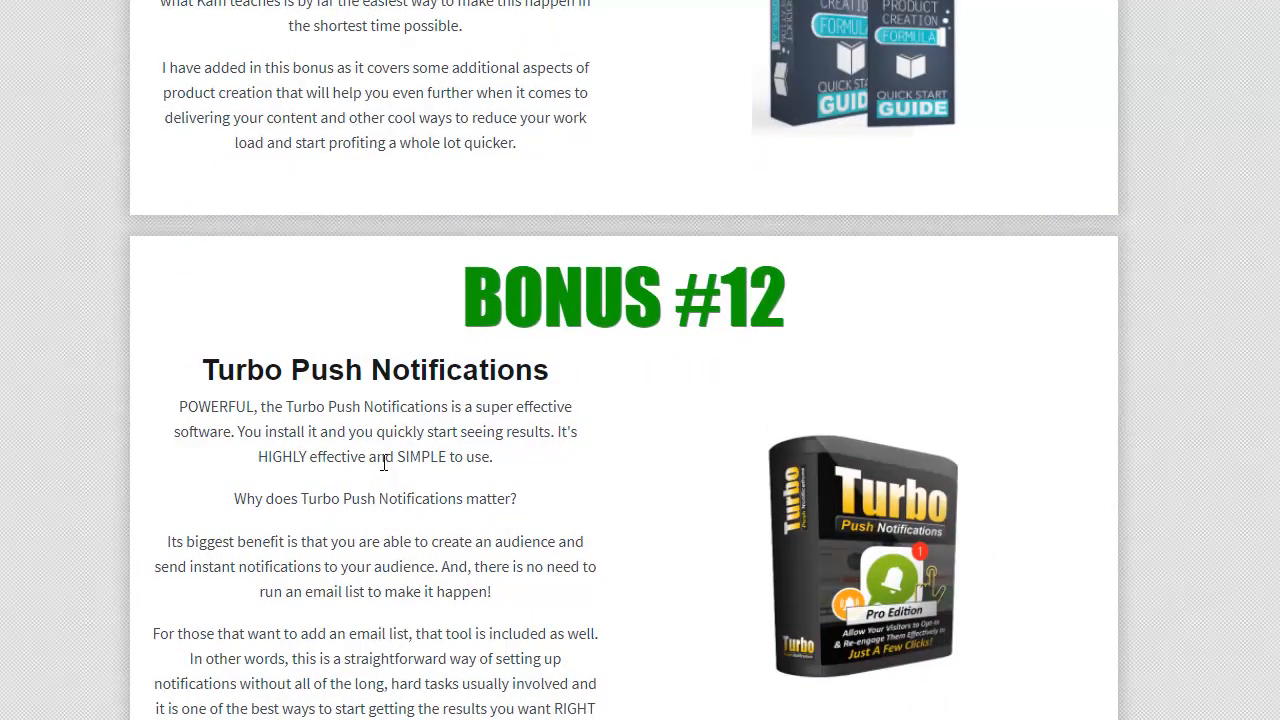
scroll("down", 3)
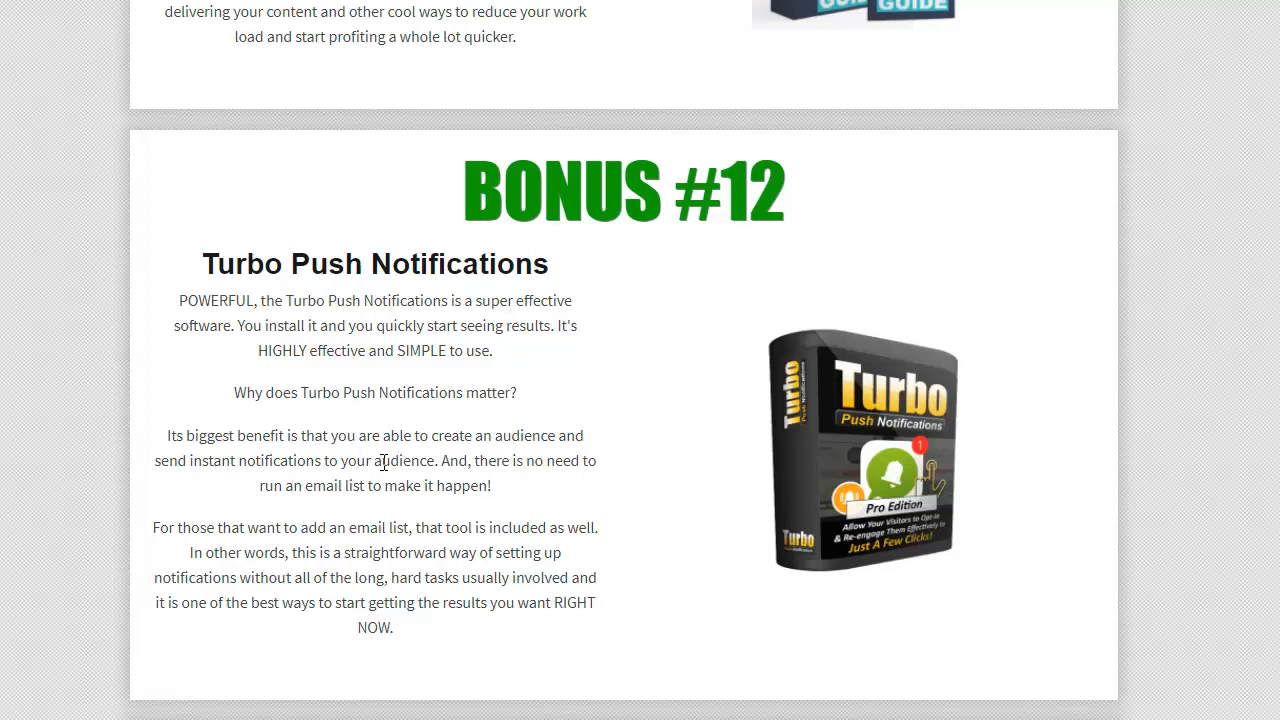
scroll("down", 3)
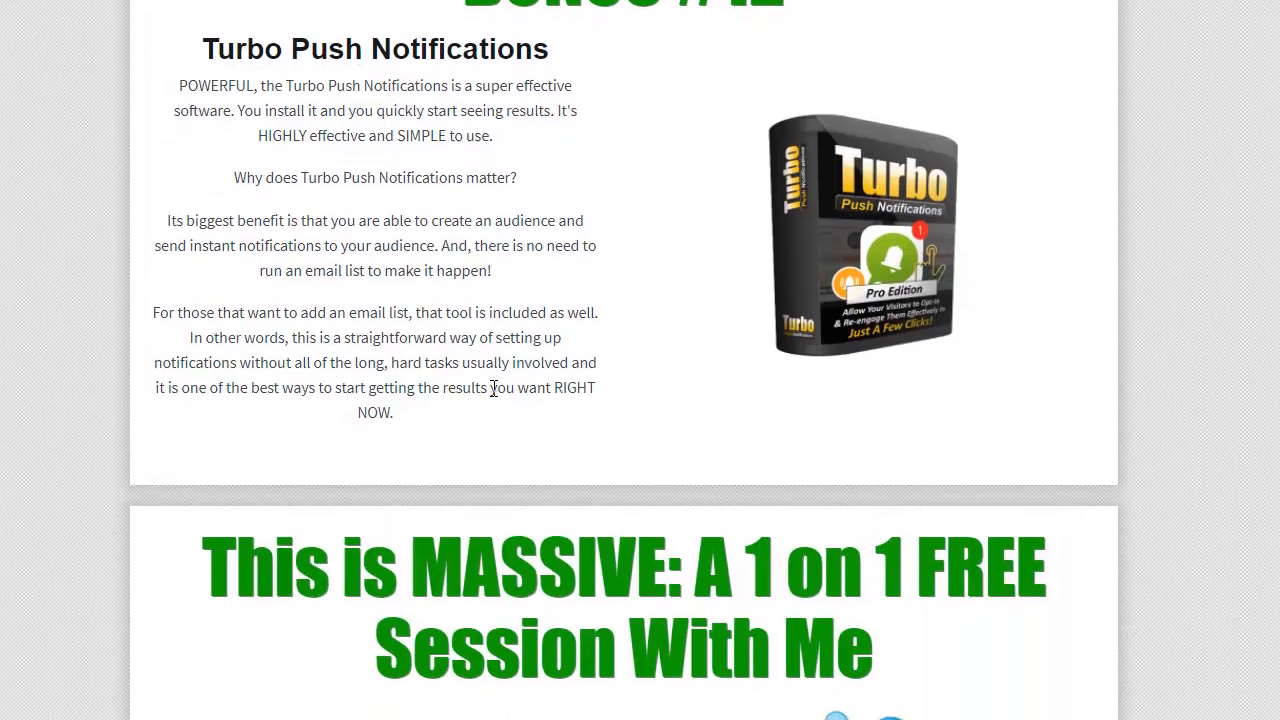
scroll("down", 3)
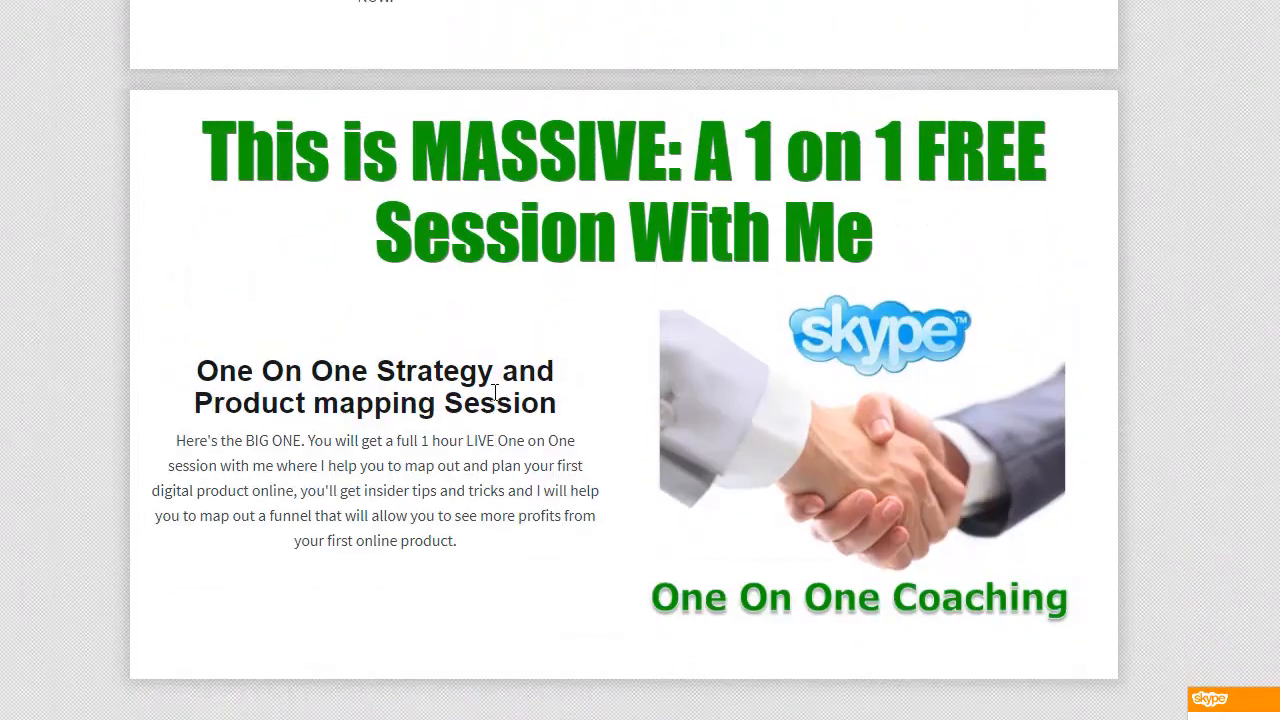
scroll("up", 3)
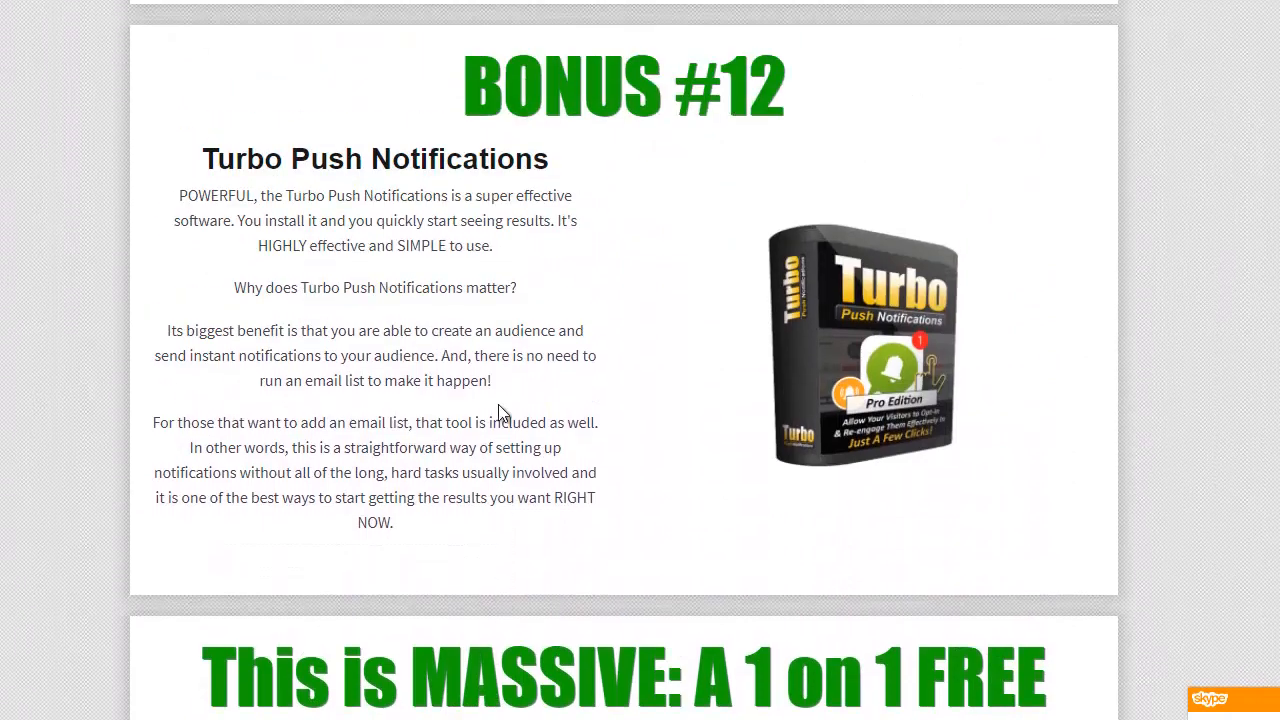
scroll("down", 3)
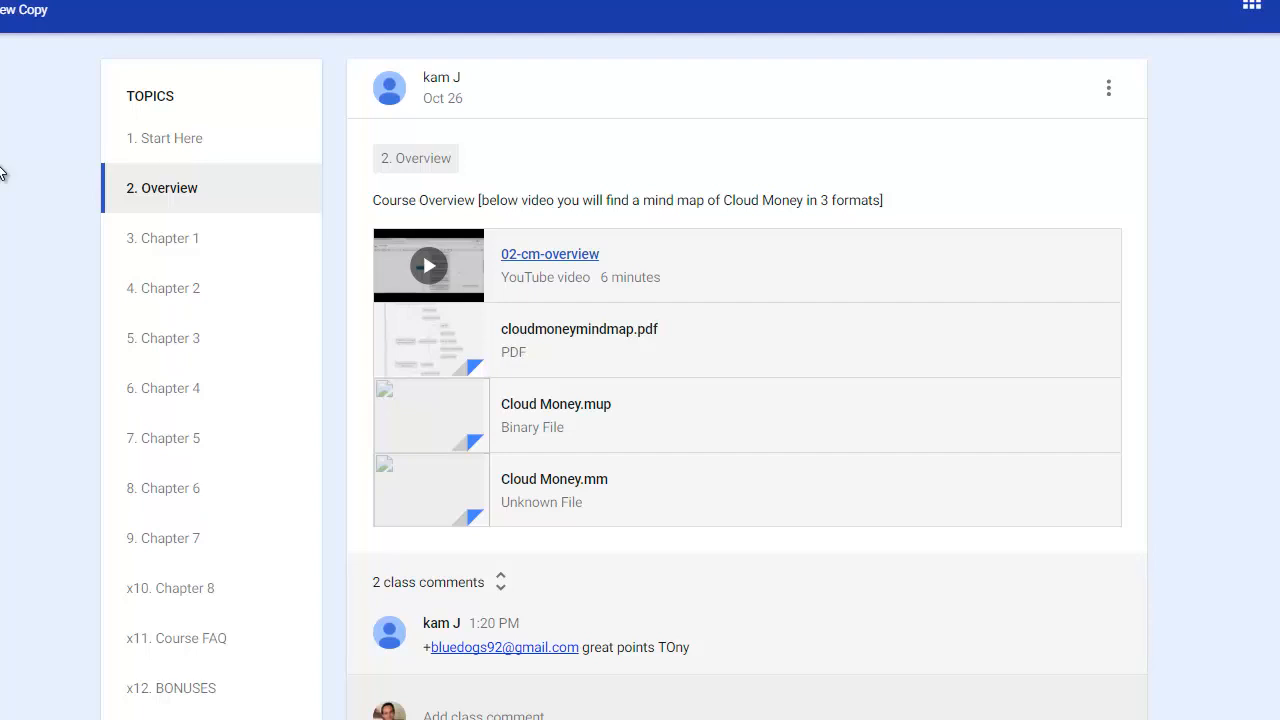
mouse_move(10, 268)
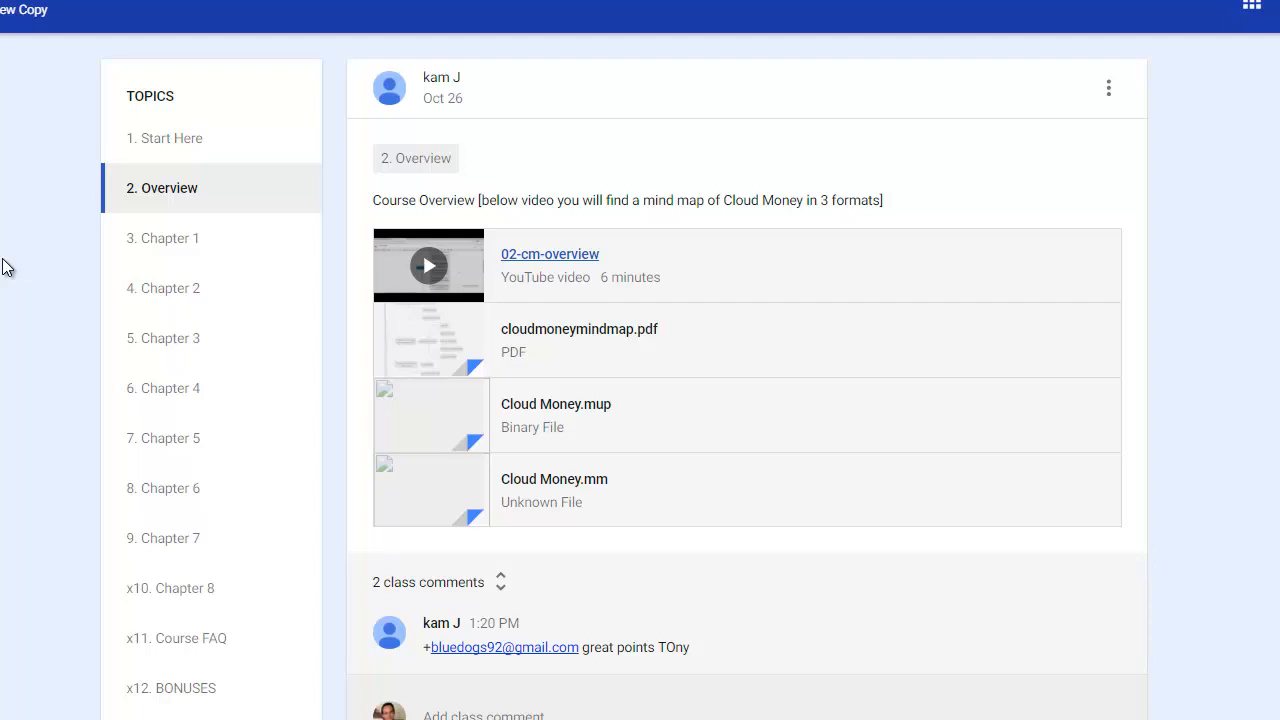
mouse_move(7, 273)
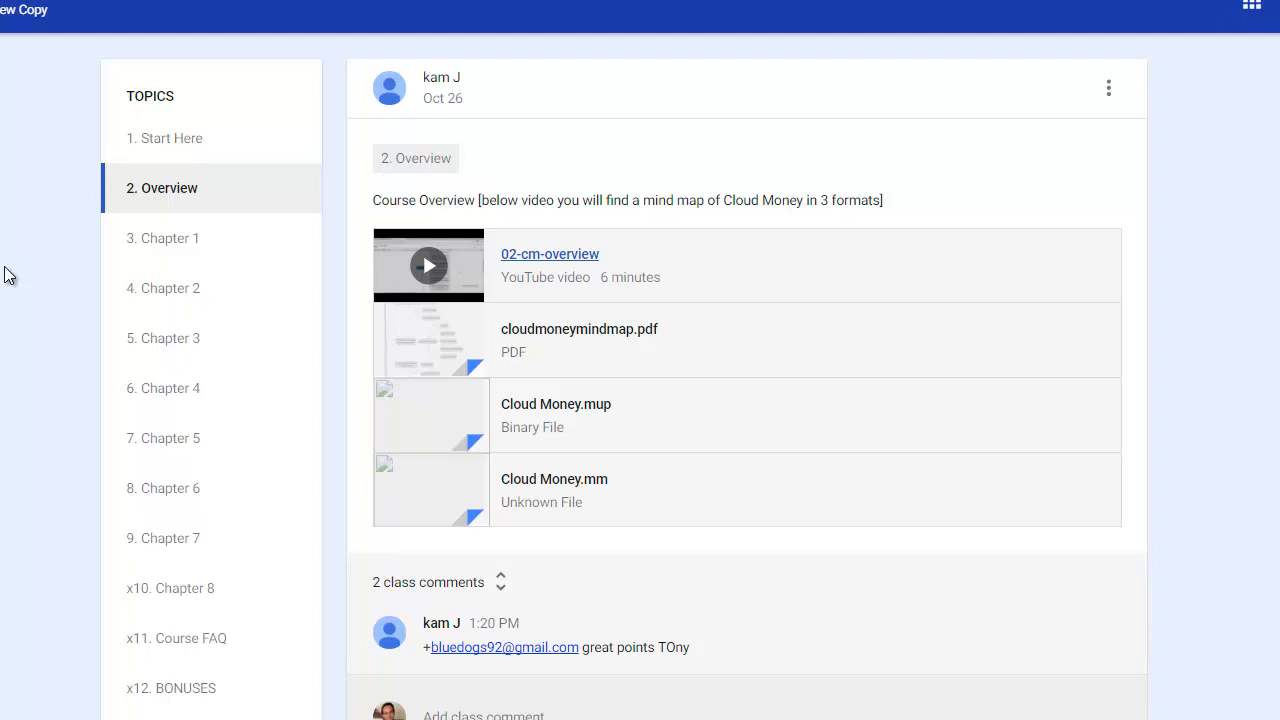
- Scroll slightly down the Overview topic showing its video, three mind map files and comments
scroll("down", 3)
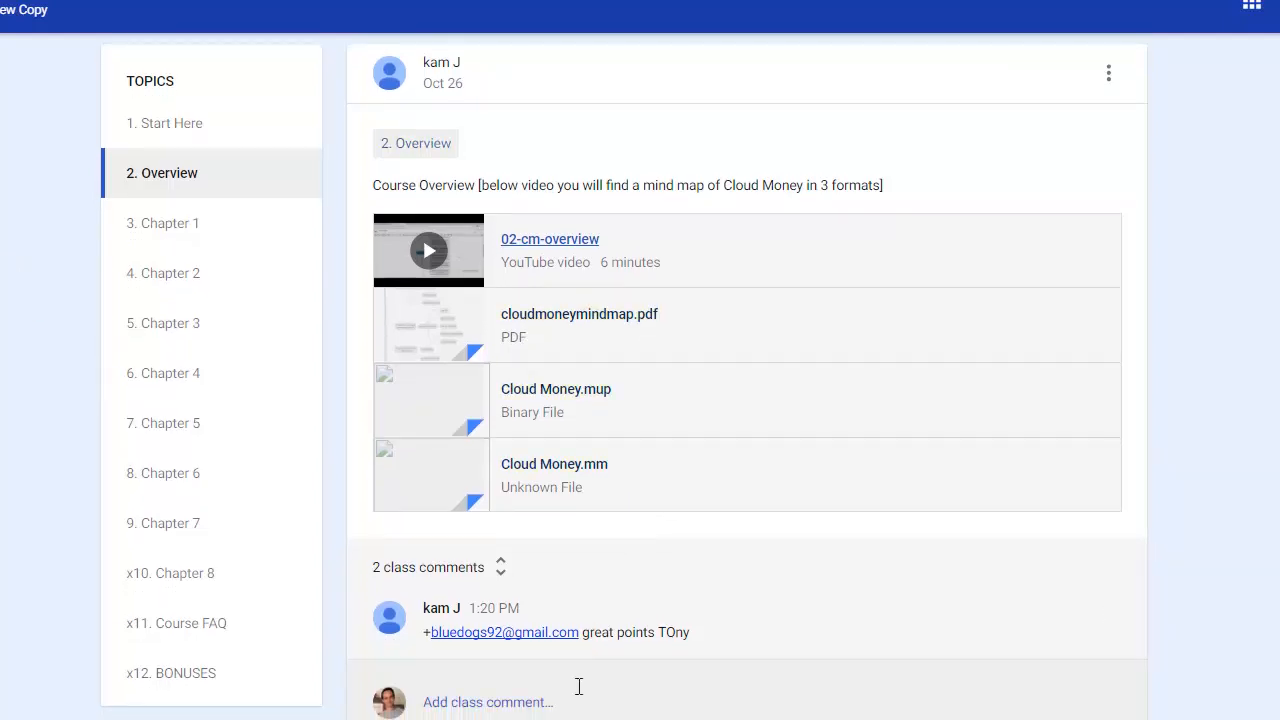